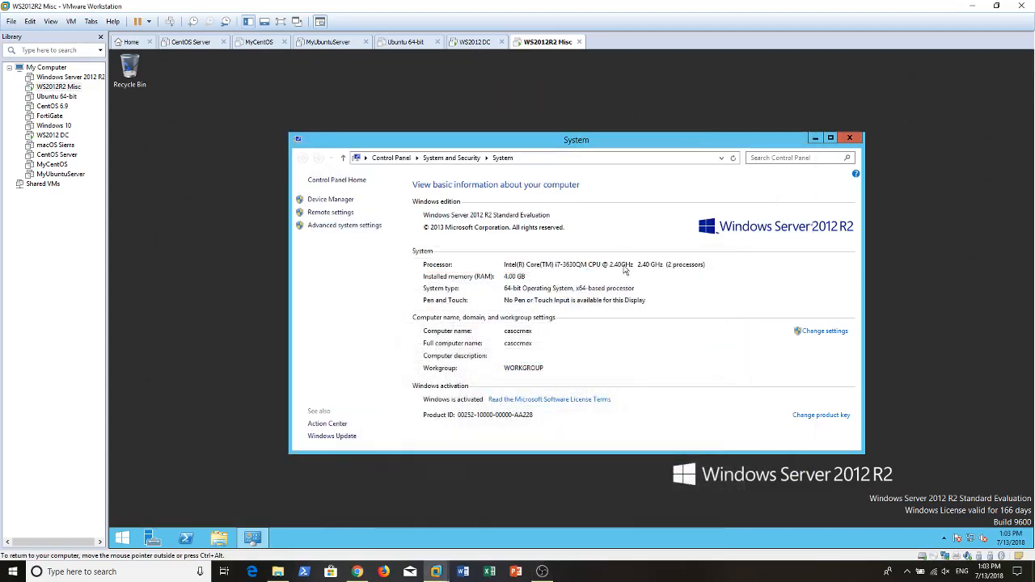
mouse_move(408, 470)
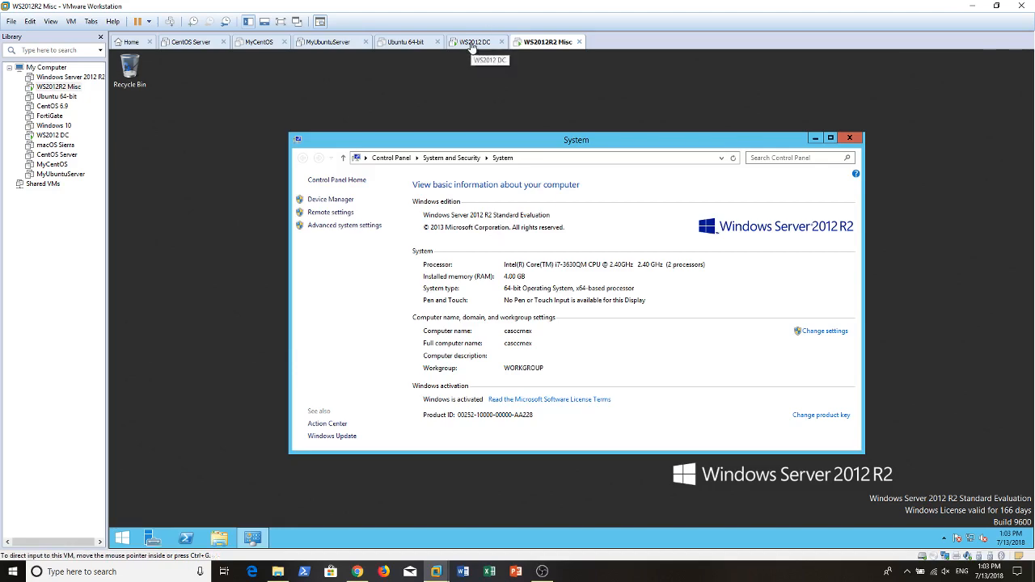
Step: Switch to the WS2012 DC machine and scroll through its Server Manager dashboard roles
left_click(476, 42)
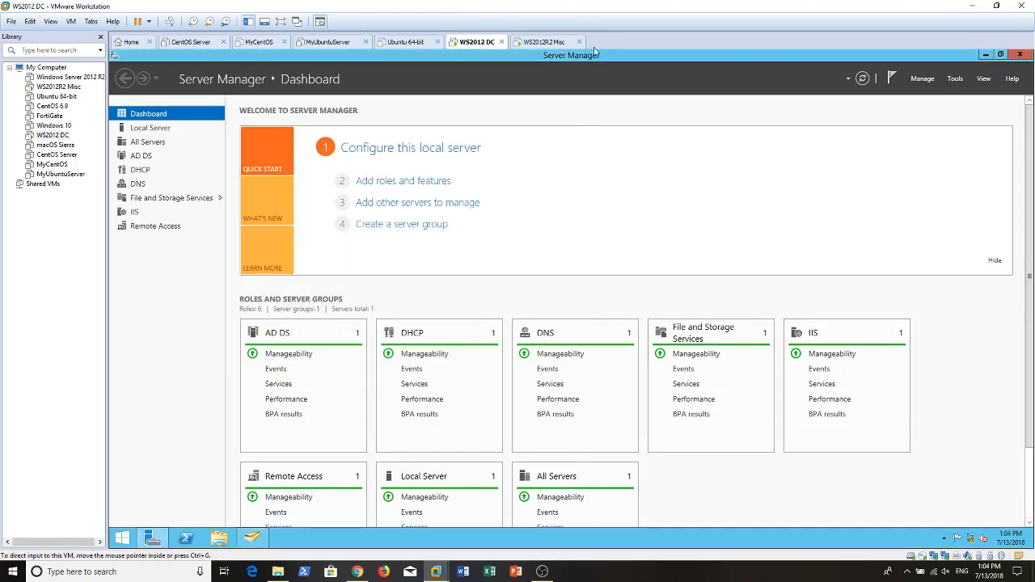
left_click(545, 41)
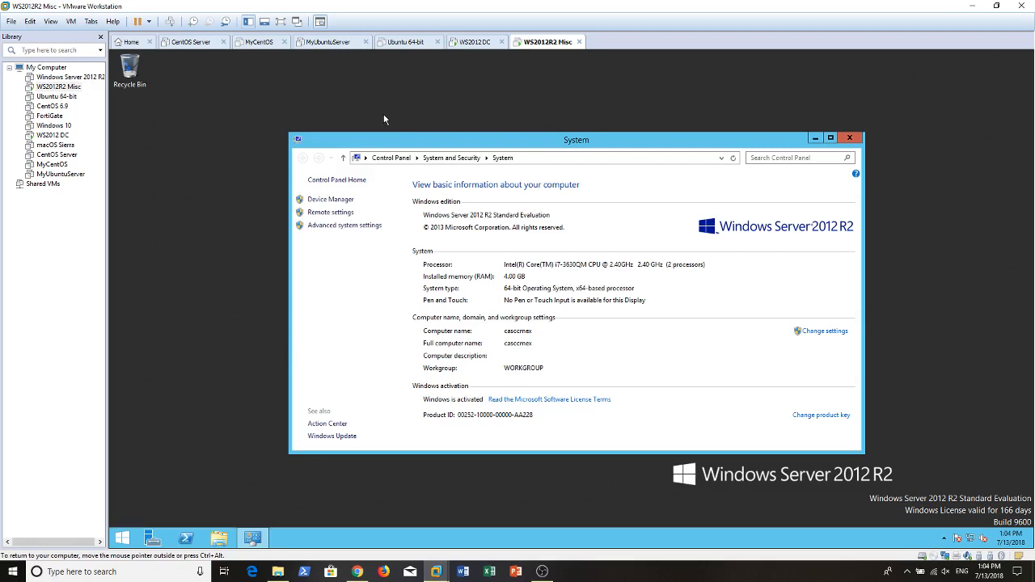
mouse_move(522, 377)
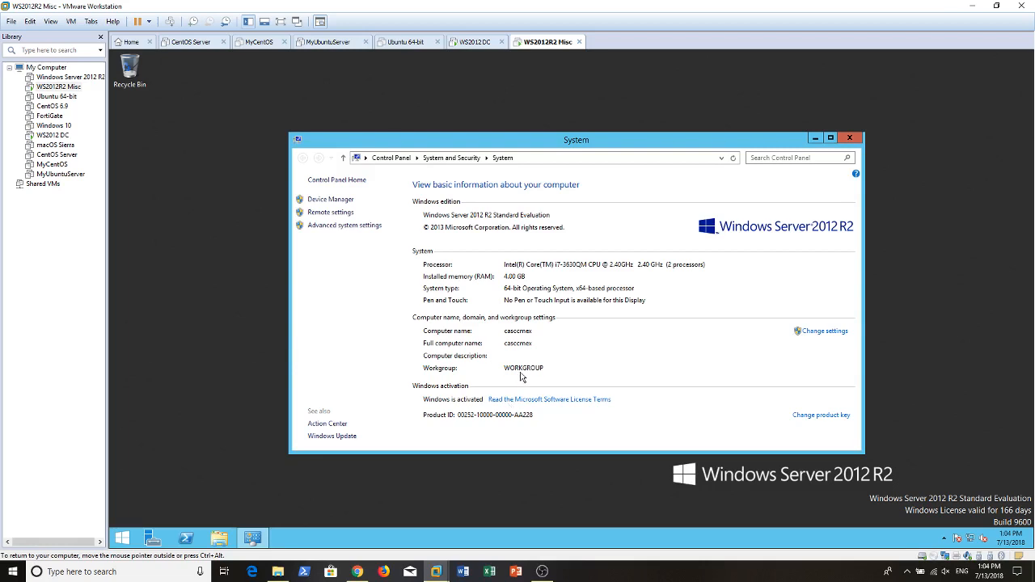
mouse_move(534, 197)
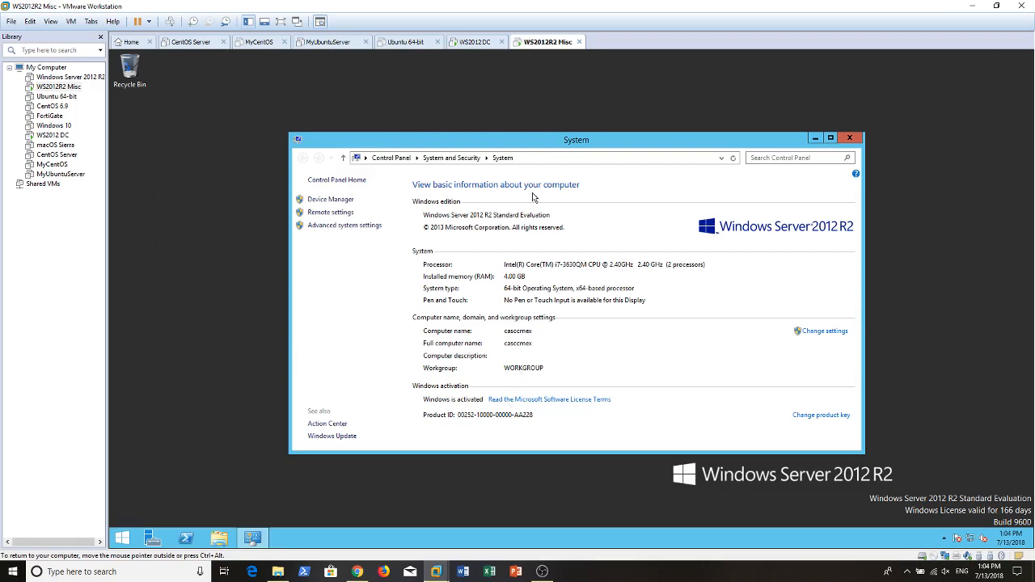
mouse_move(473, 41)
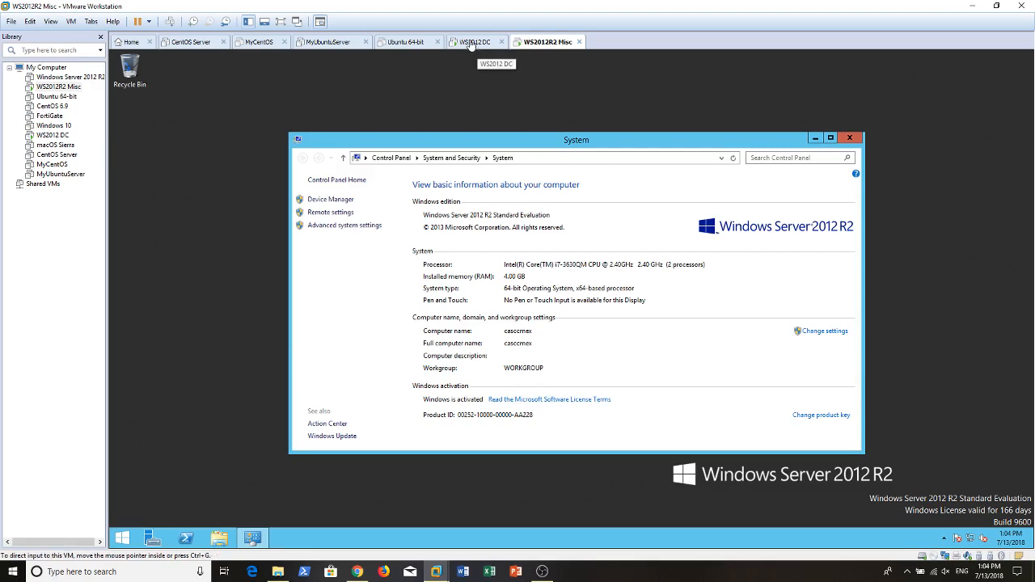
left_click(472, 41)
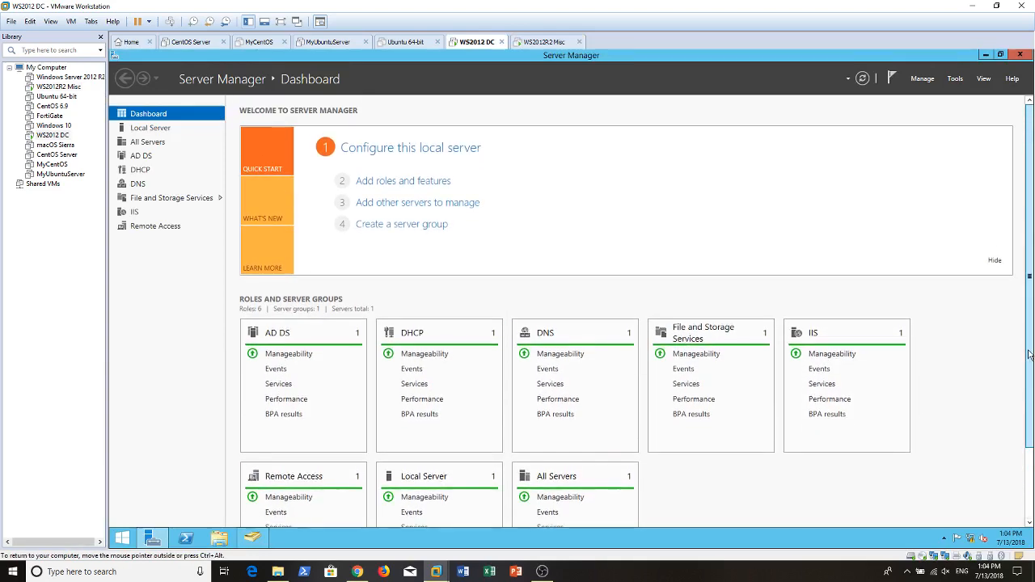
scroll("down", 3)
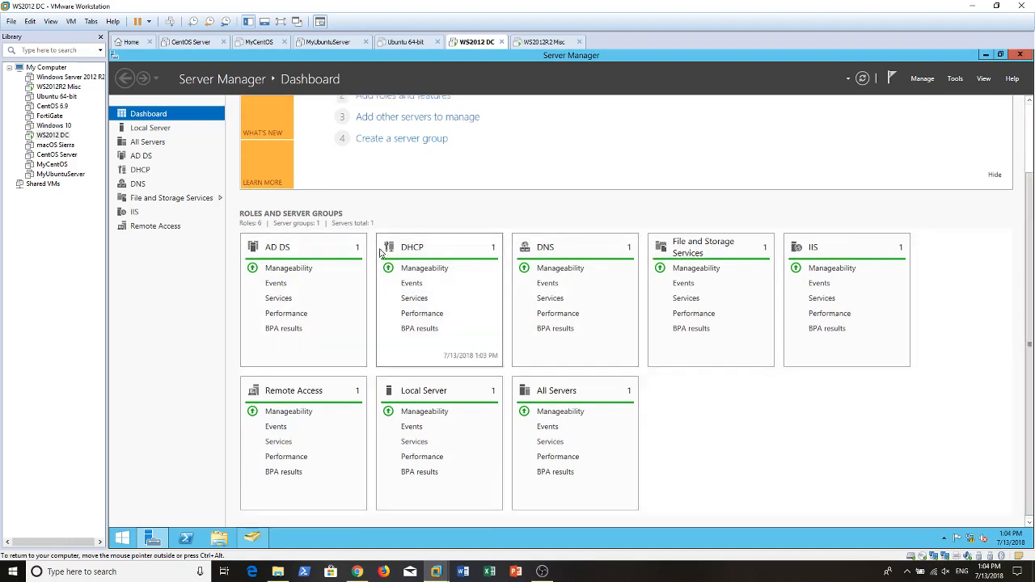
mouse_move(415, 254)
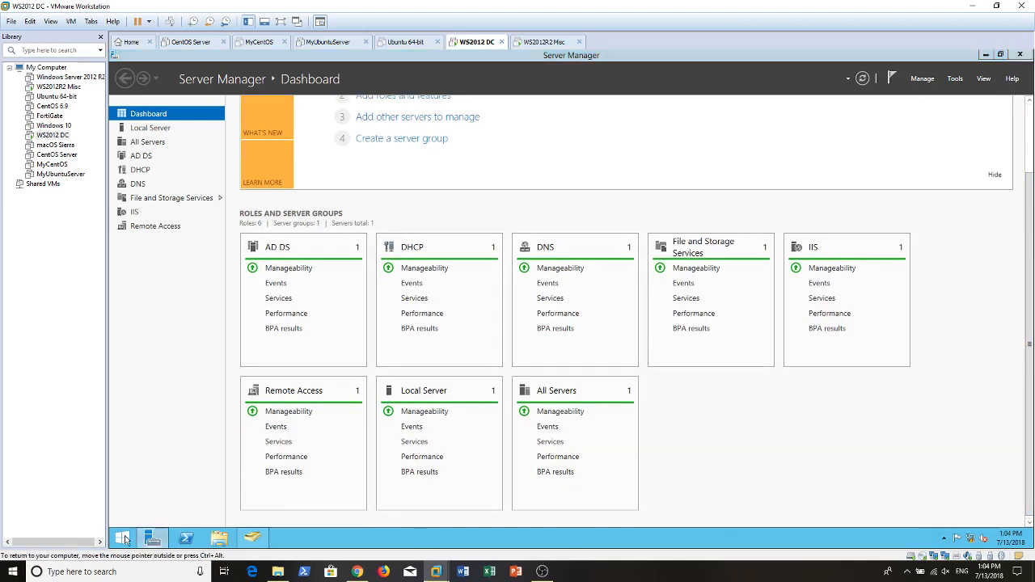
mouse_move(858, 498)
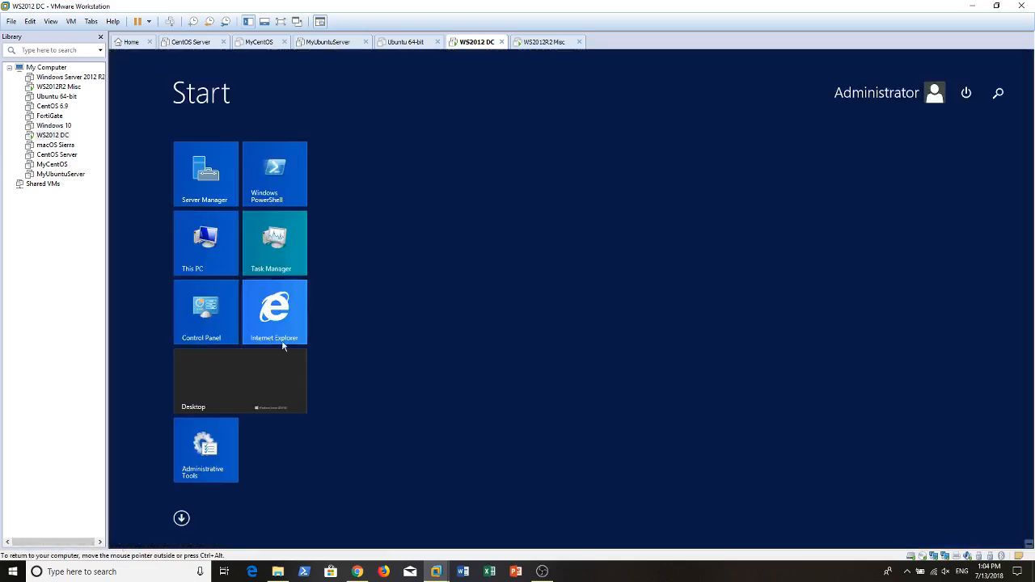
left_click(204, 173)
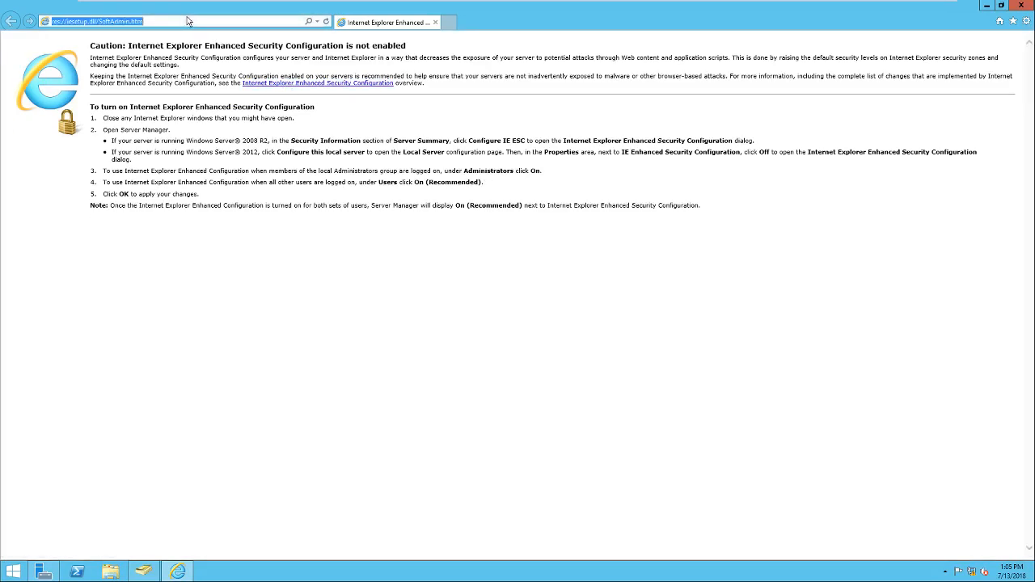
type("www.m")
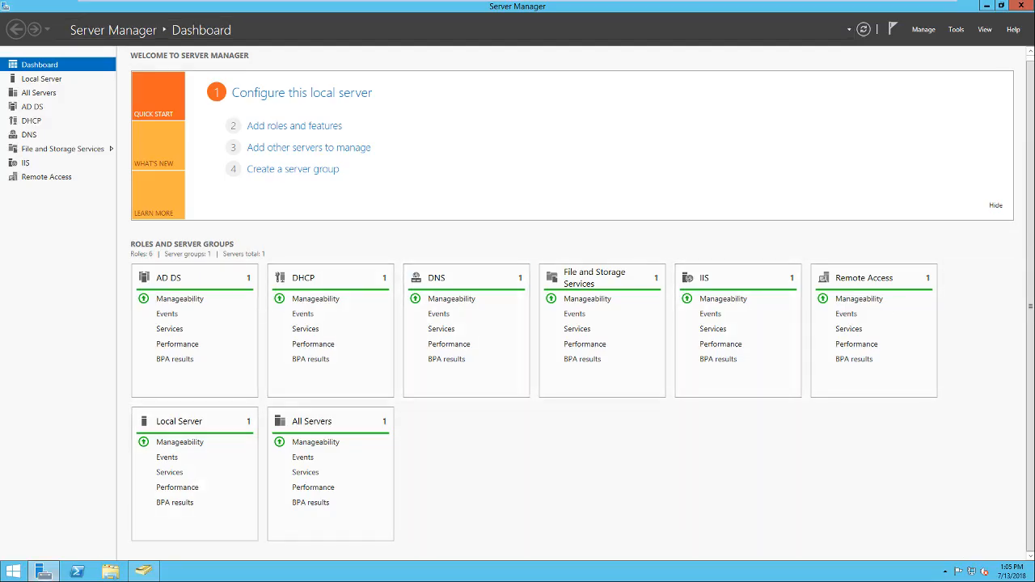
Step: Run ipconfig in a PowerShell console on the domain controller
left_click(77, 572)
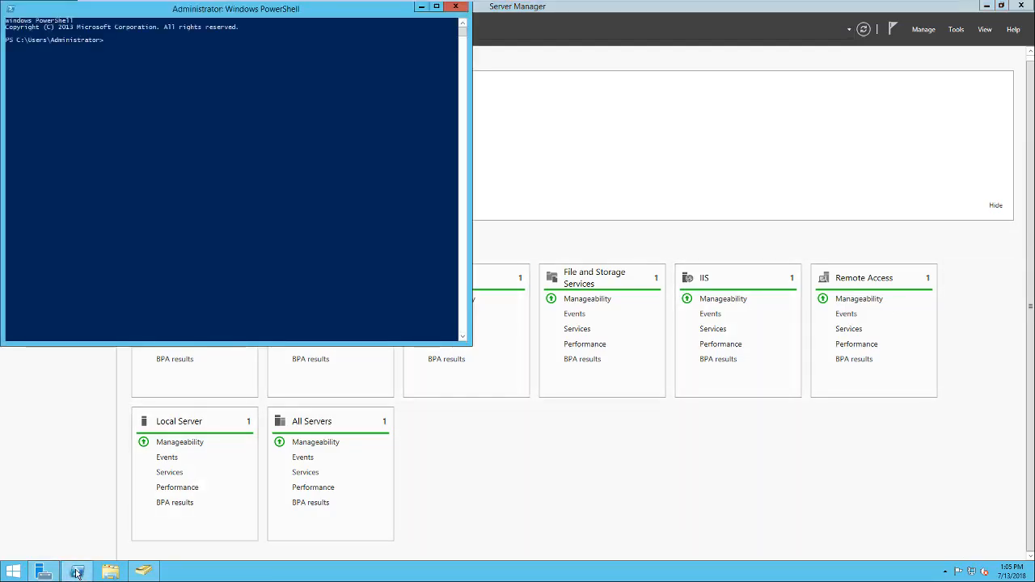
type("ipconfig")
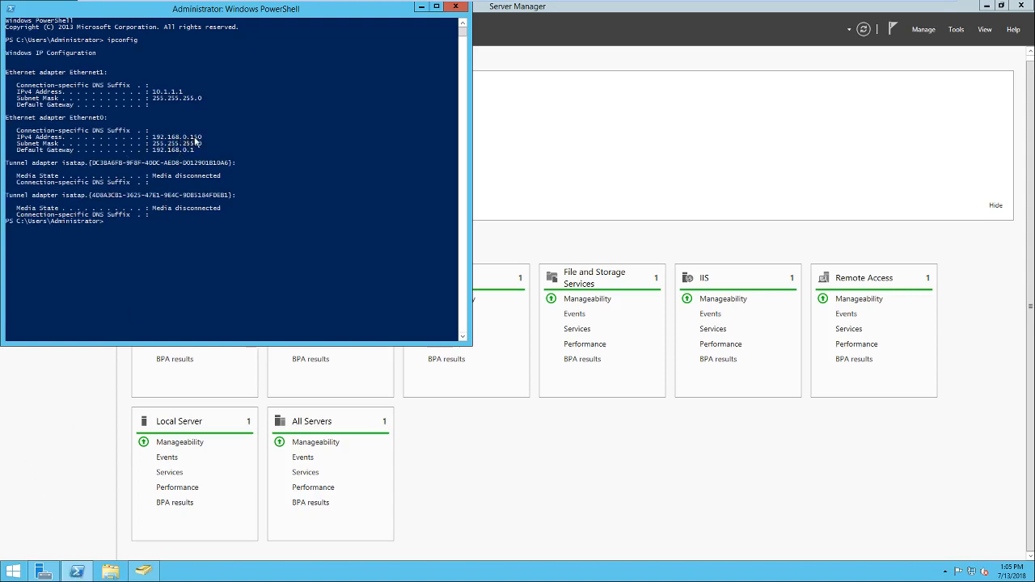
mouse_move(161, 143)
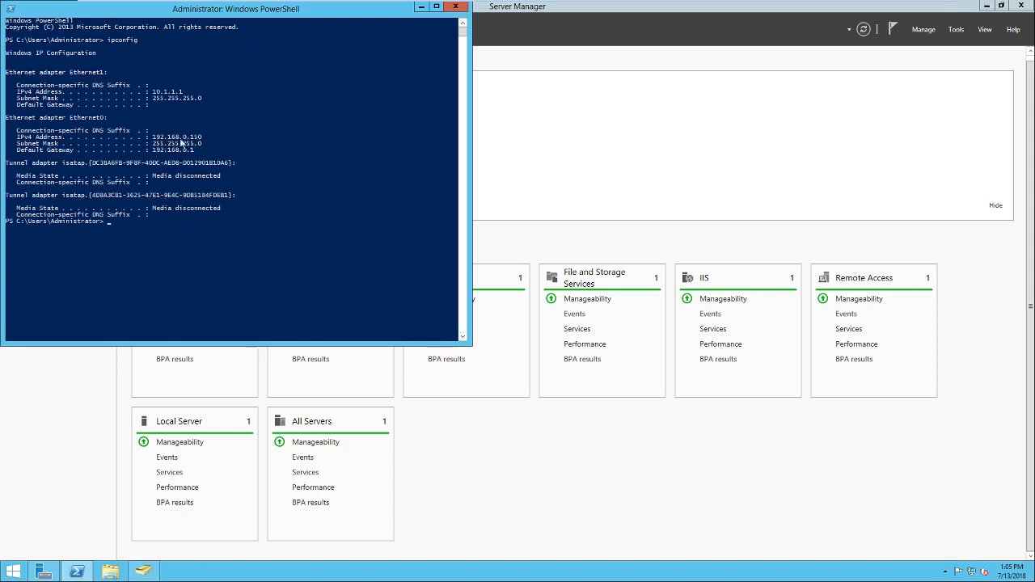
mouse_move(196, 142)
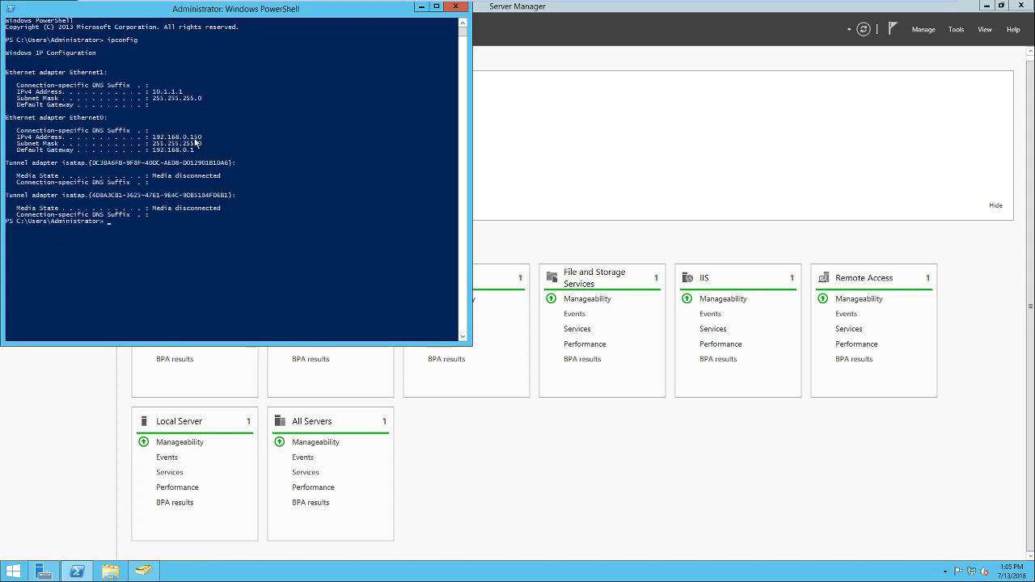
mouse_move(156, 95)
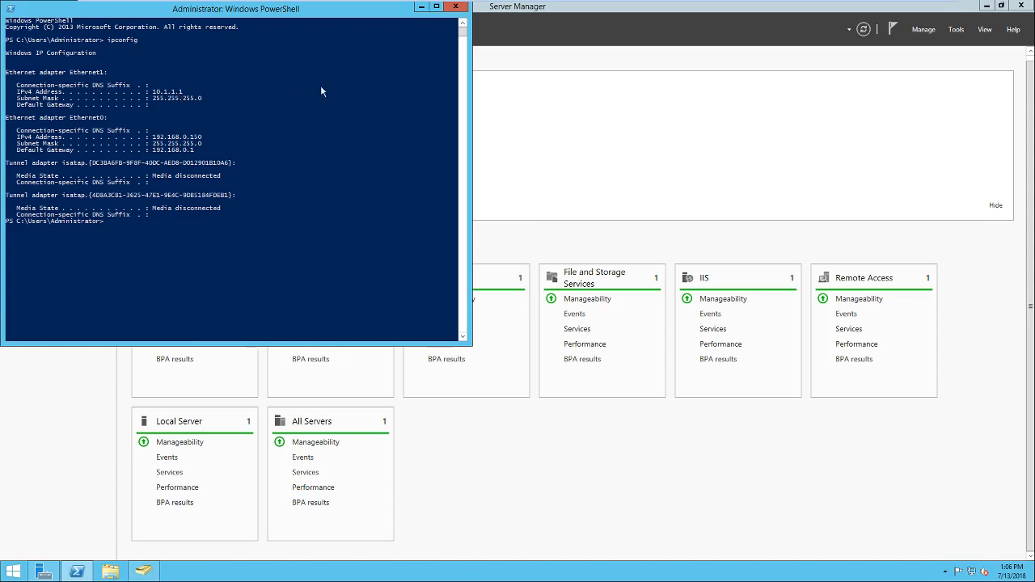
mouse_move(162, 99)
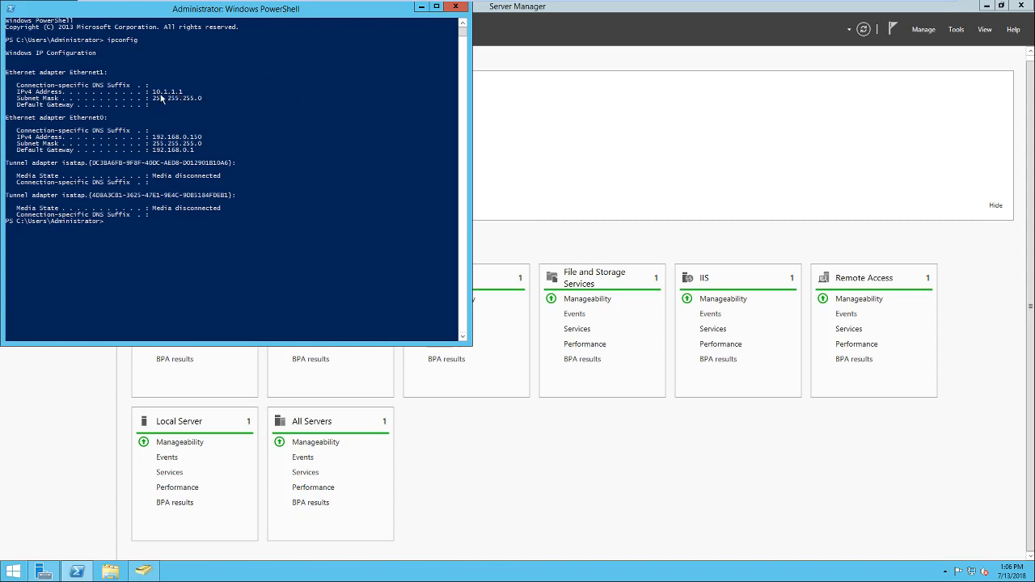
mouse_move(162, 99)
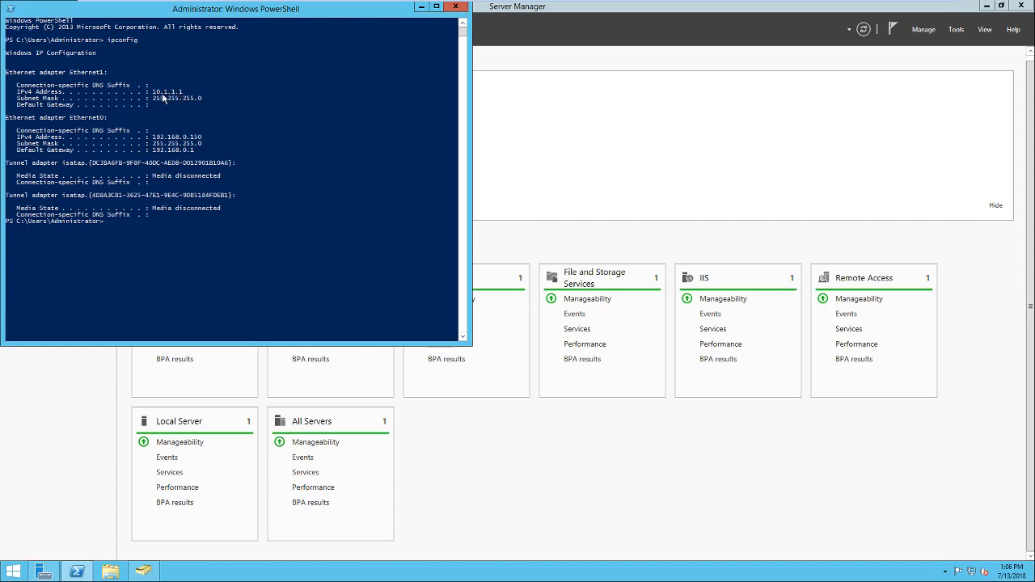
mouse_move(198, 106)
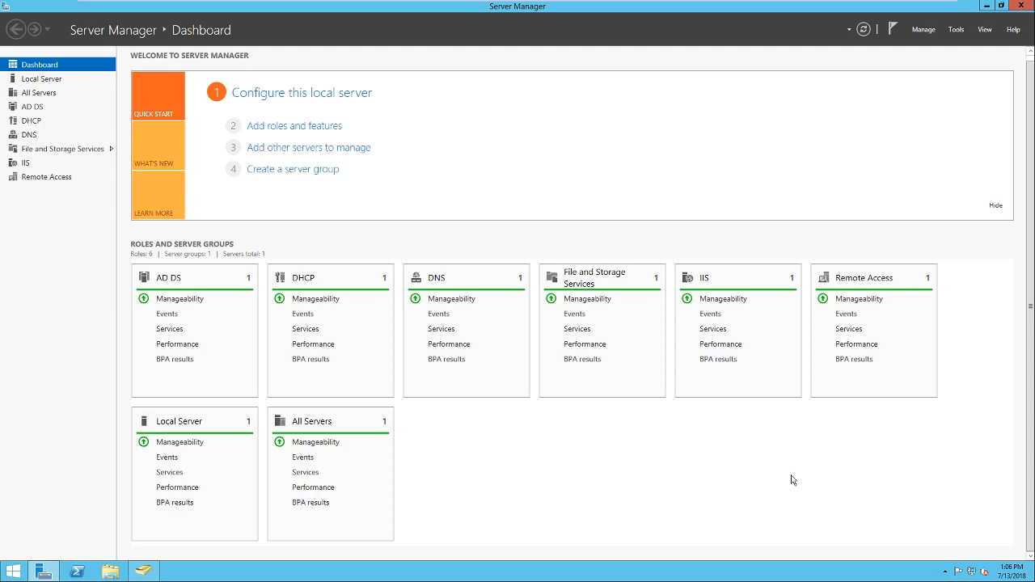
mouse_move(789, 477)
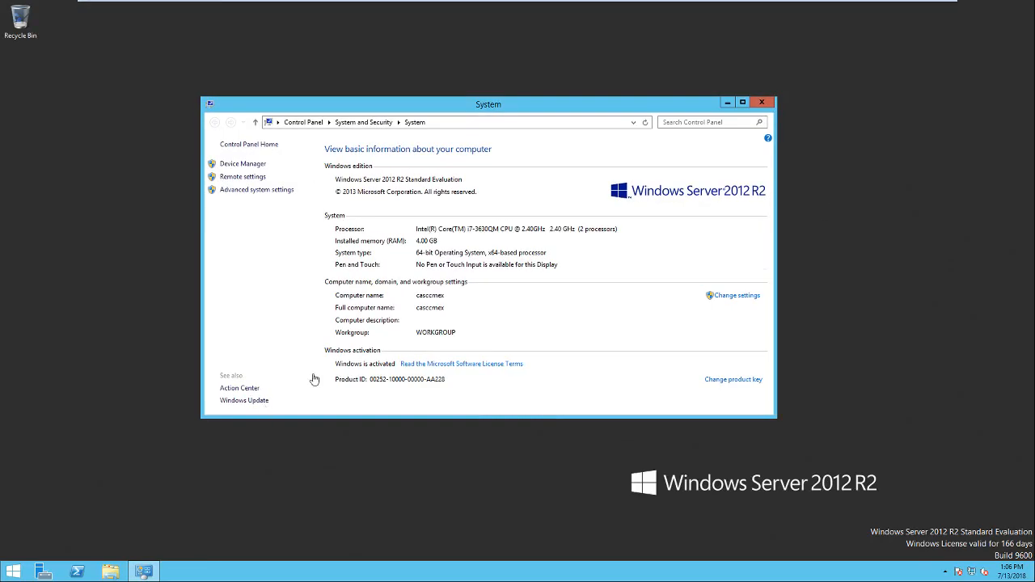
mouse_move(451, 446)
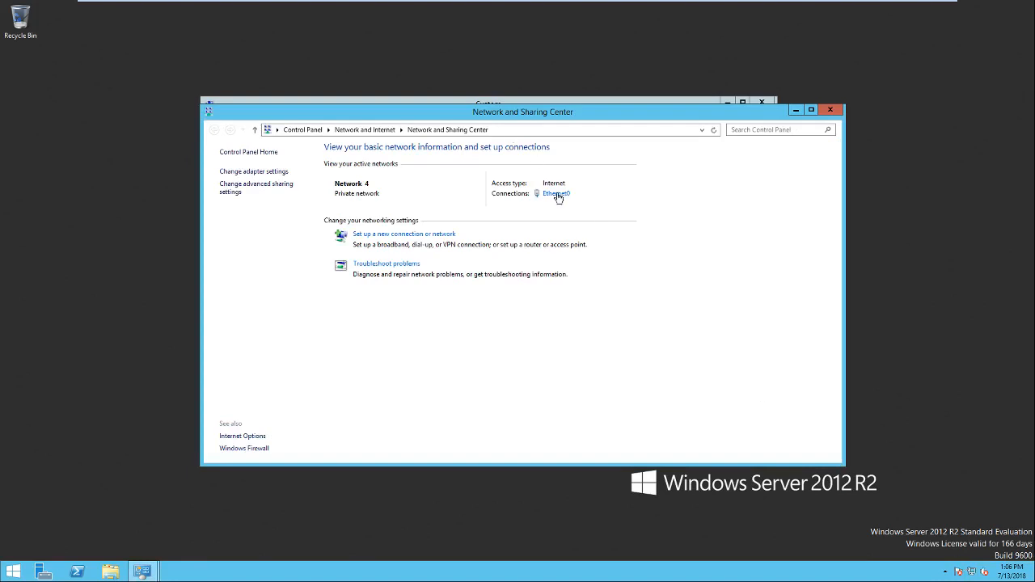
Step: Bring up the Internet Protocol Version 4 properties of the Ethernet0 connection
left_click(556, 194)
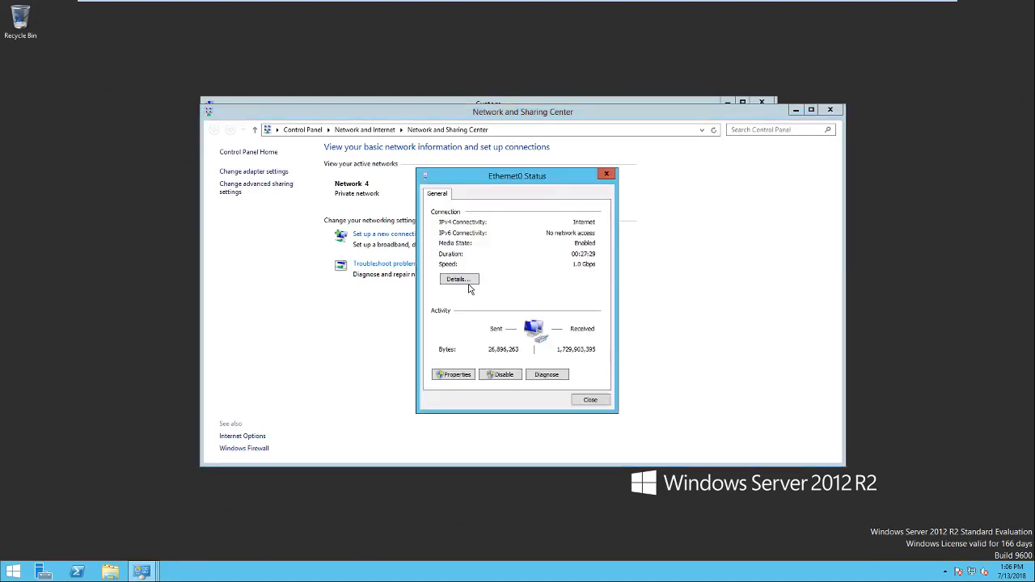
left_click(457, 279)
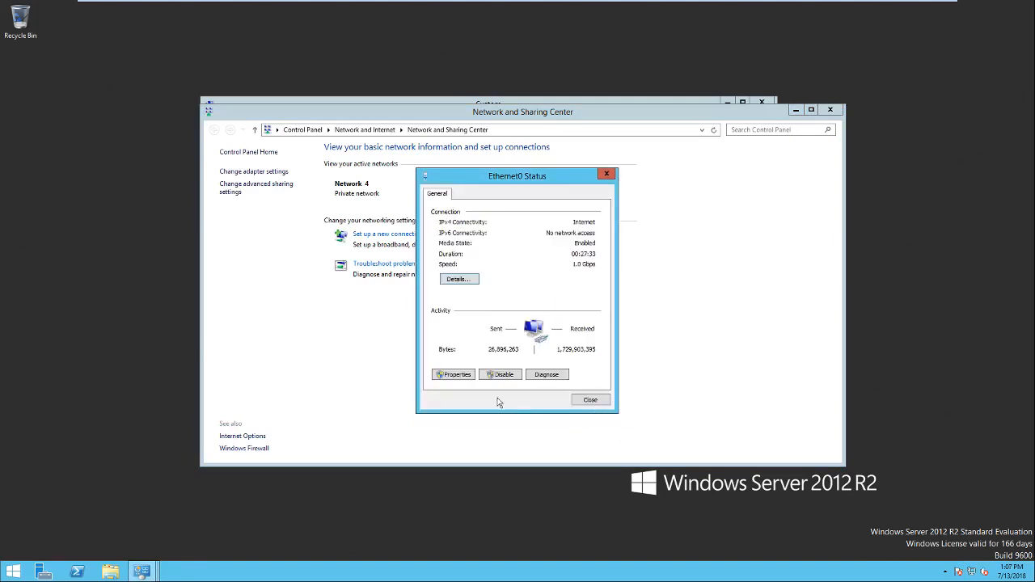
left_click(453, 374)
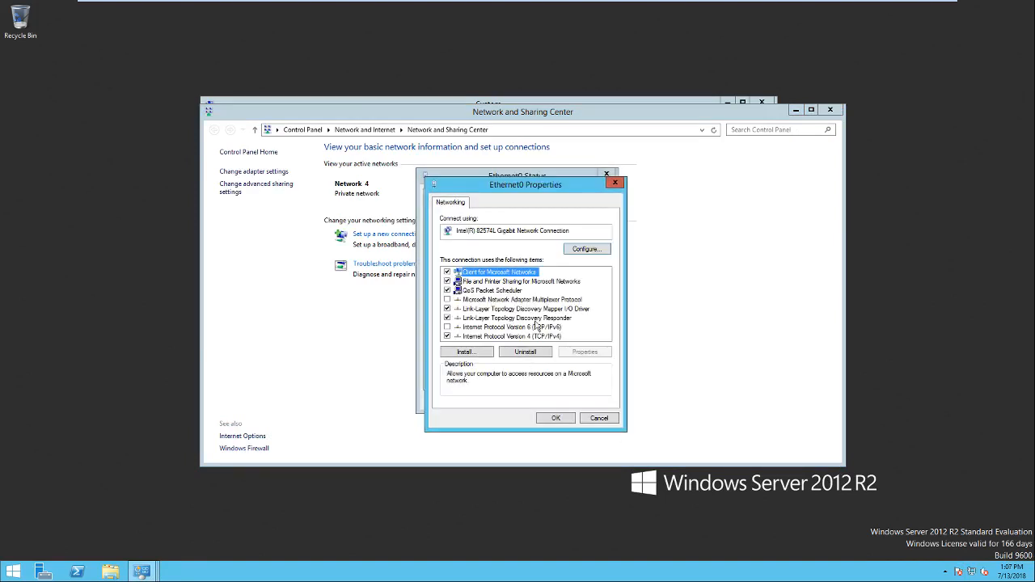
left_click(513, 335)
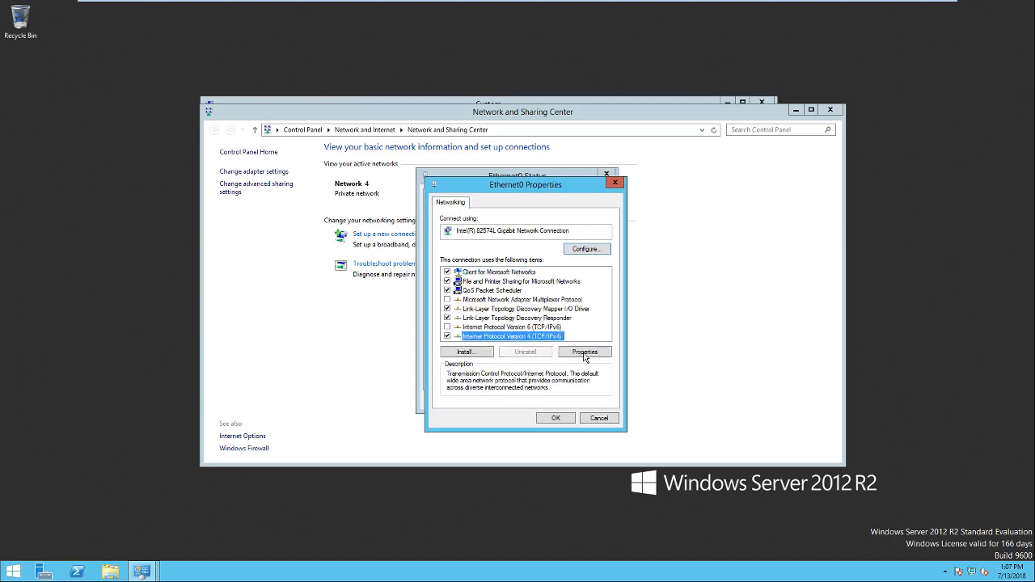
left_click(585, 351)
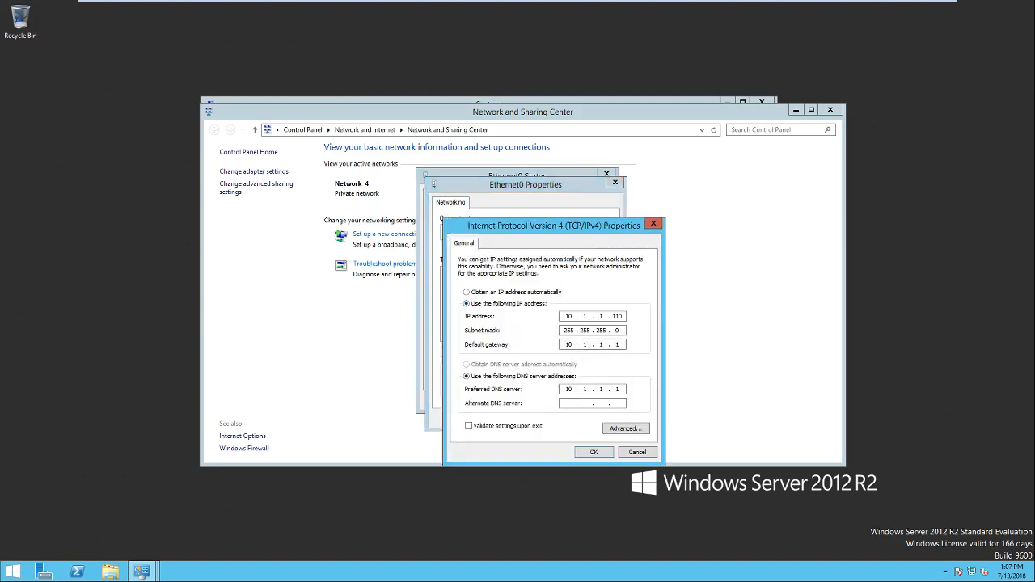
mouse_move(560, 327)
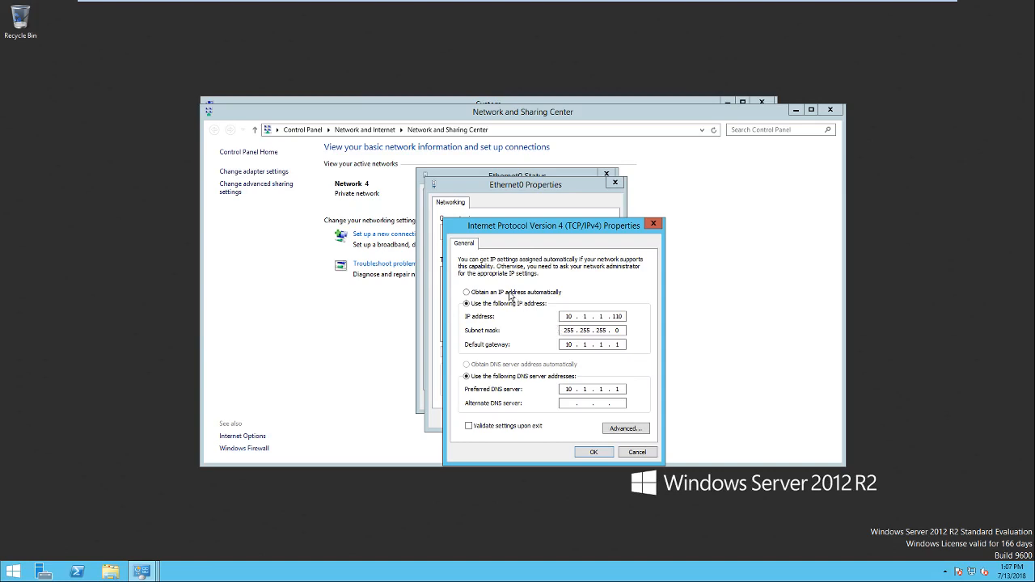
mouse_move(505, 298)
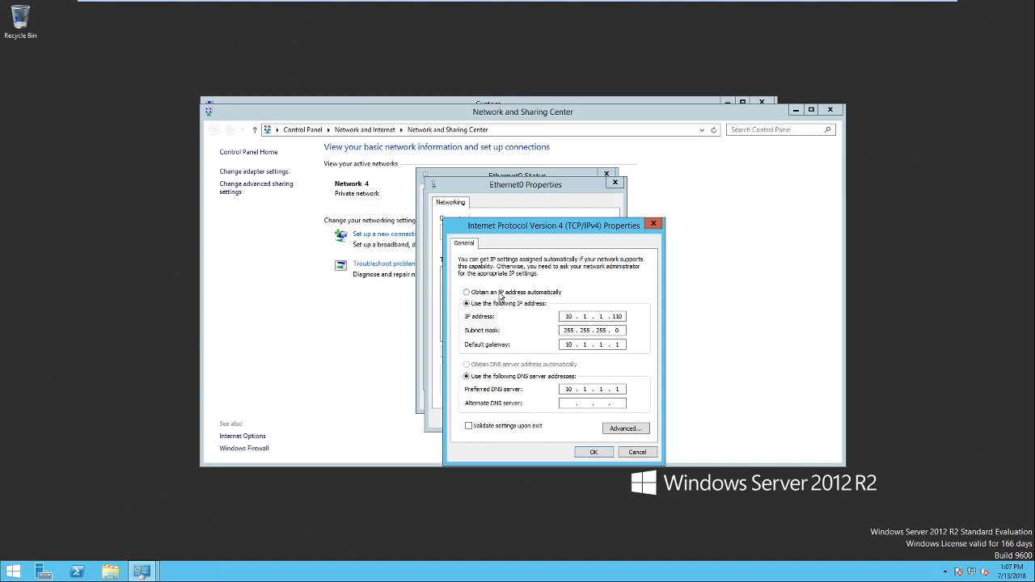
mouse_move(588, 282)
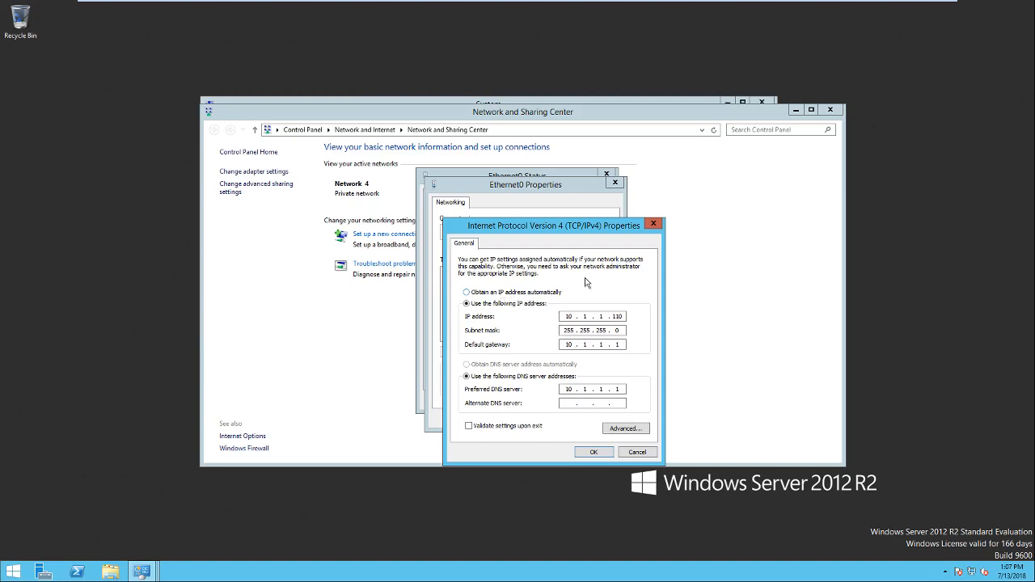
mouse_move(542, 282)
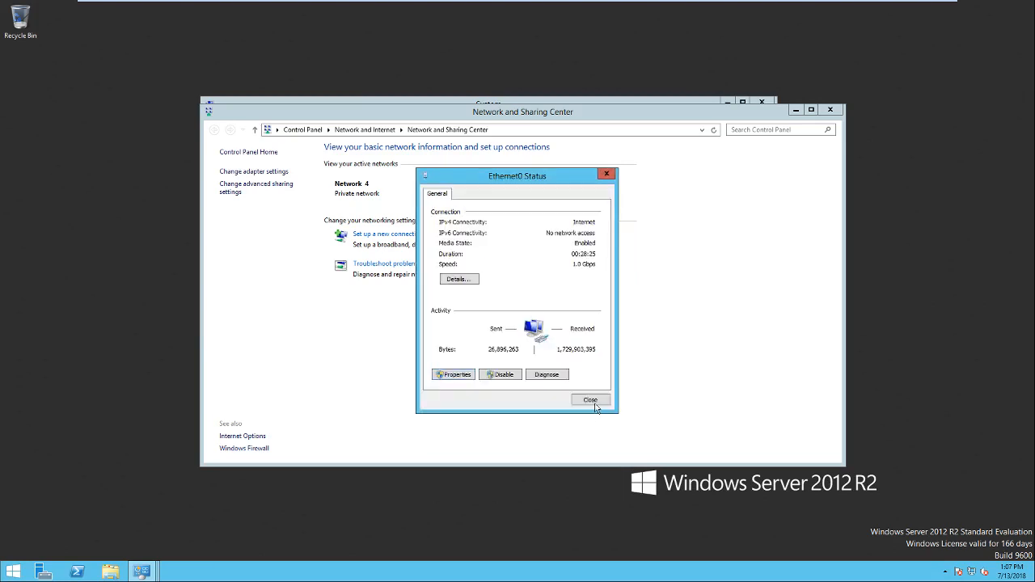
left_click(591, 399)
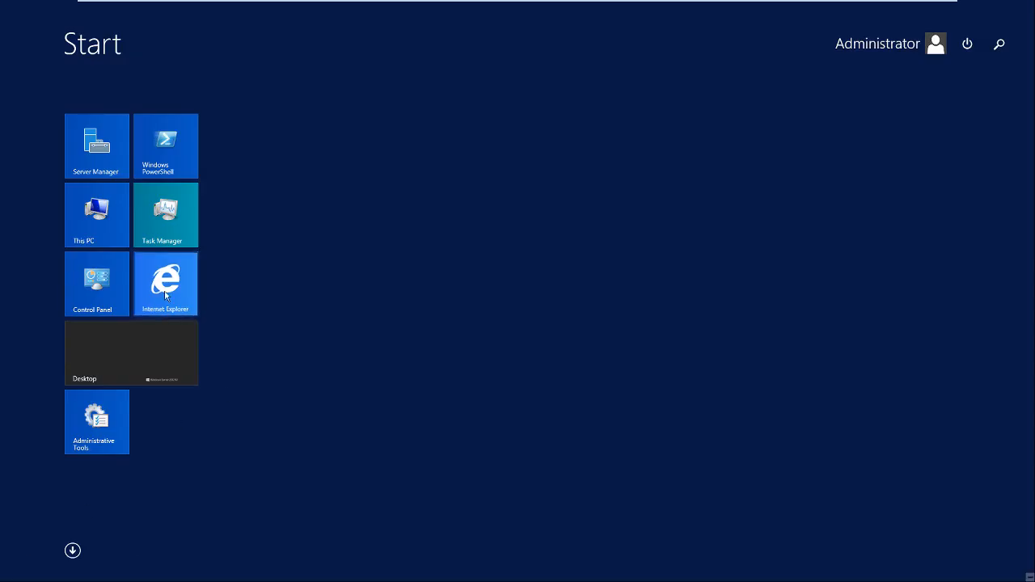
left_click(166, 284)
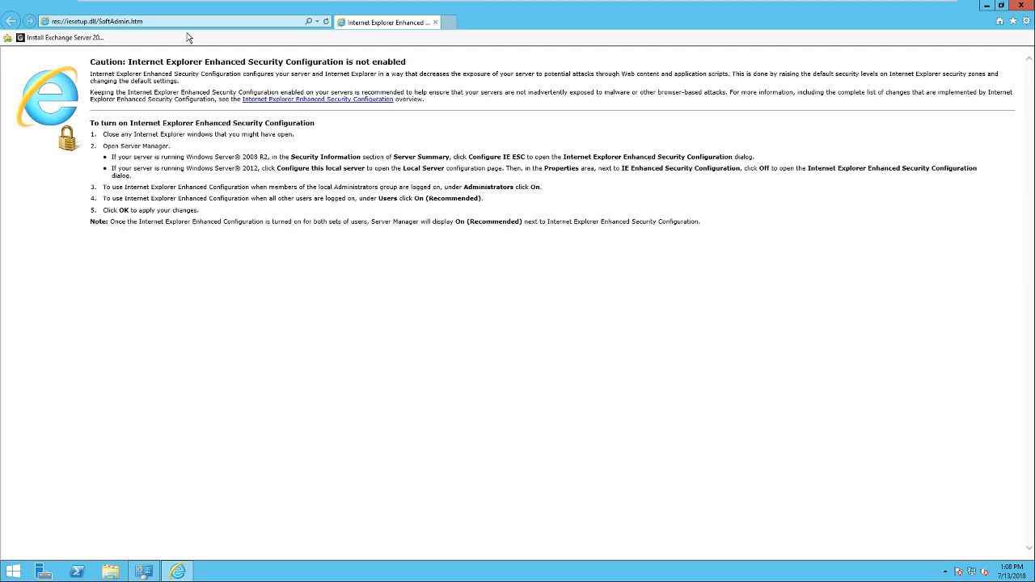
type("www")
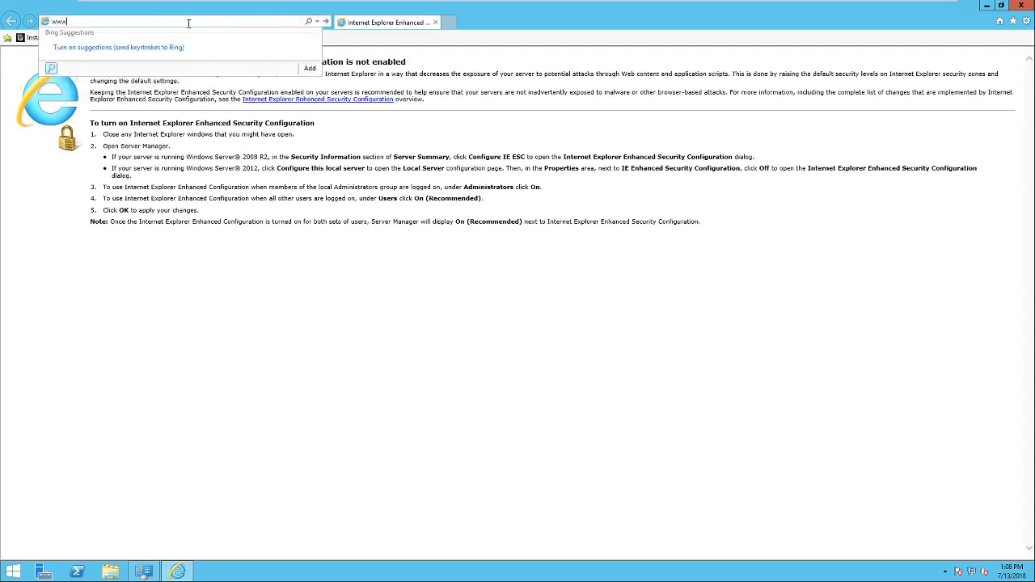
type(".")
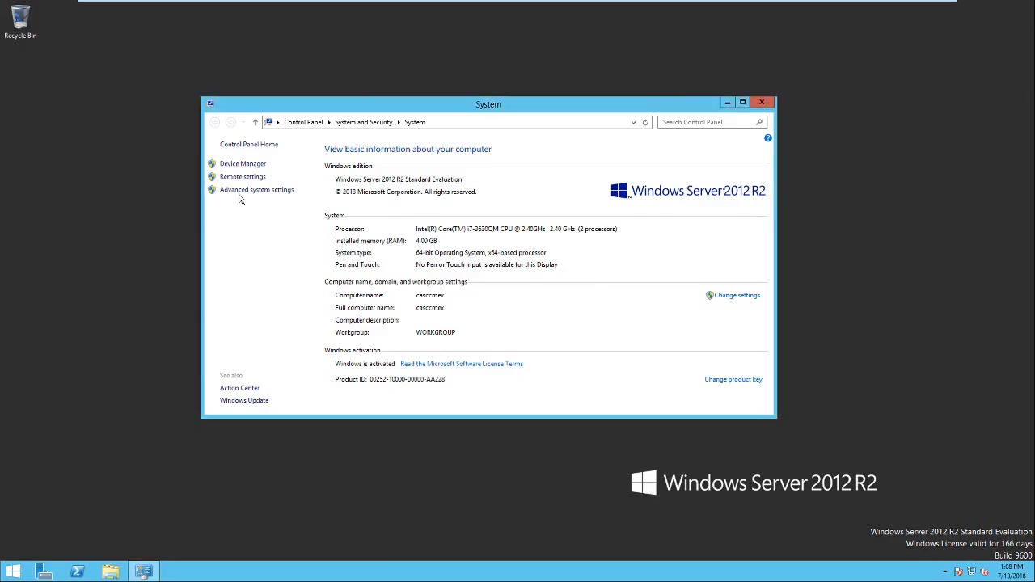
Step: Open the computer name Change dialog from Advanced system settings and select Domain membership
left_click(256, 189)
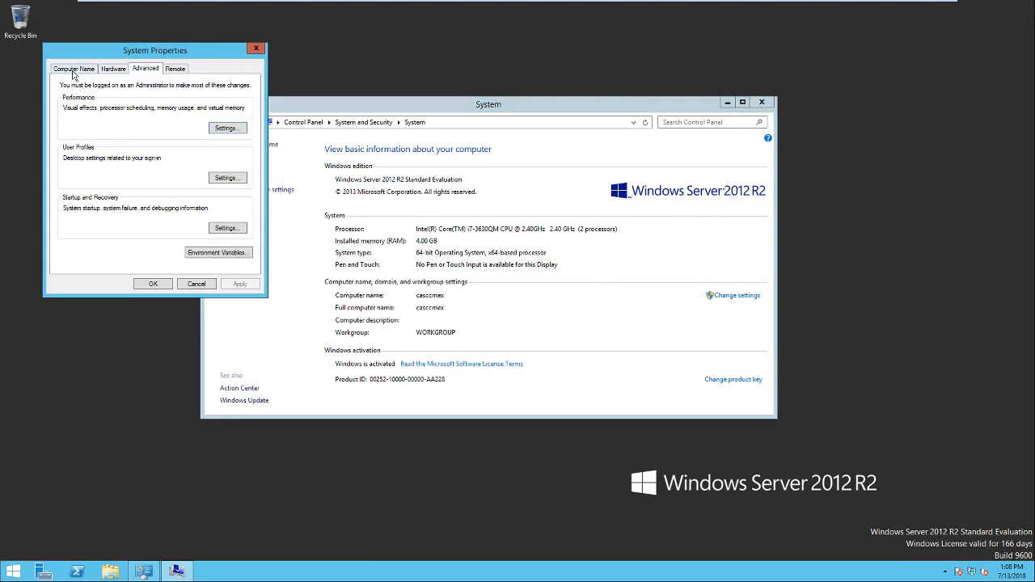
left_click(73, 67)
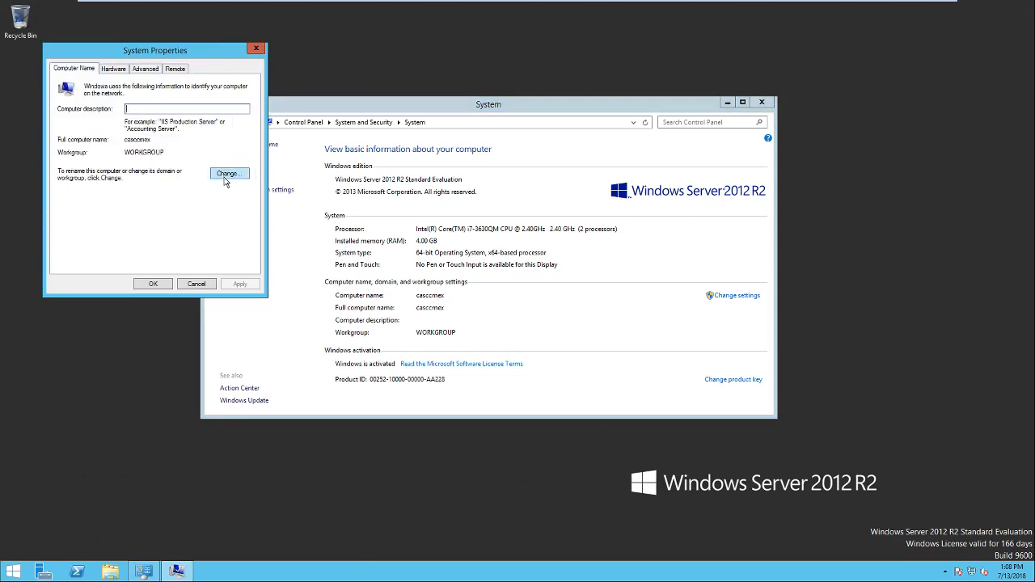
left_click(228, 173)
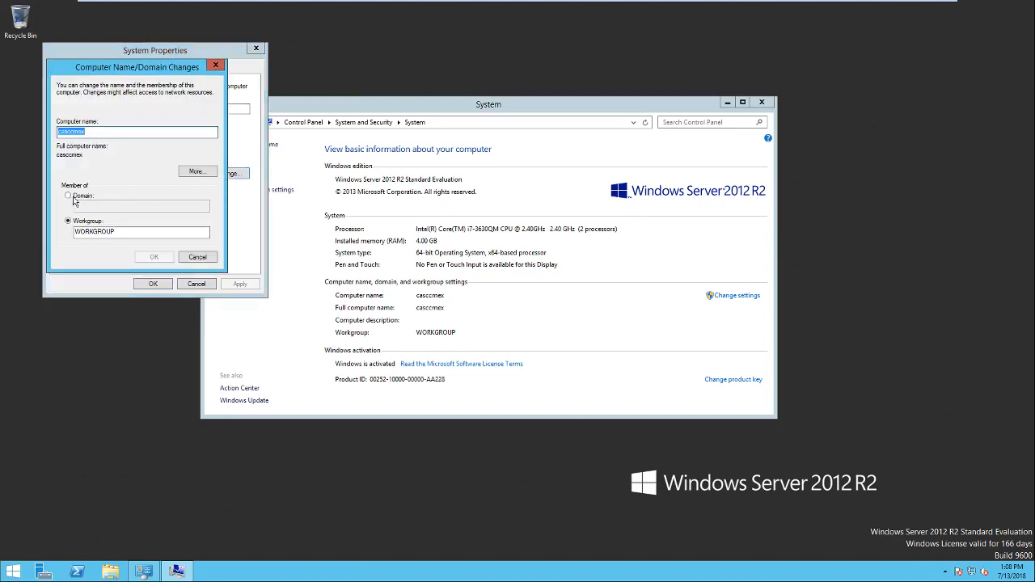
left_click(68, 196)
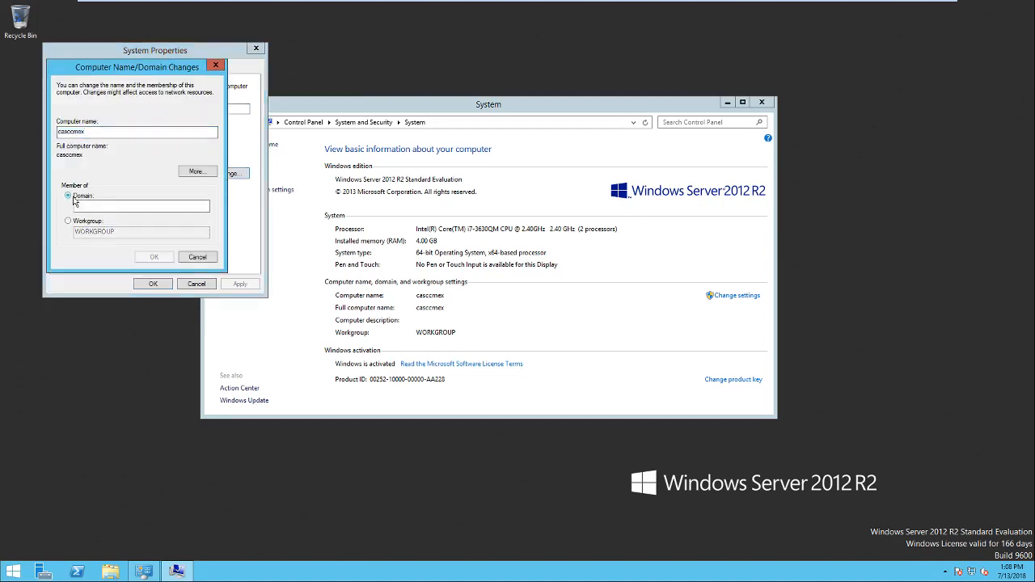
left_click(68, 196)
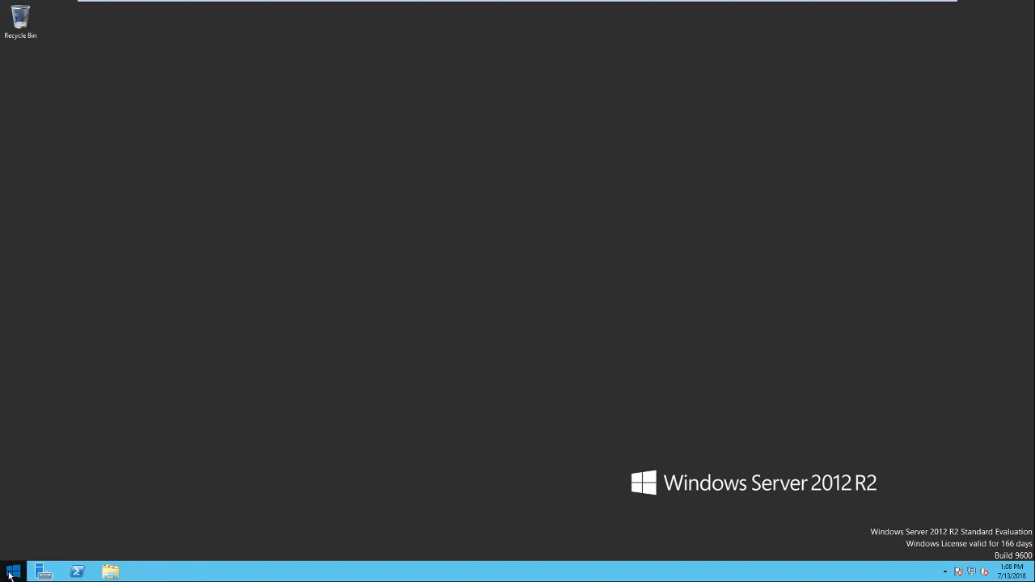
Step: Search the Start screen for 'system' and open the System information page
left_click(12, 572)
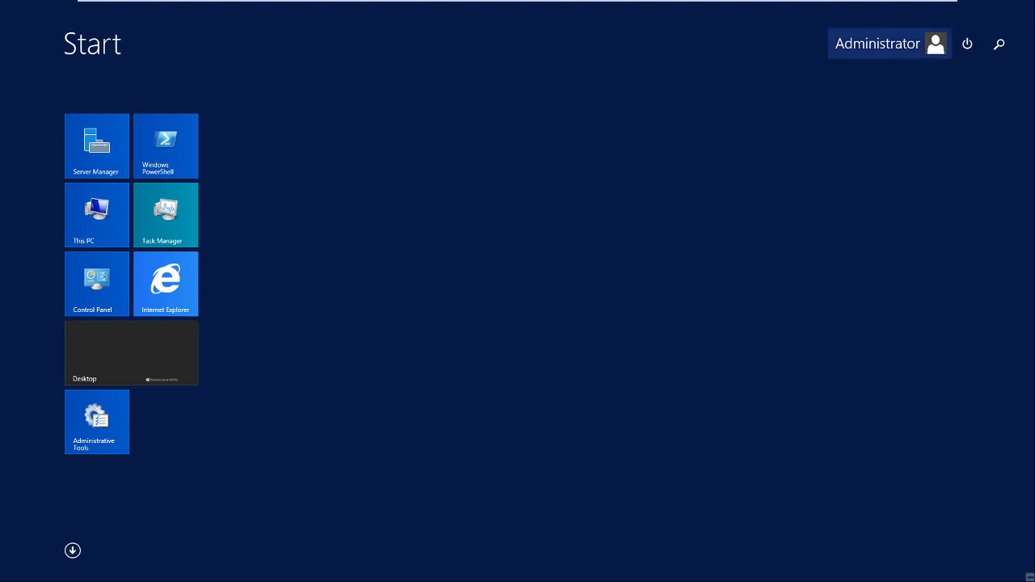
left_click(999, 43)
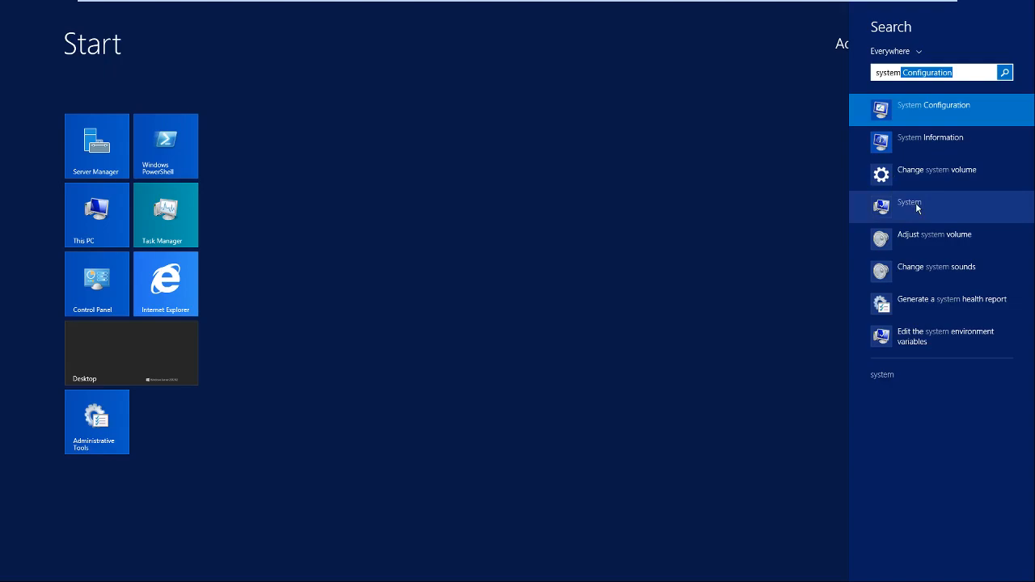
left_click(909, 203)
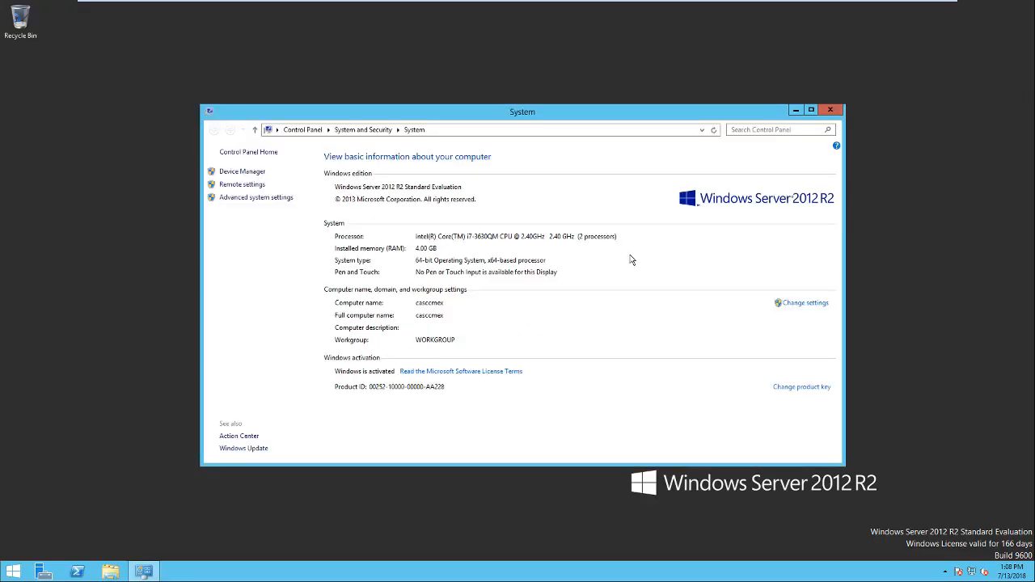
mouse_move(581, 171)
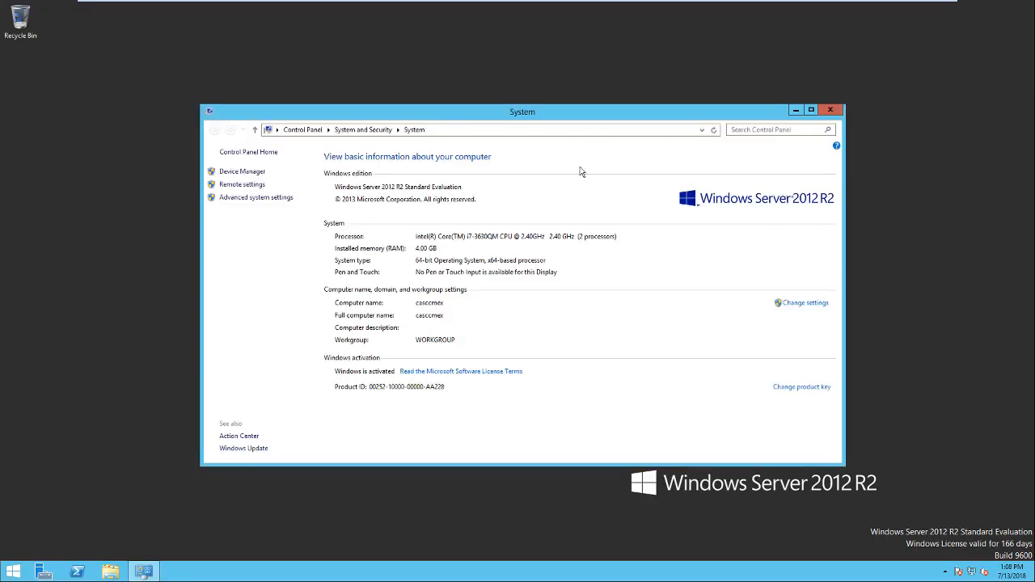
mouse_move(386, 265)
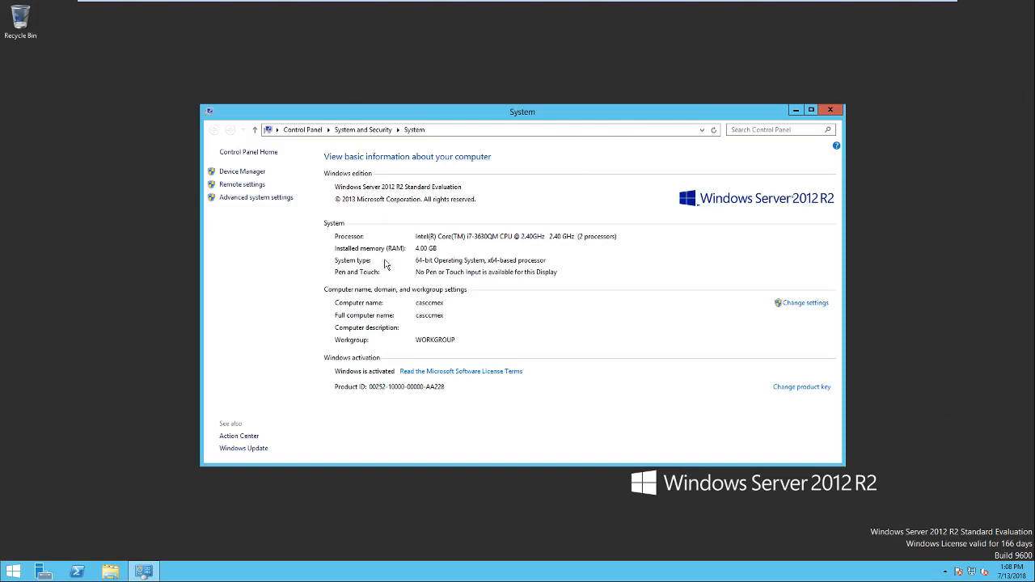
mouse_move(419, 266)
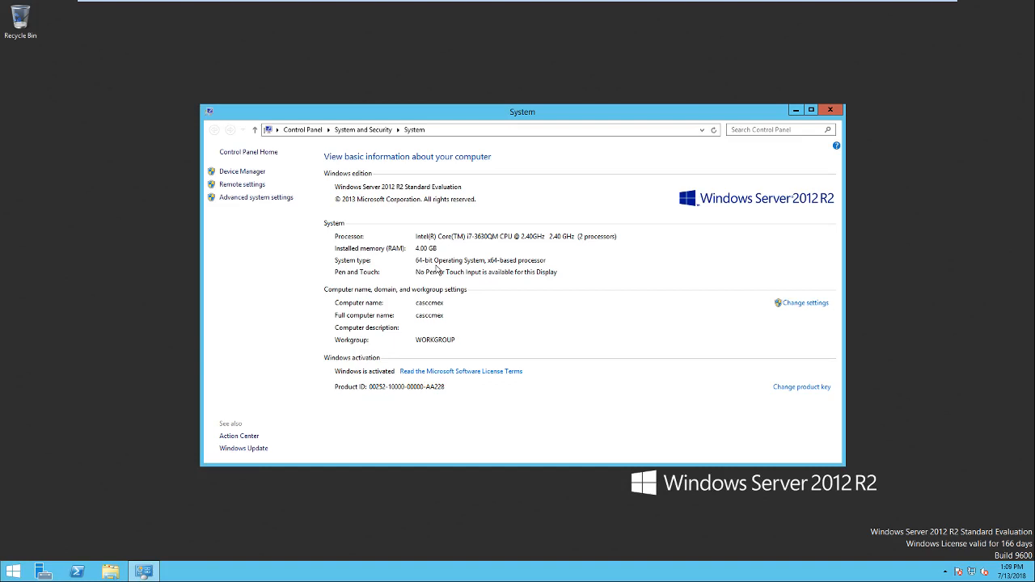
mouse_move(817, 211)
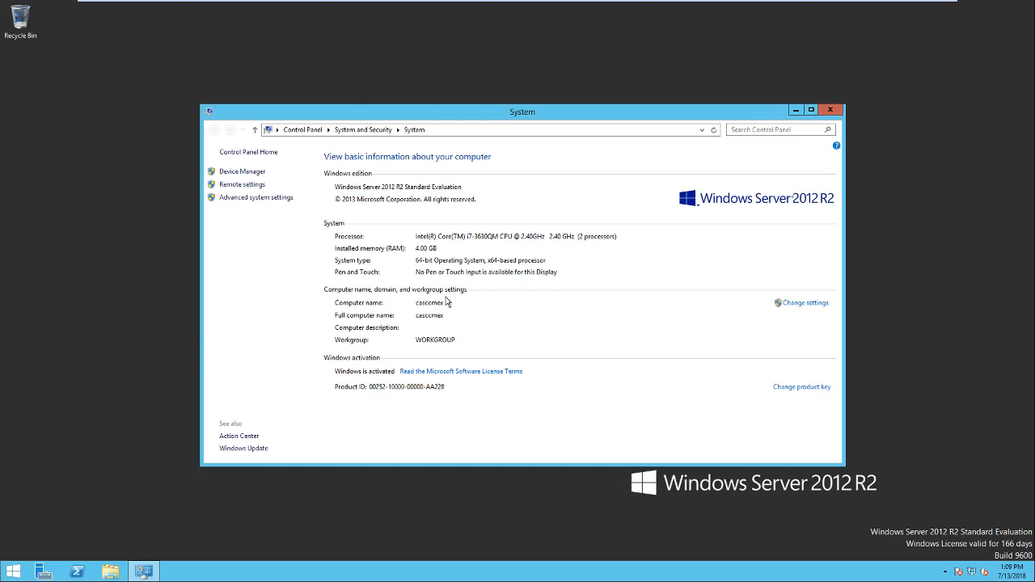
mouse_move(281, 214)
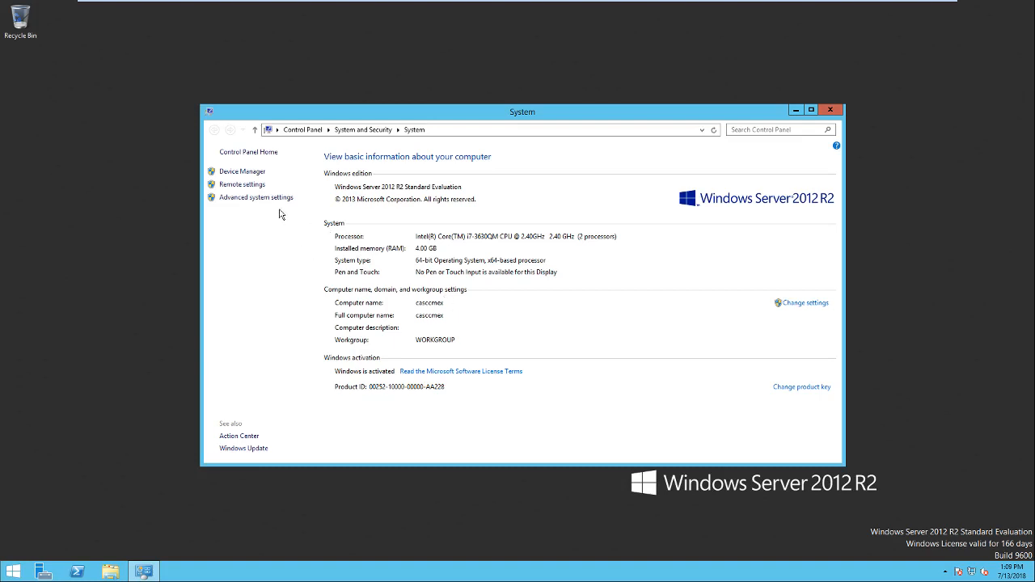
mouse_move(445, 177)
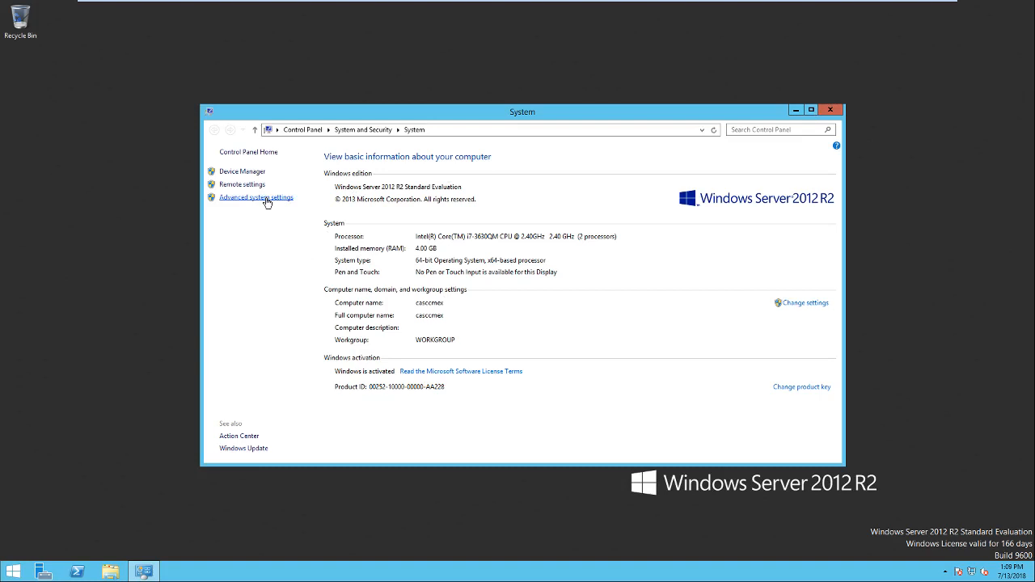
mouse_move(251, 204)
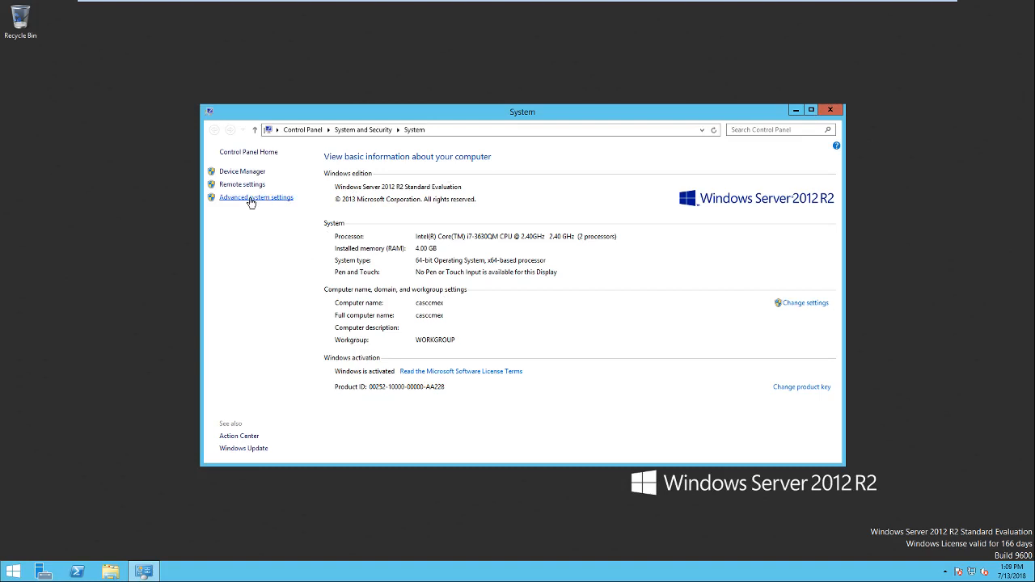
mouse_move(255, 203)
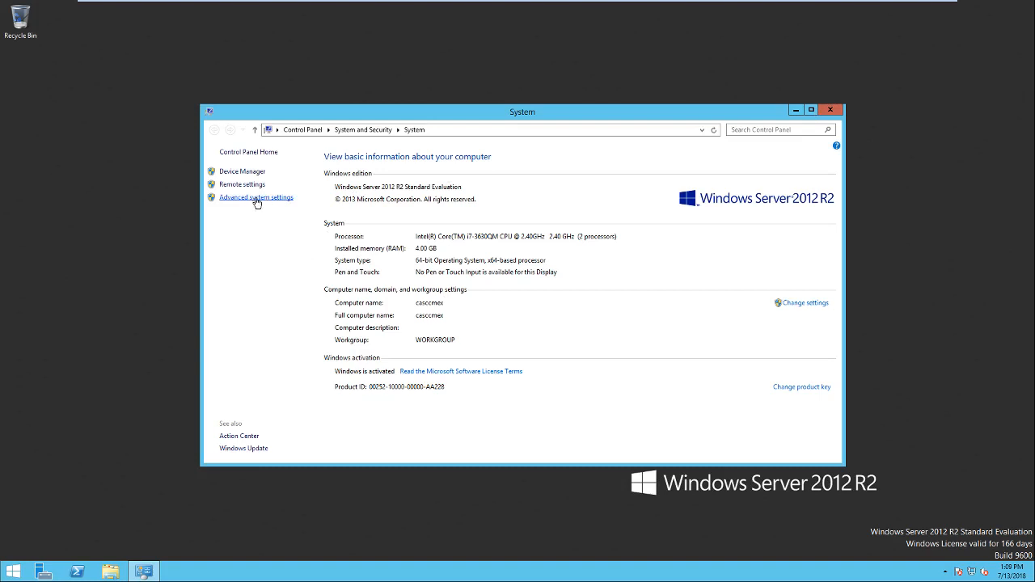
Step: Open Computer Name/Domain Changes through Advanced system settings and the Computer Name tab
left_click(255, 197)
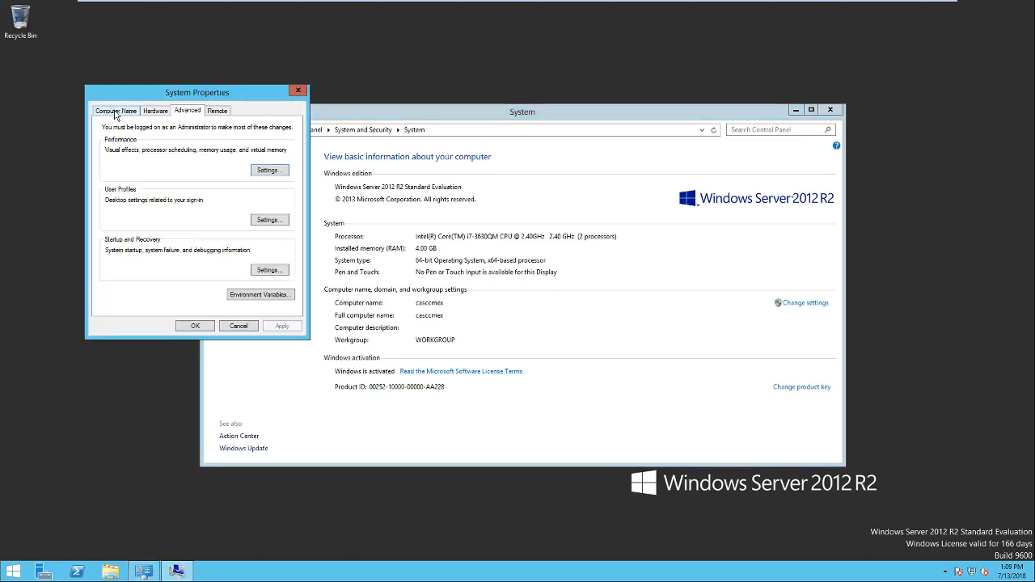
left_click(115, 111)
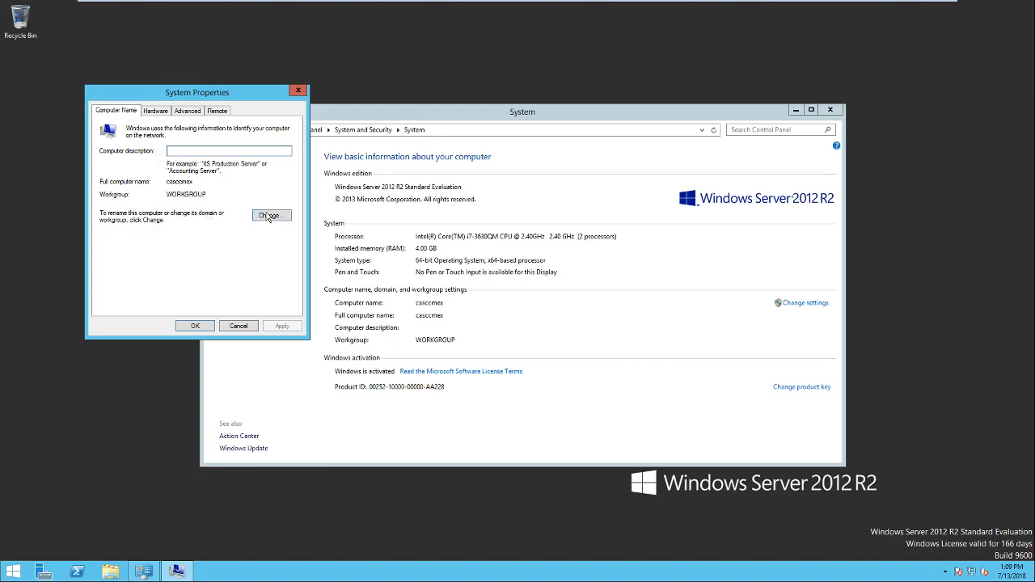
left_click(271, 216)
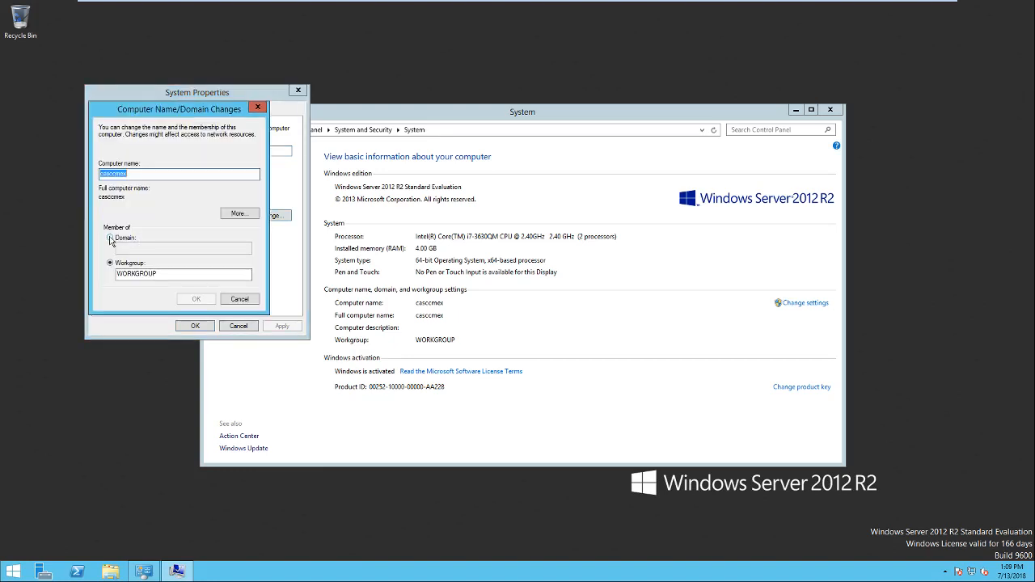
Step: Select Domain, enter imroujinet.com, and submit to reach the credentials prompt
left_click(110, 238)
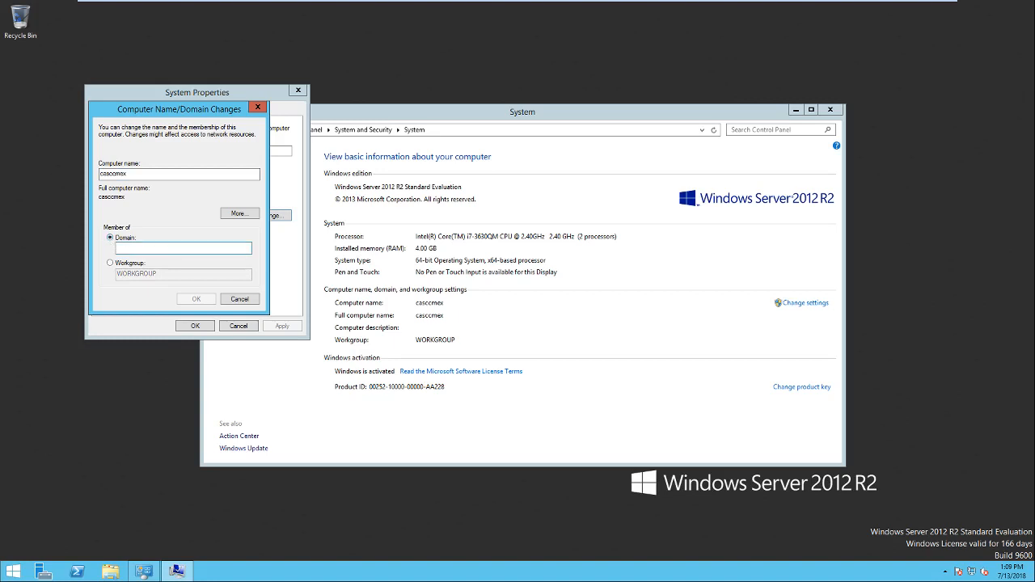
type("ml")
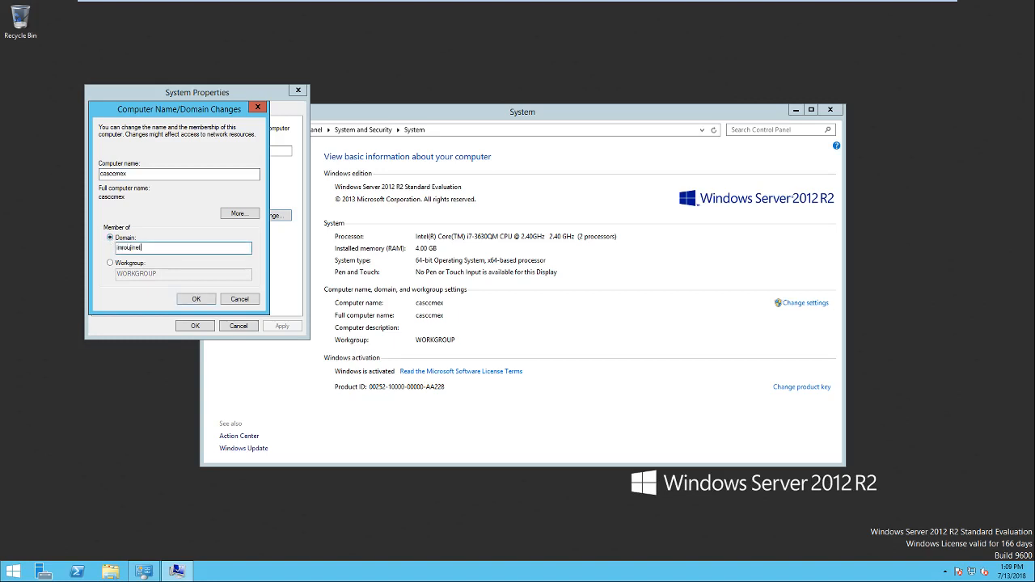
type(".com")
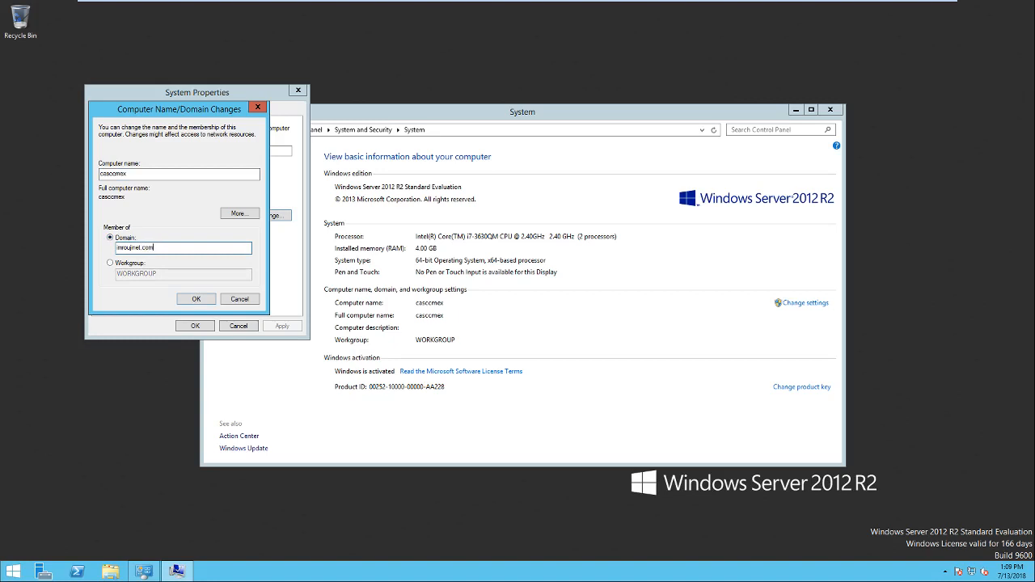
left_click(196, 298)
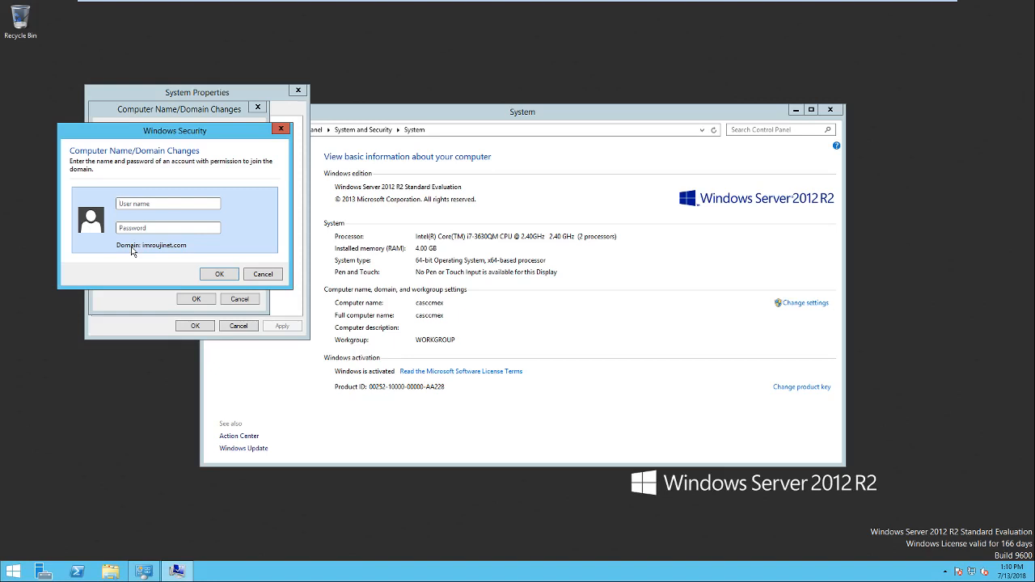
Step: Authenticate as 'amro' with its password to complete the imroujinet.com domain join
type("amrouji")
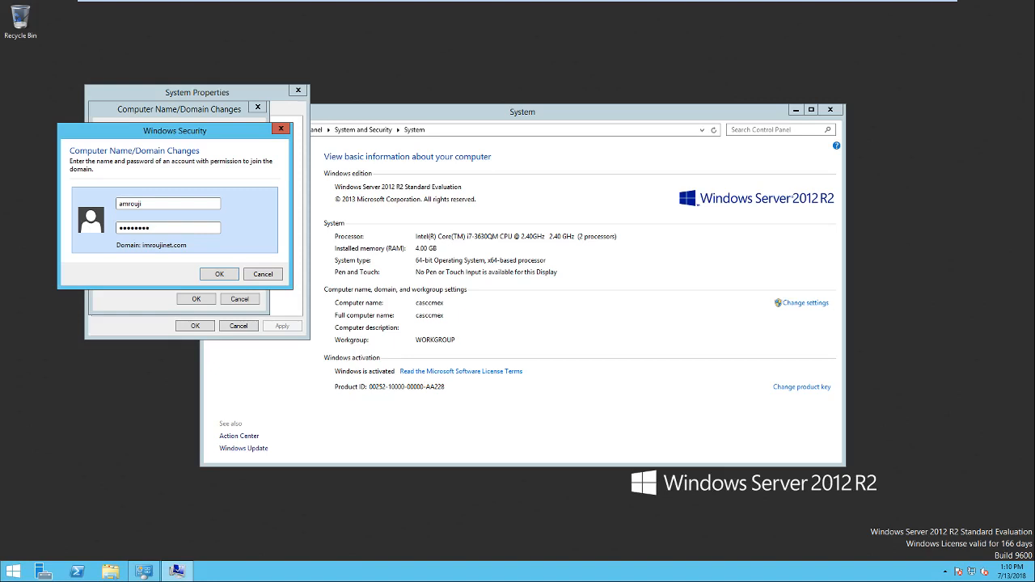
type("•")
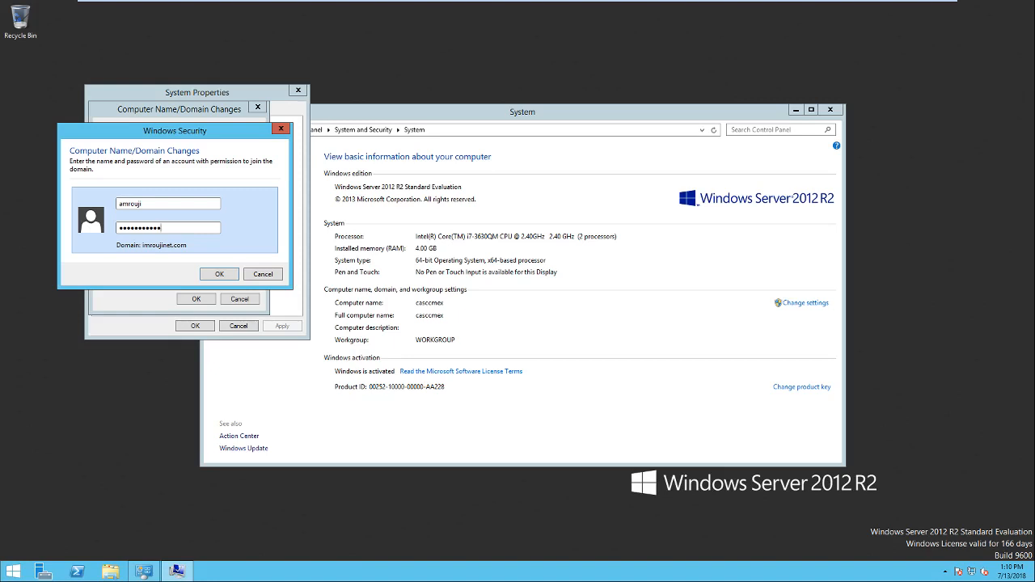
left_click(219, 273)
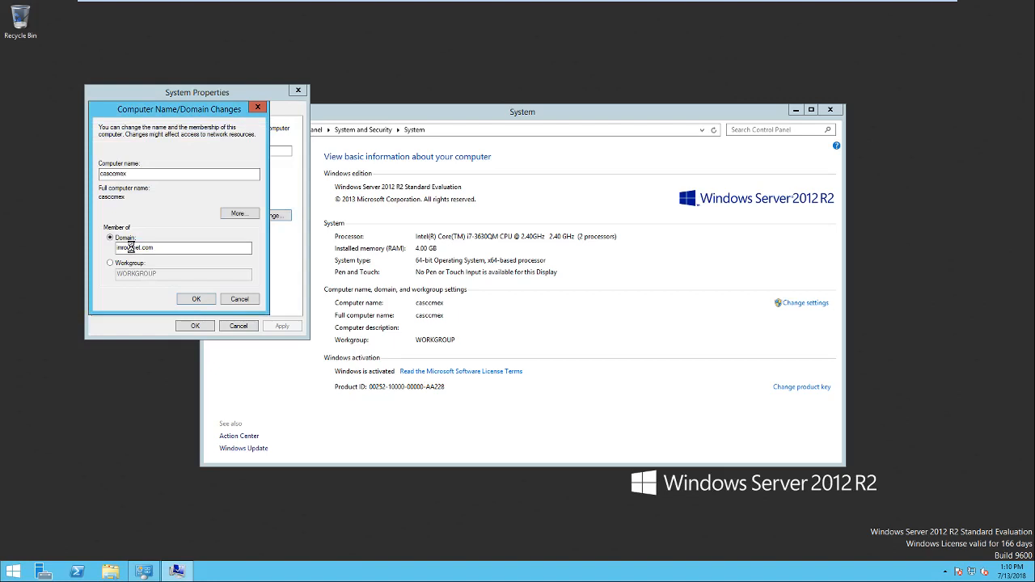
left_click(195, 299)
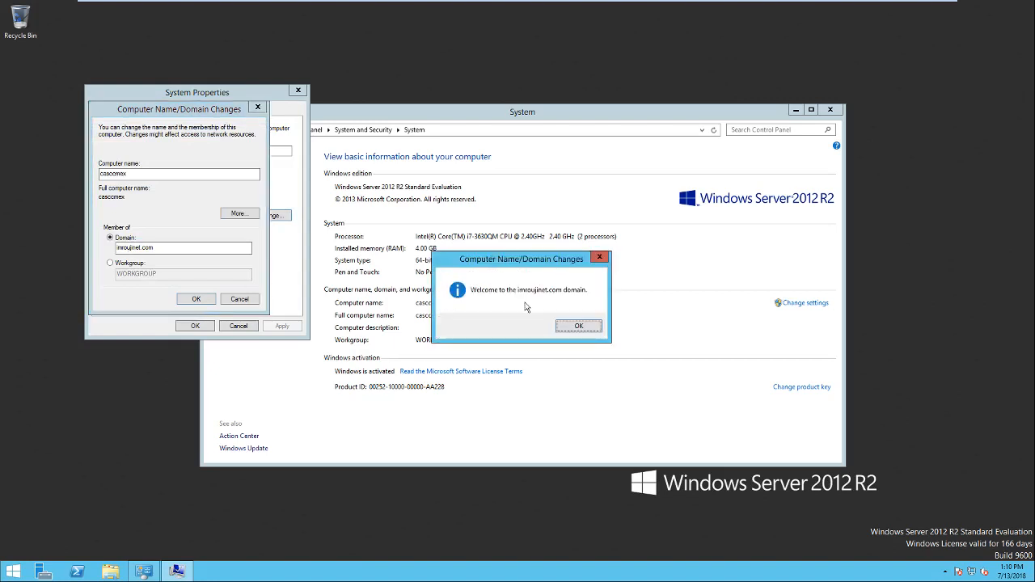
mouse_move(508, 298)
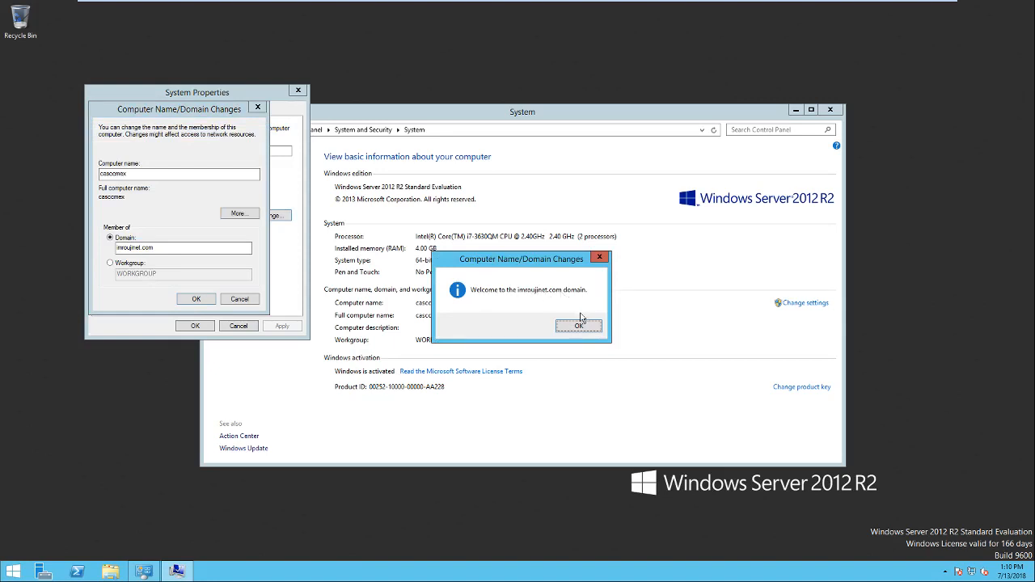
Step: Dismiss the imroujinet.com welcome and restart-required notices, then restart the member server now
left_click(578, 325)
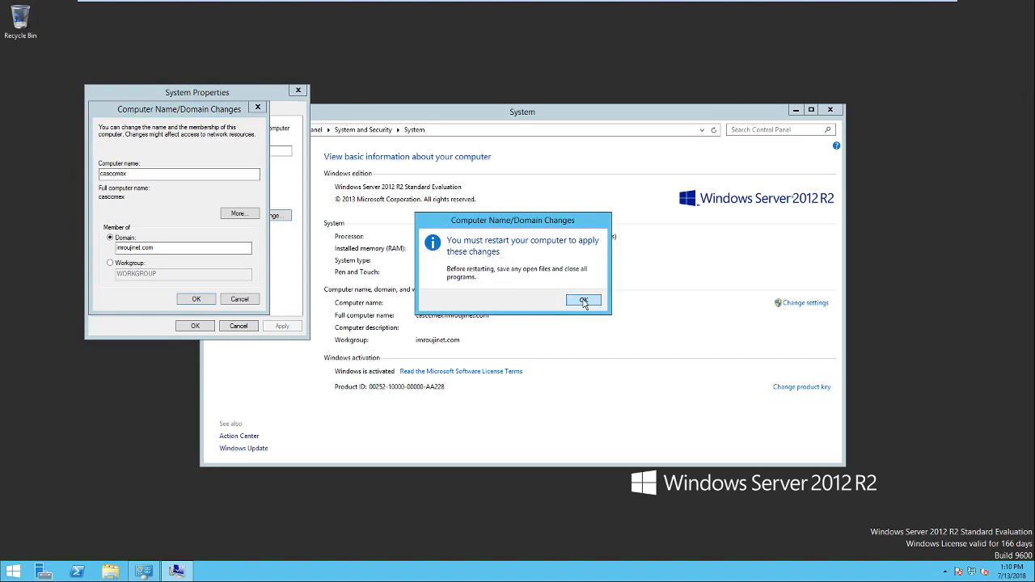
left_click(583, 301)
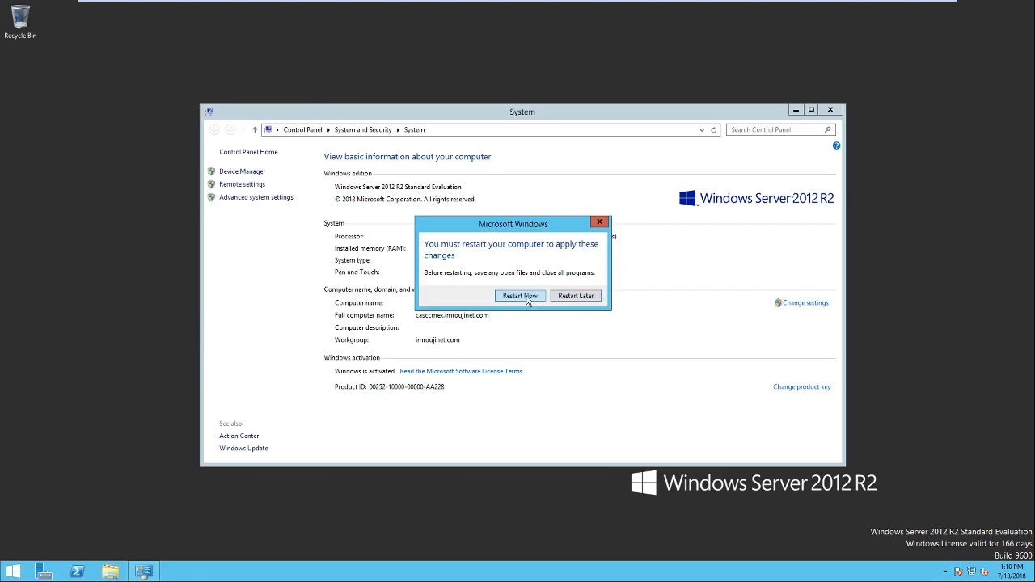
left_click(520, 295)
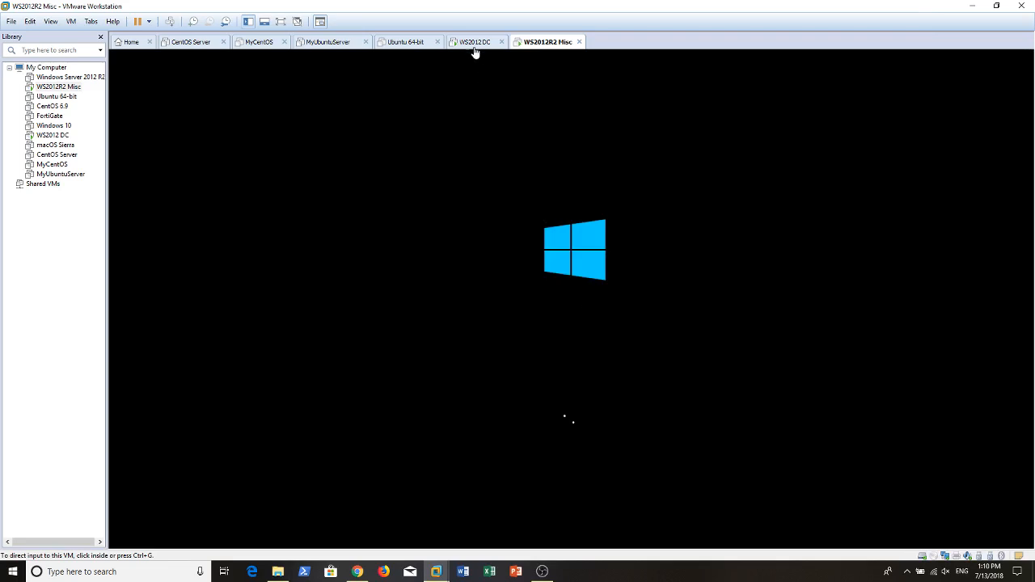
Step: Switch to the WS2012 DC machine and launch DHCP from Server Manager's Tools menu
left_click(473, 41)
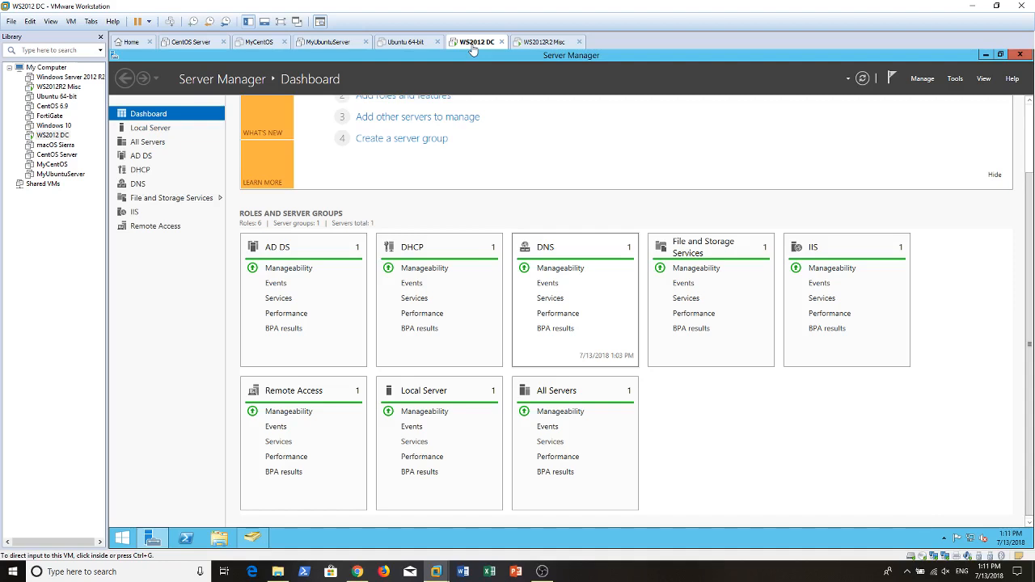
mouse_move(991, 279)
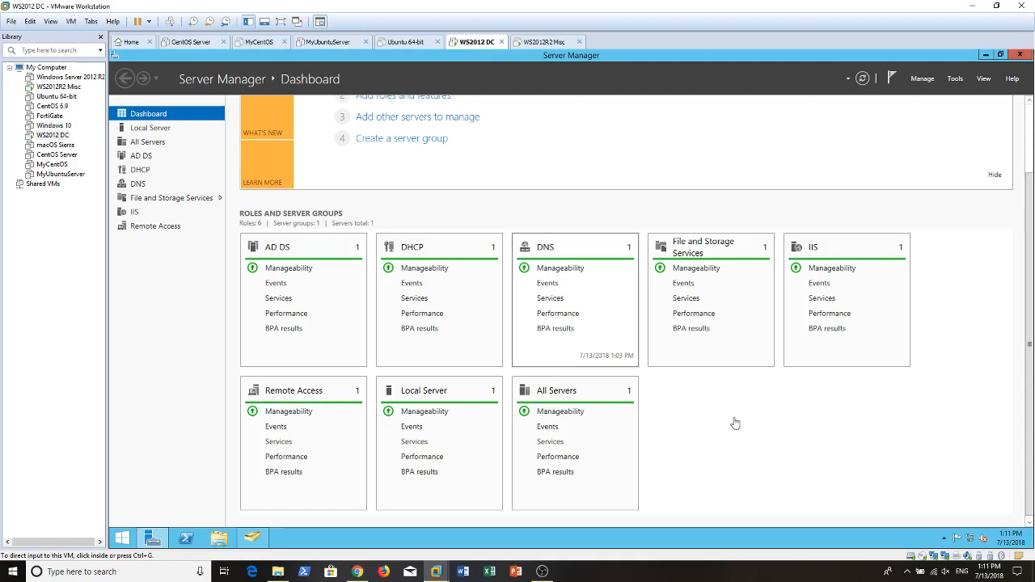
mouse_move(763, 205)
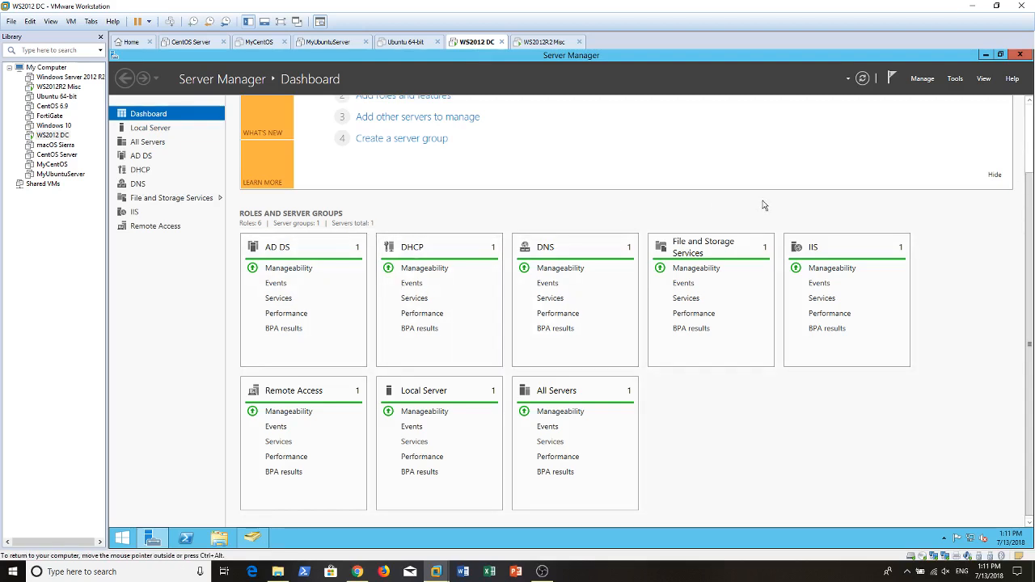
left_click(954, 78)
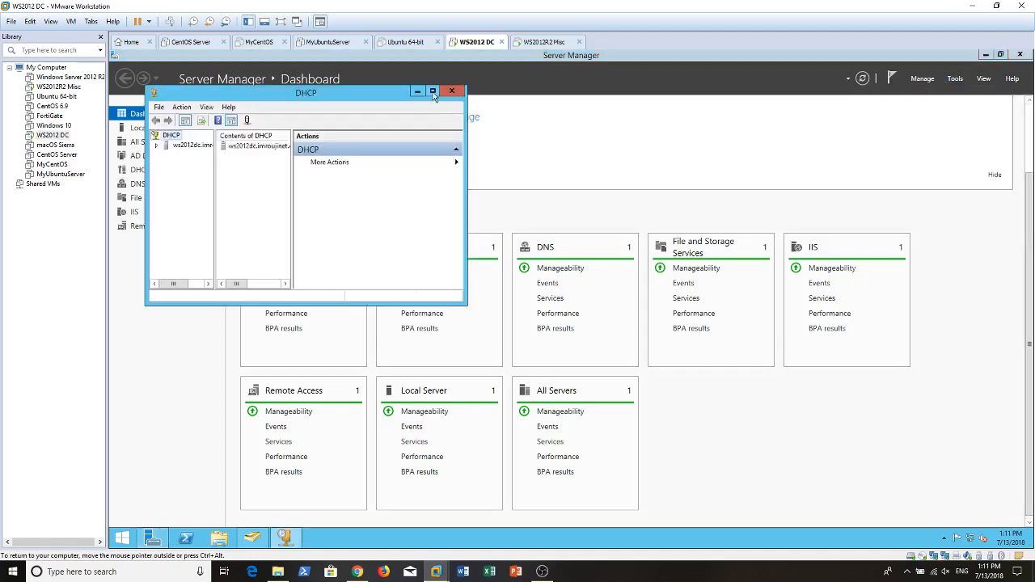
Step: Maximize the DHCP console, expand ws2012dc.imroujinet.com to IPv4/IPv6, and narrow the tree pane
left_click(433, 92)
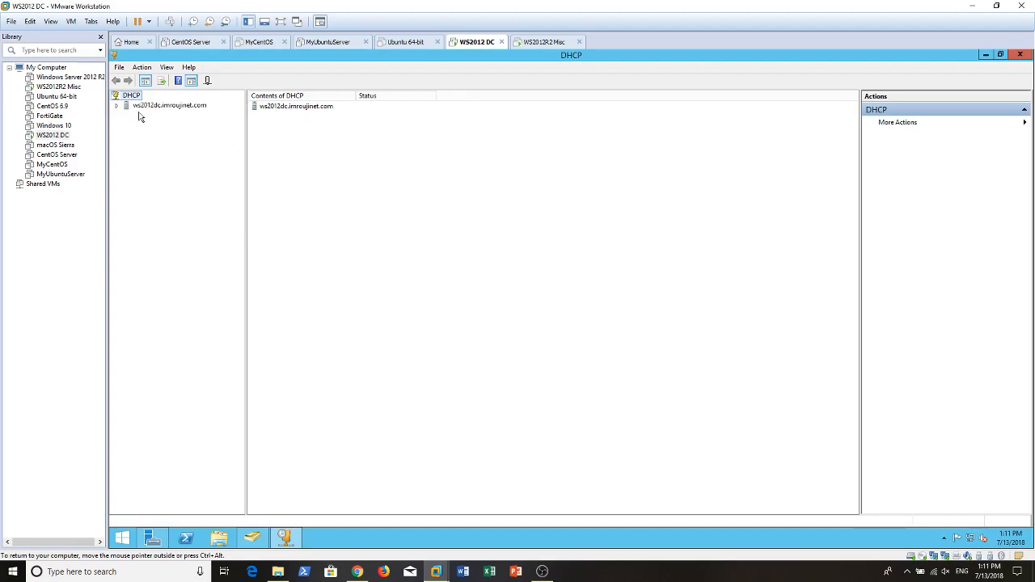
mouse_move(328, 308)
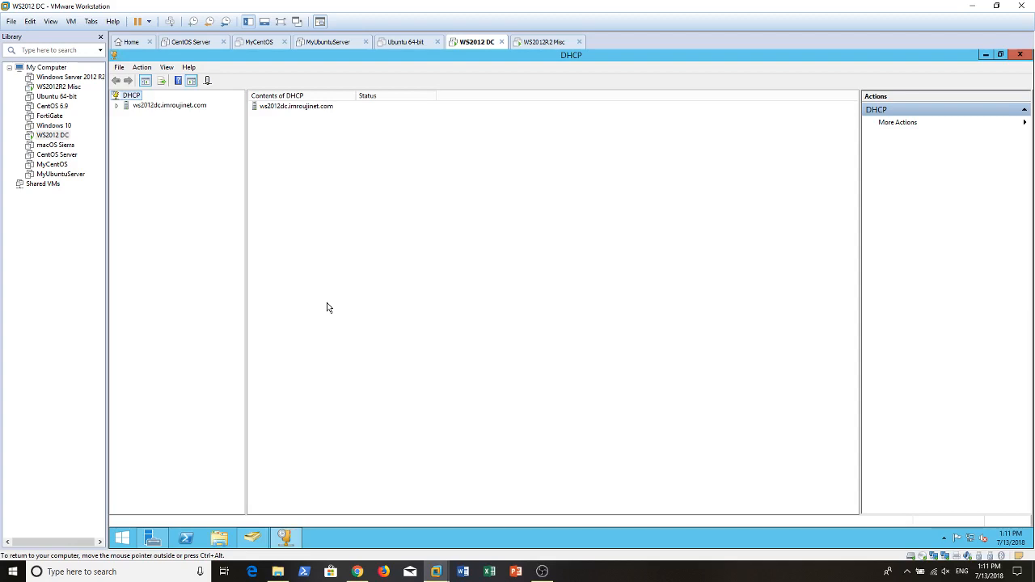
mouse_move(160, 151)
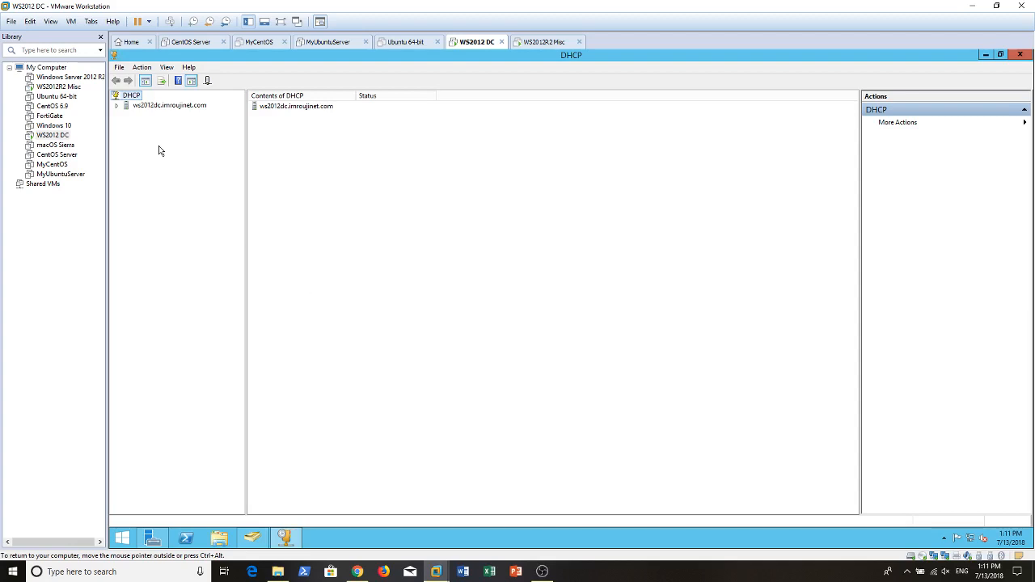
mouse_move(151, 112)
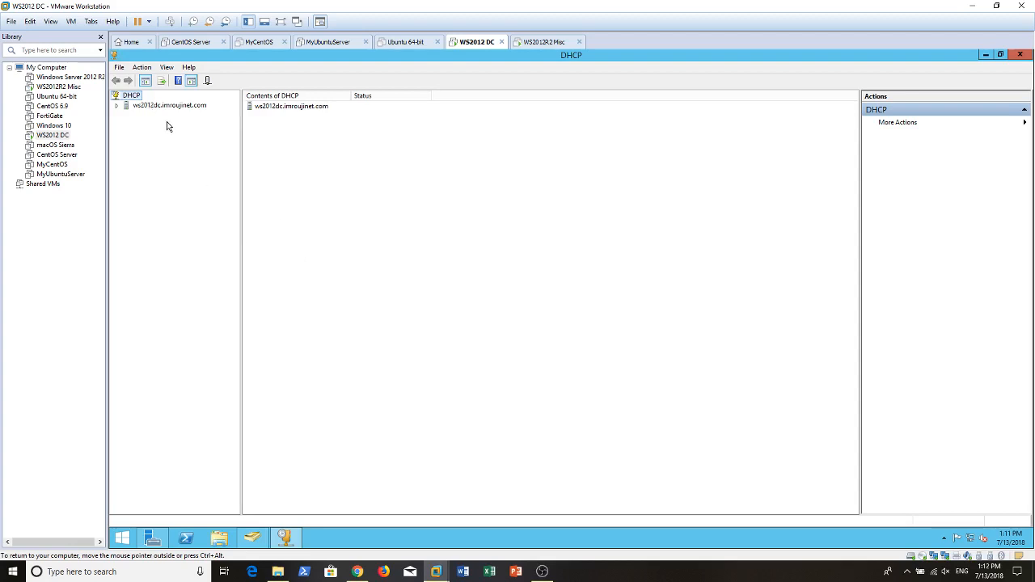
mouse_move(140, 121)
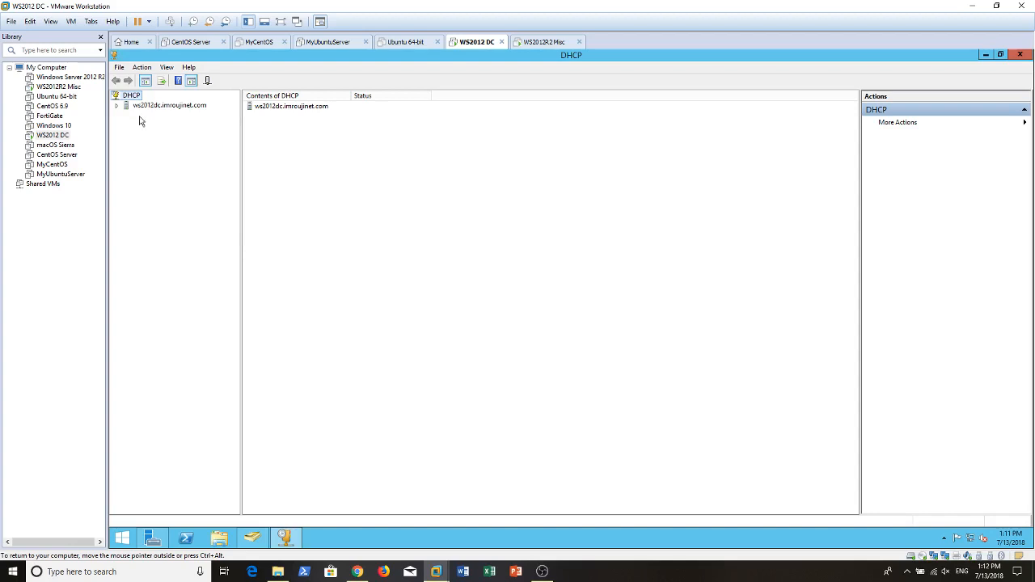
left_click(117, 105)
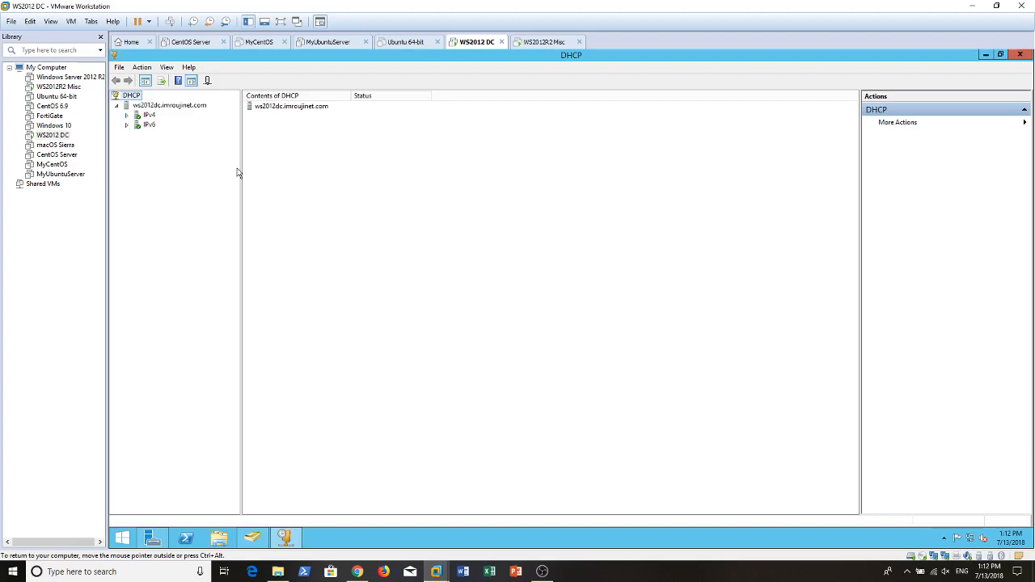
mouse_move(240, 168)
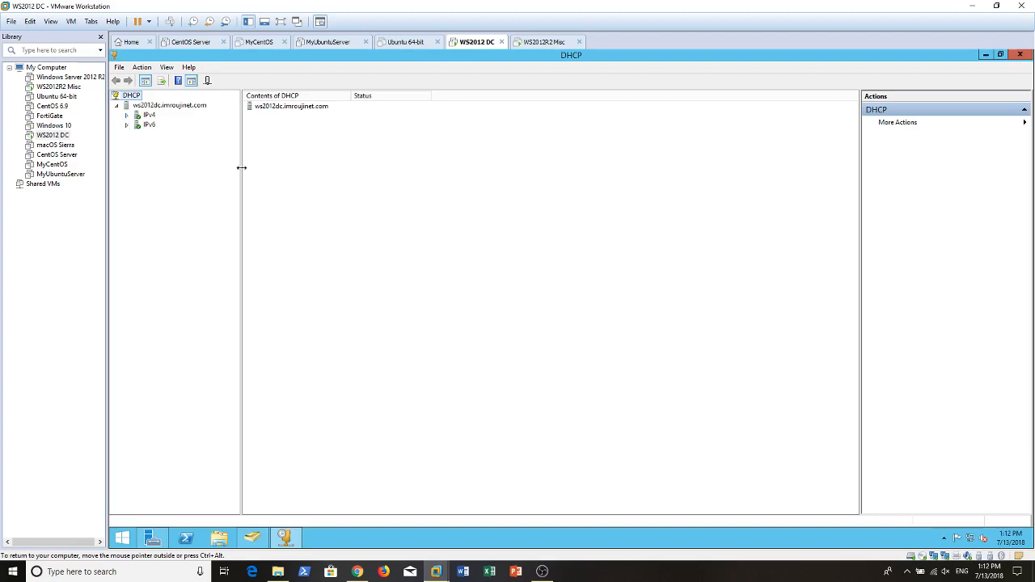
left_click_drag(242, 168, 222, 167)
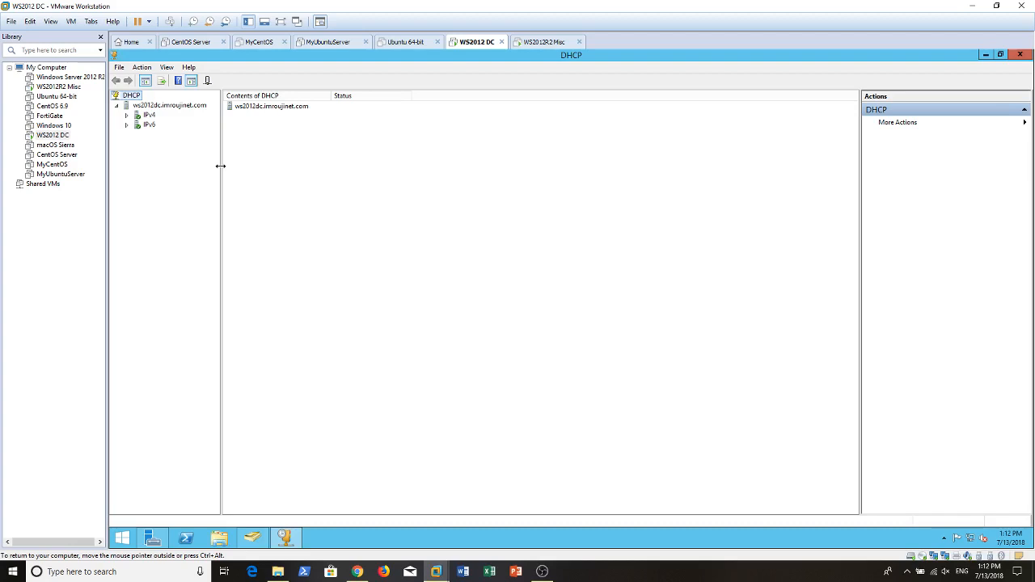
mouse_move(183, 129)
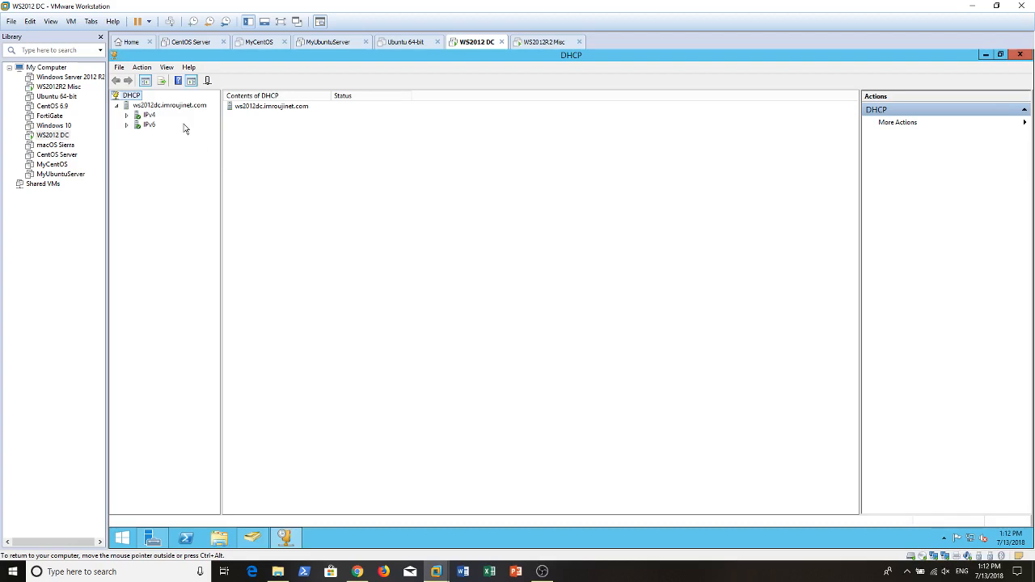
mouse_move(162, 106)
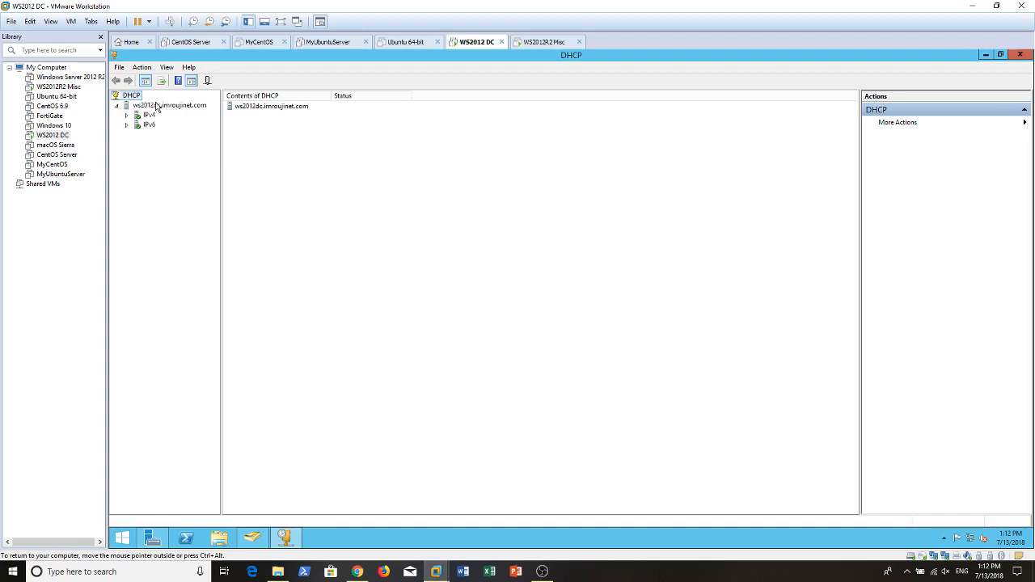
left_click(169, 105)
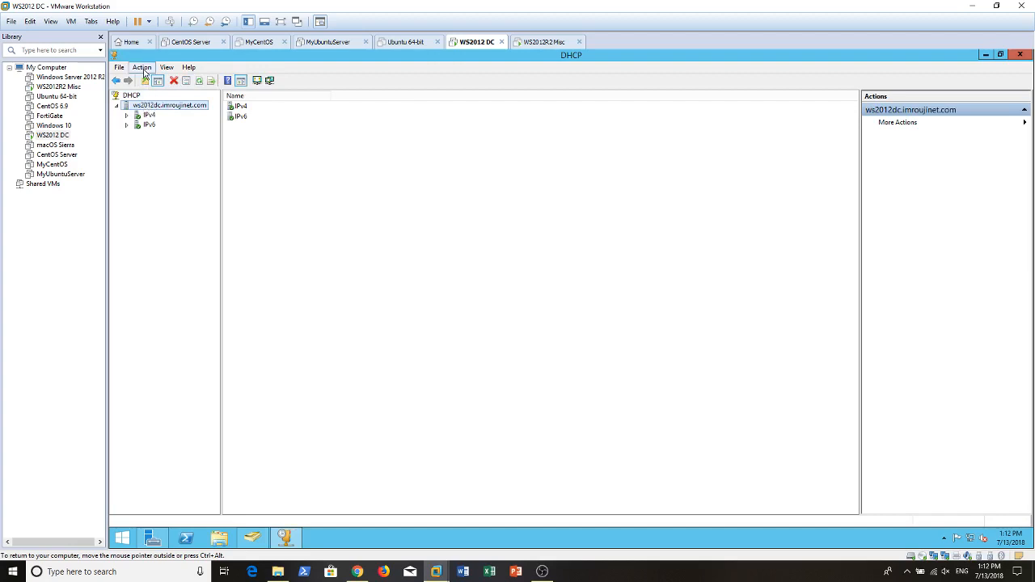
left_click(142, 67)
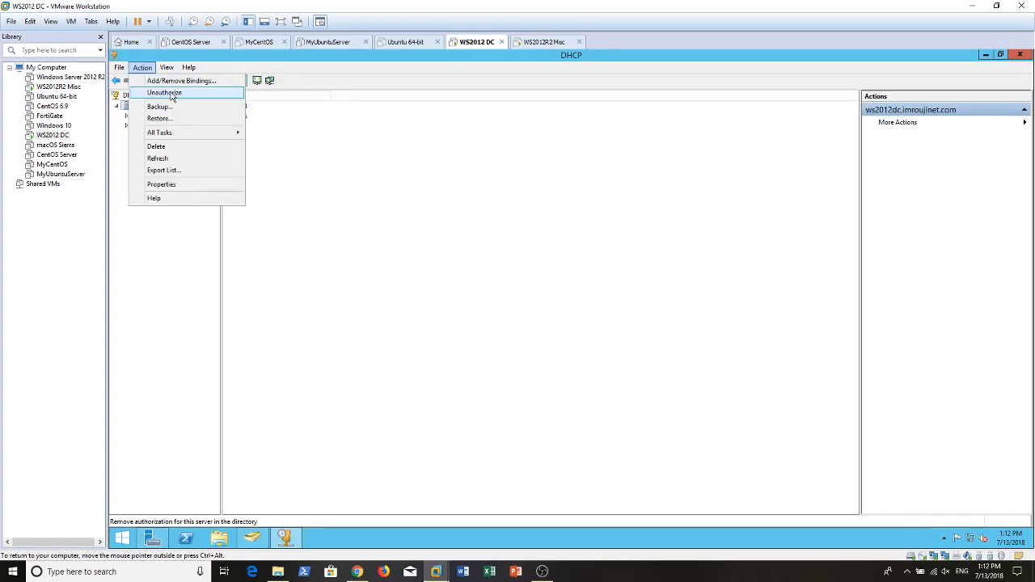
mouse_move(180, 96)
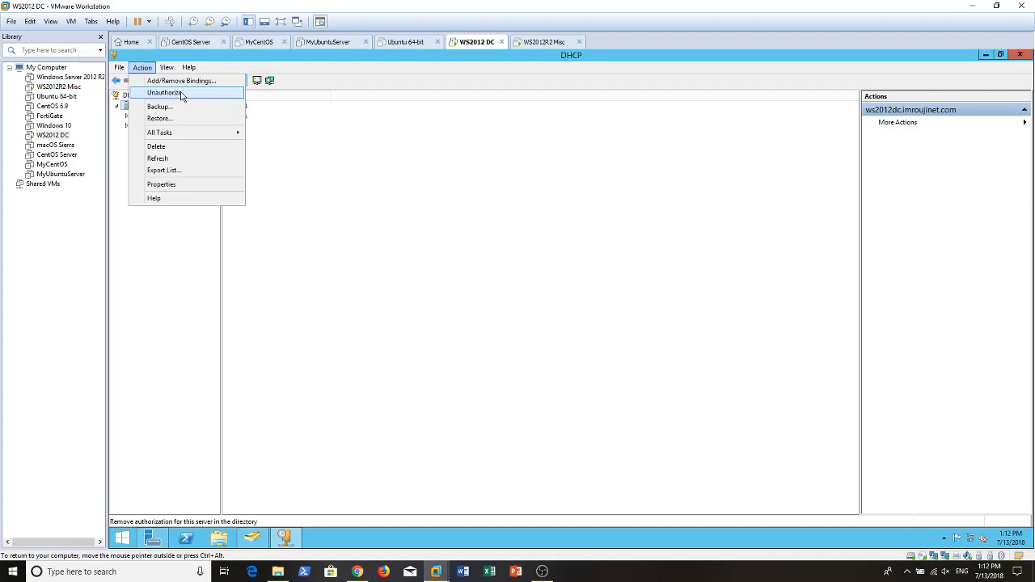
mouse_move(164, 95)
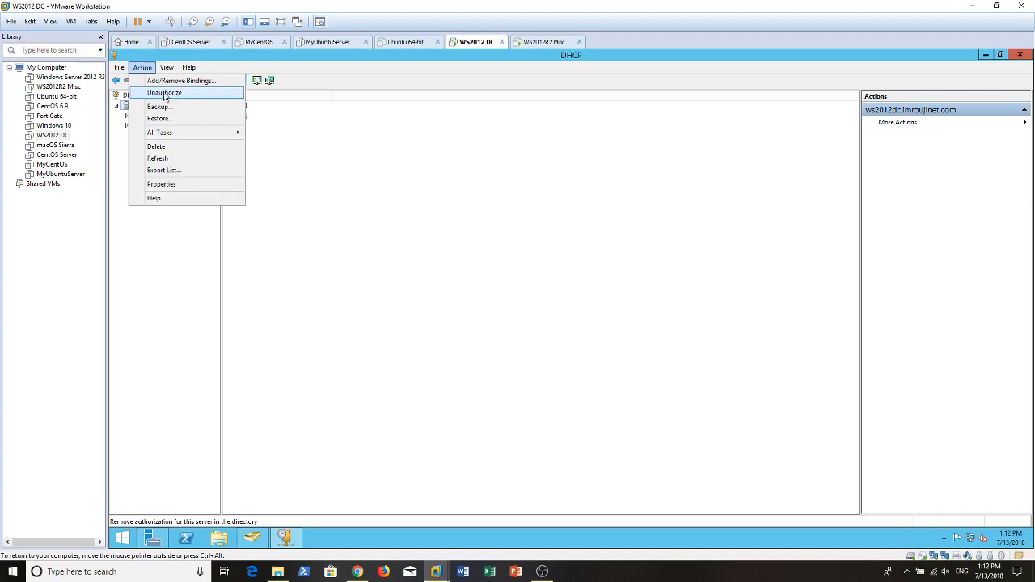
mouse_move(263, 180)
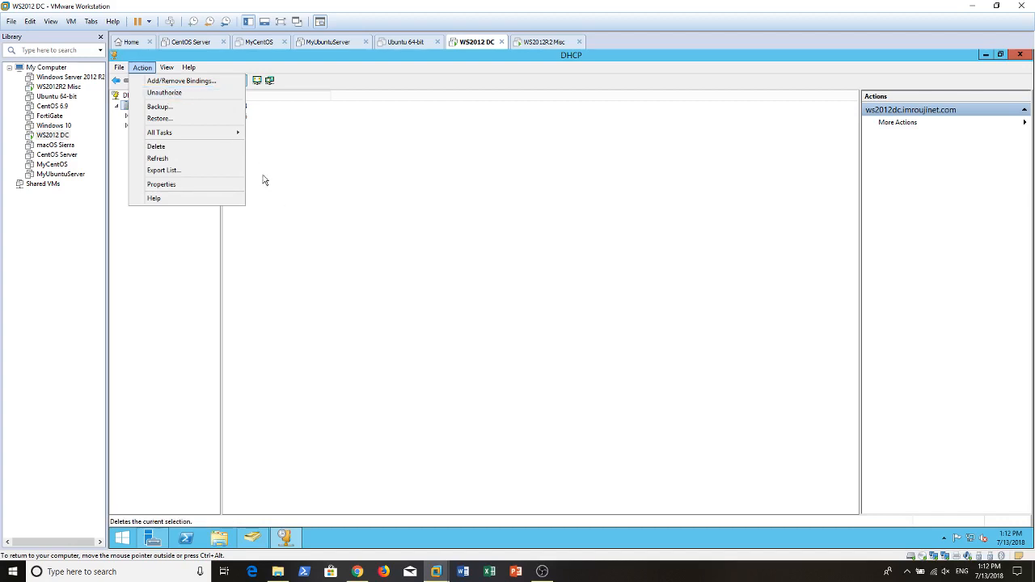
mouse_move(164, 92)
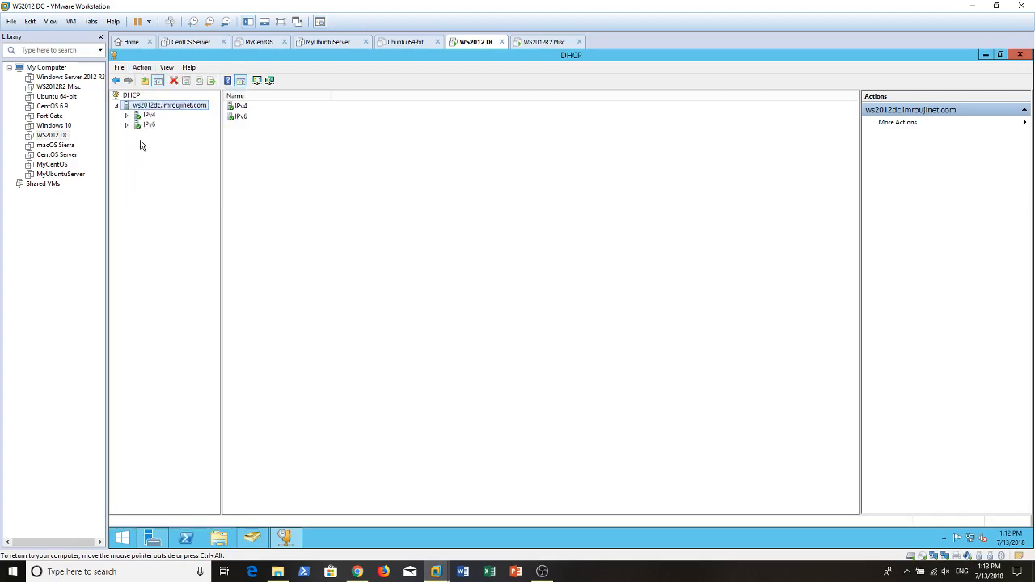
mouse_move(144, 125)
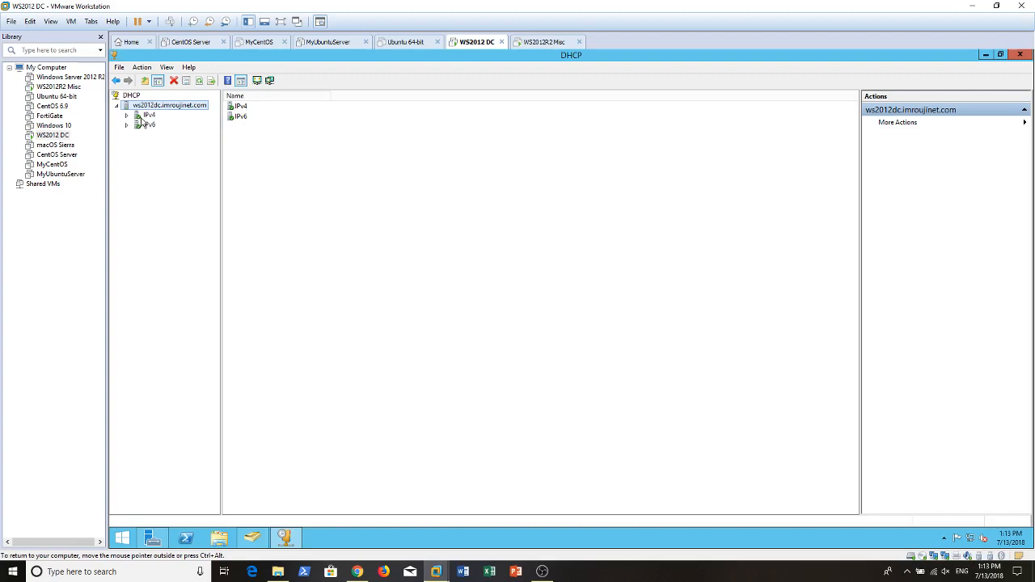
mouse_move(160, 201)
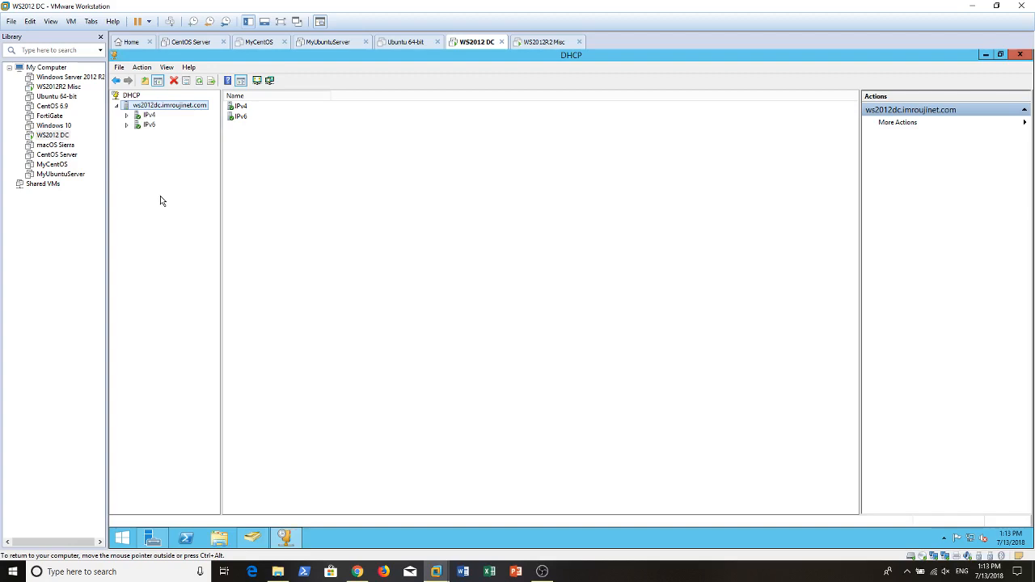
mouse_move(125, 118)
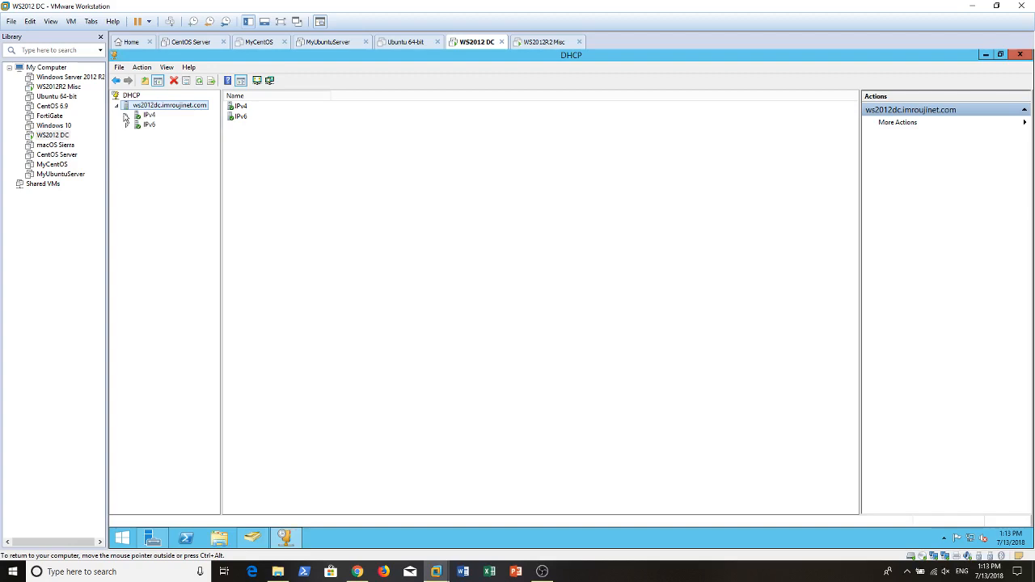
Step: Inspect Scope [10.1.1.0]'s address pool, leases, and the 006 DNS Servers scope option
left_click(127, 114)
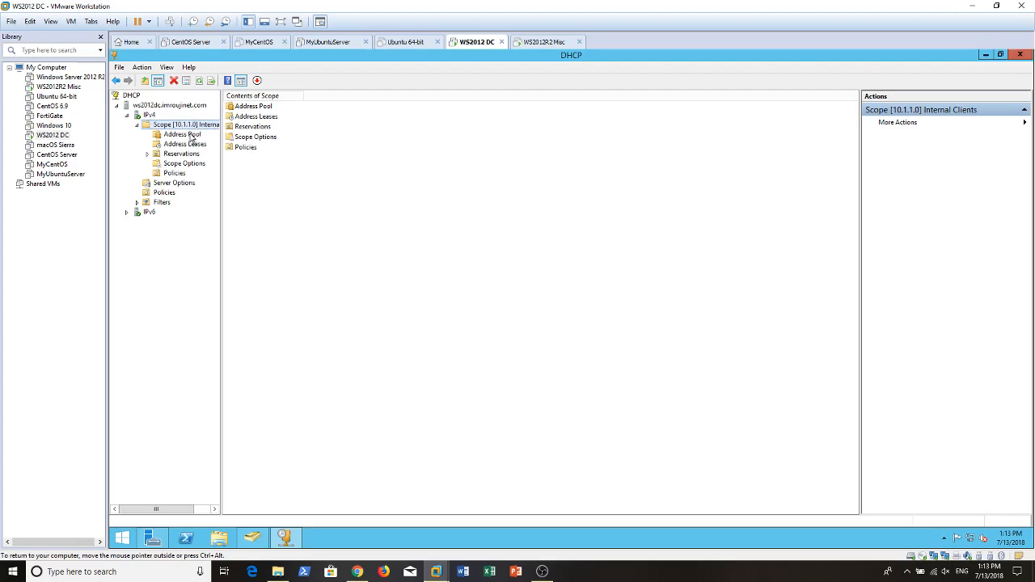
left_click(183, 134)
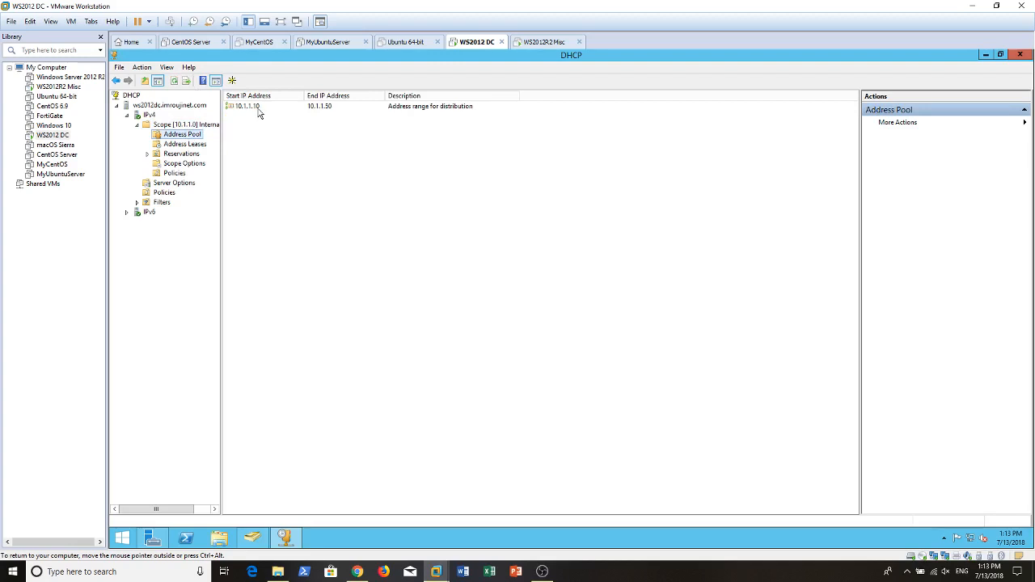
mouse_move(319, 113)
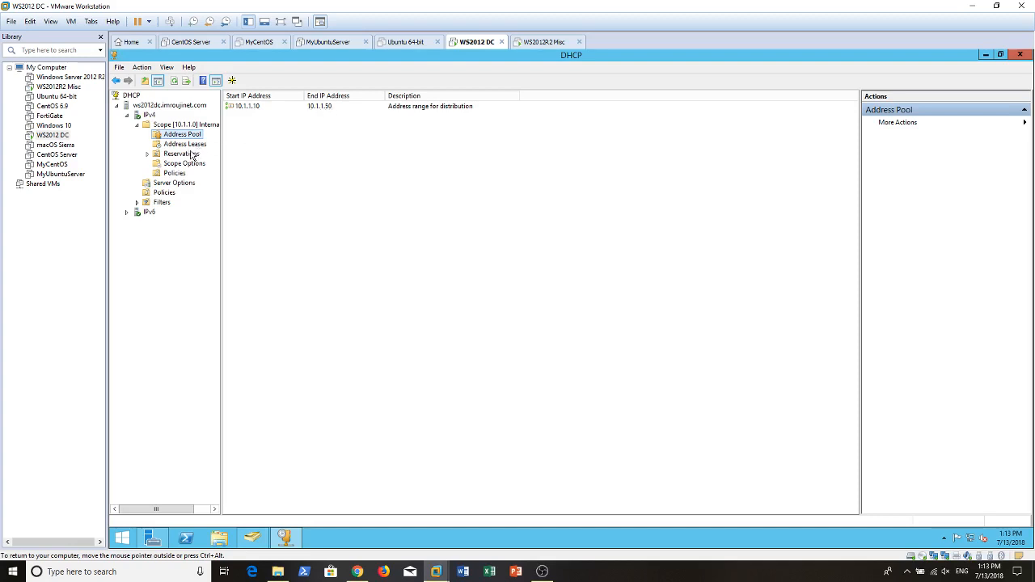
left_click(184, 144)
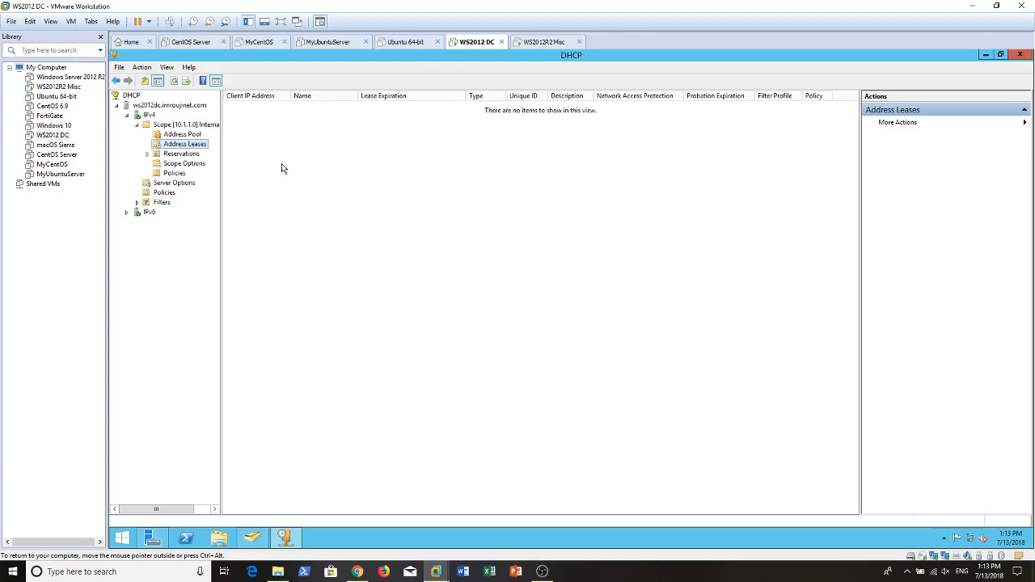
mouse_move(182, 163)
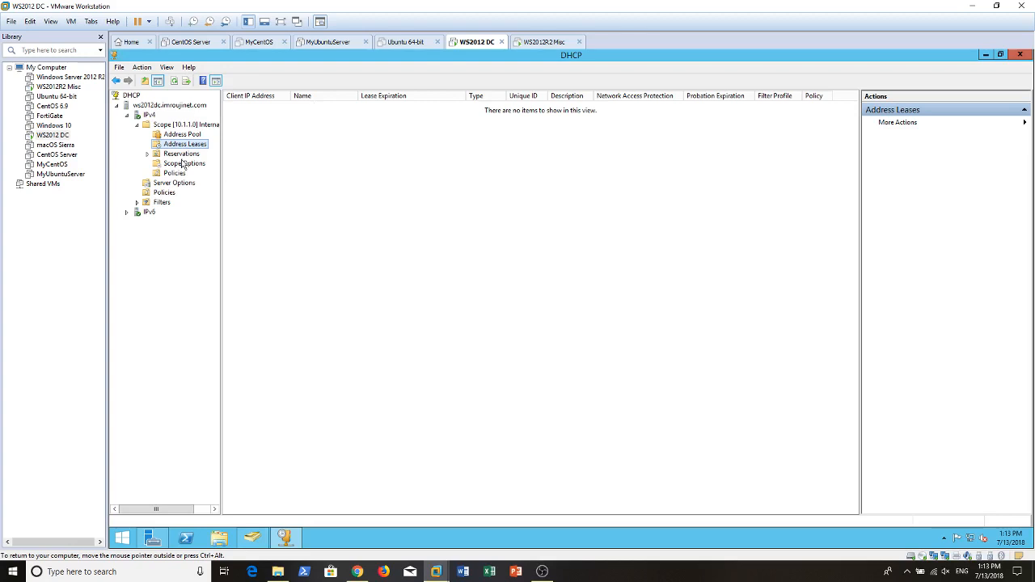
left_click(183, 164)
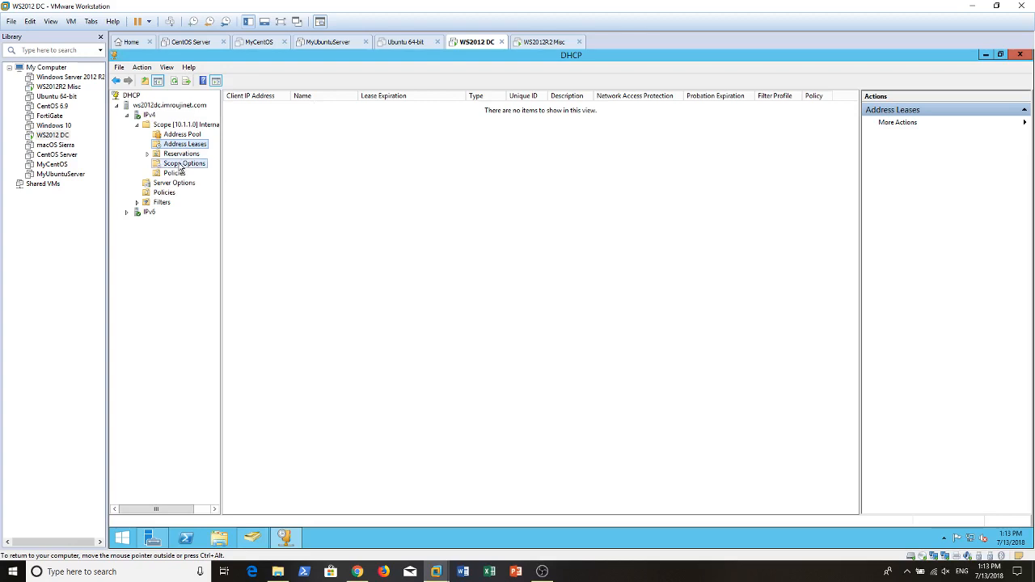
left_click(184, 164)
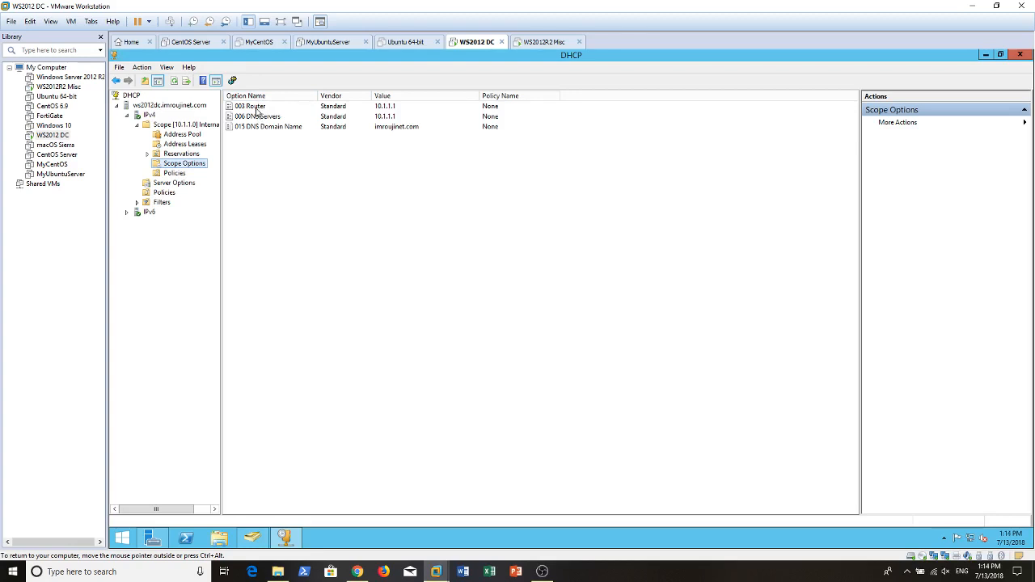
left_click(257, 117)
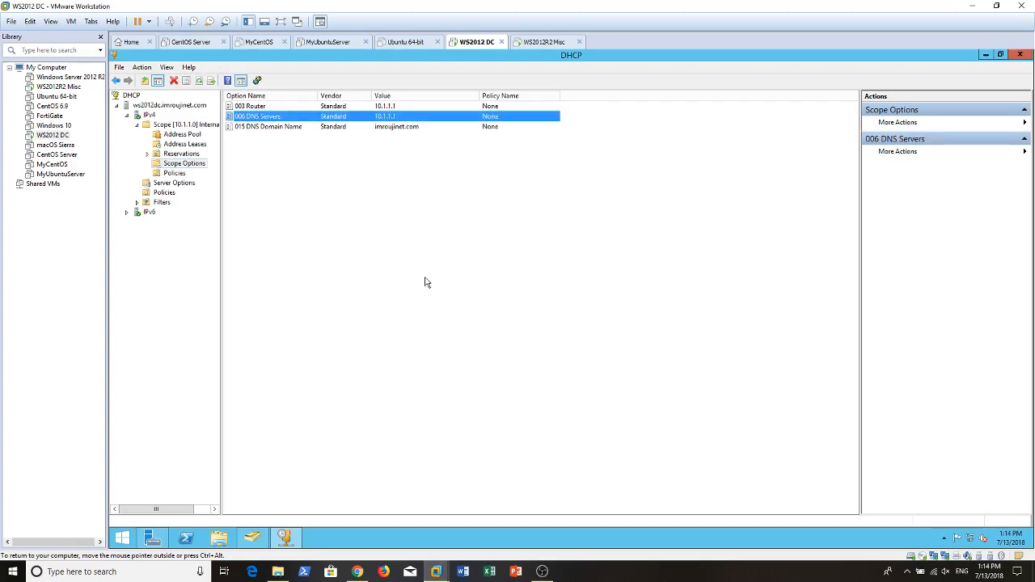
left_click(270, 126)
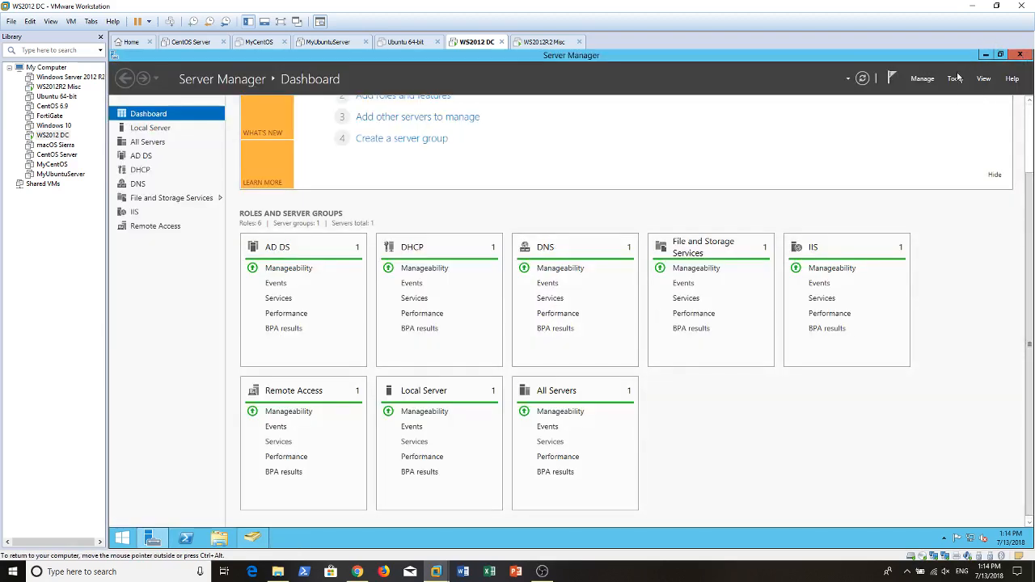
Step: Open DNS Manager and show the imroujinet.com forward lookup zone records
left_click(954, 78)
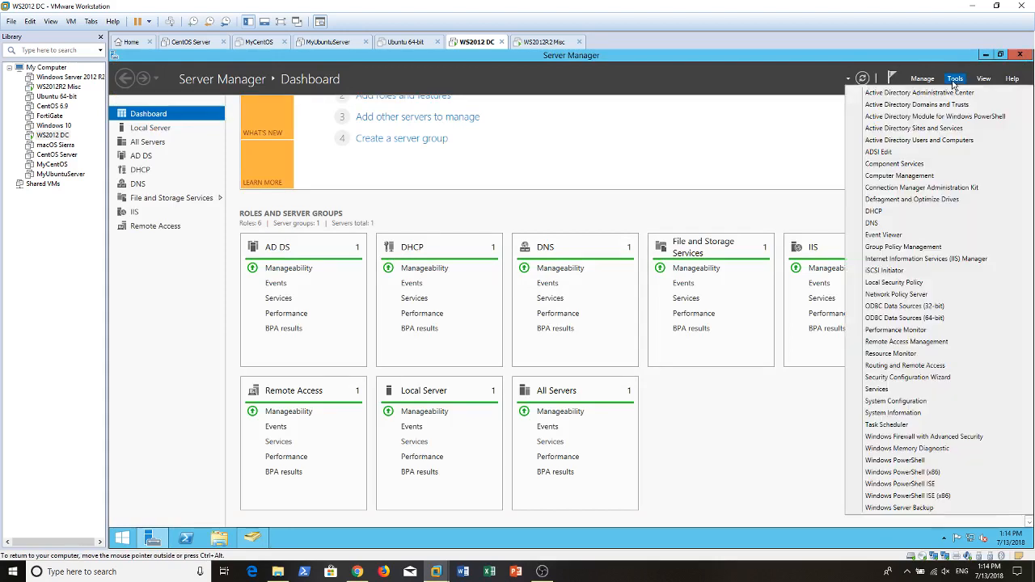
mouse_move(884, 222)
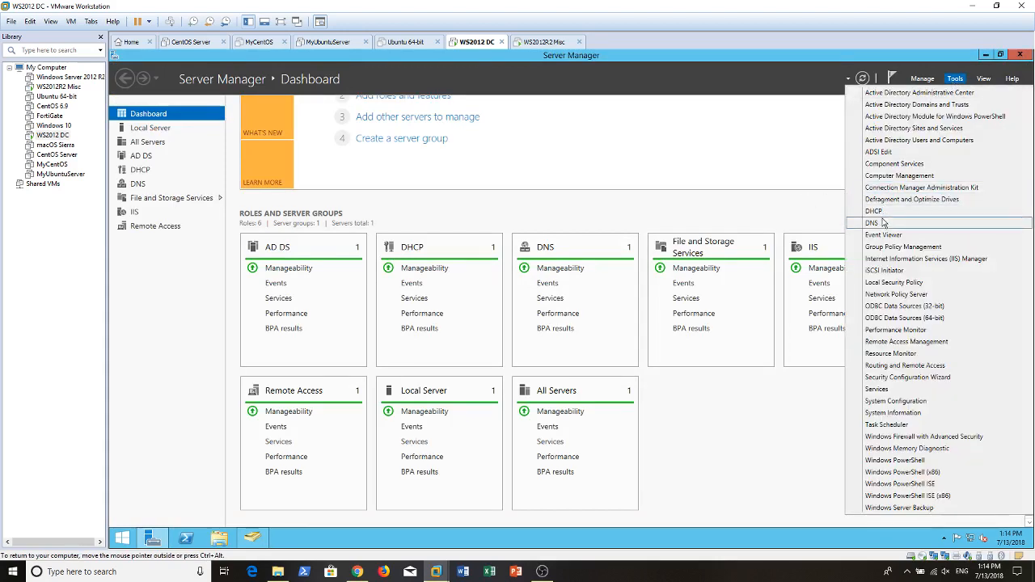
left_click(871, 223)
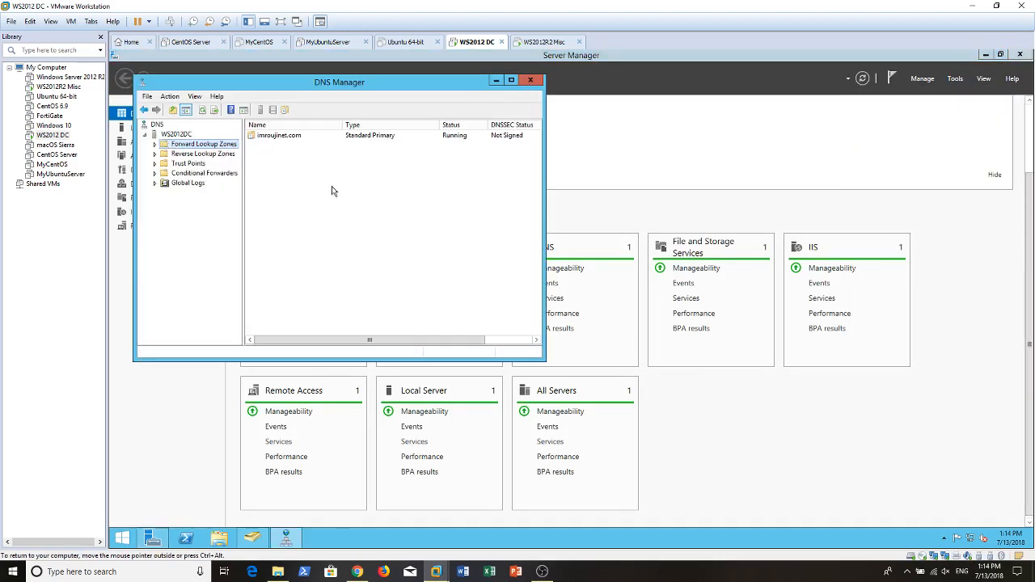
left_click(153, 144)
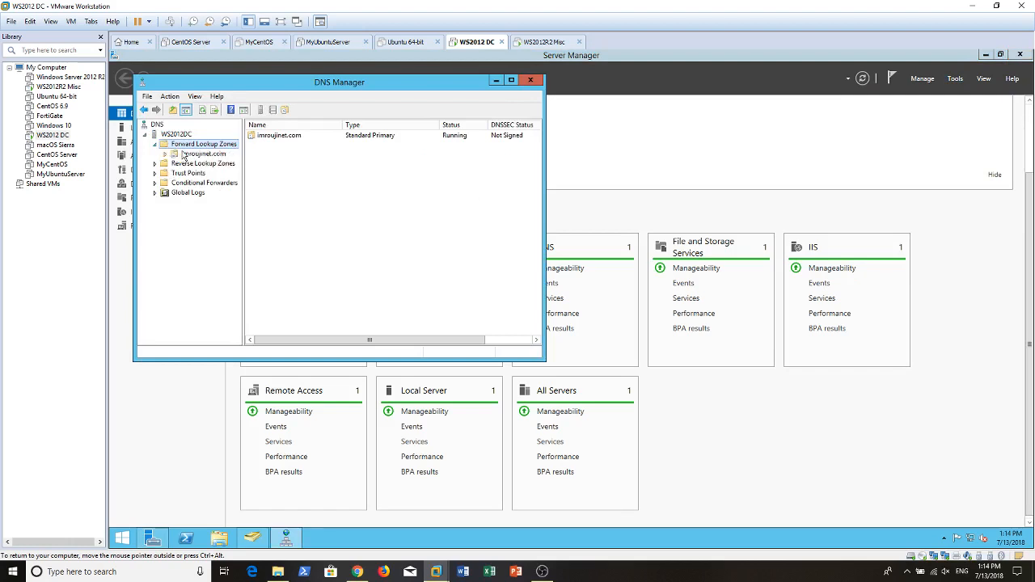
left_click(203, 154)
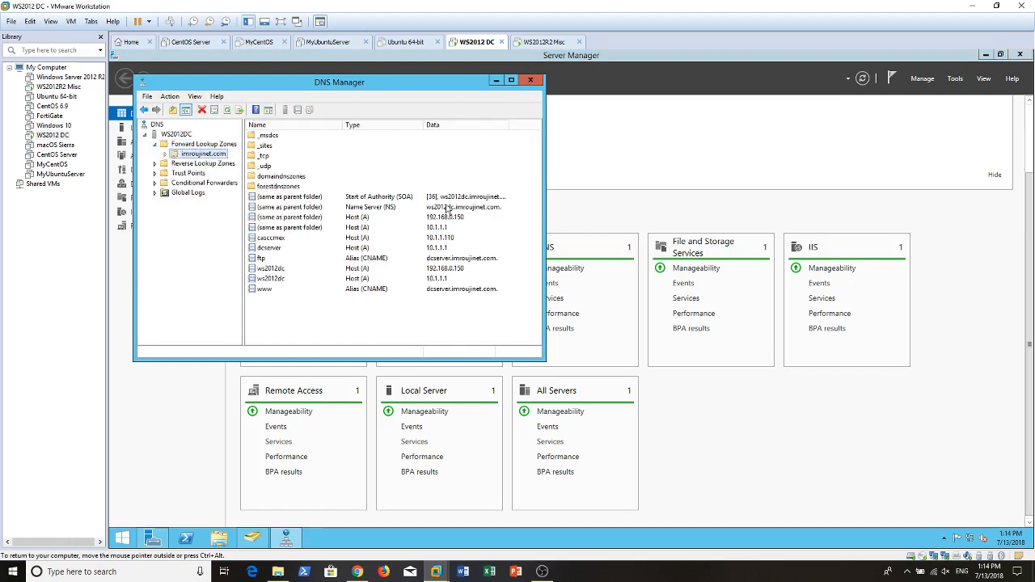
mouse_move(407, 250)
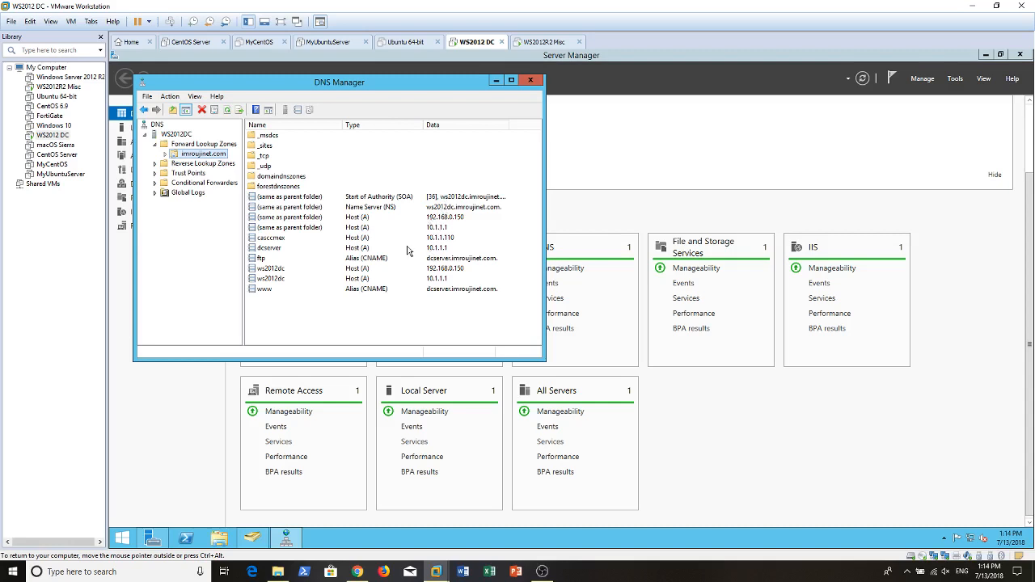
mouse_move(420, 242)
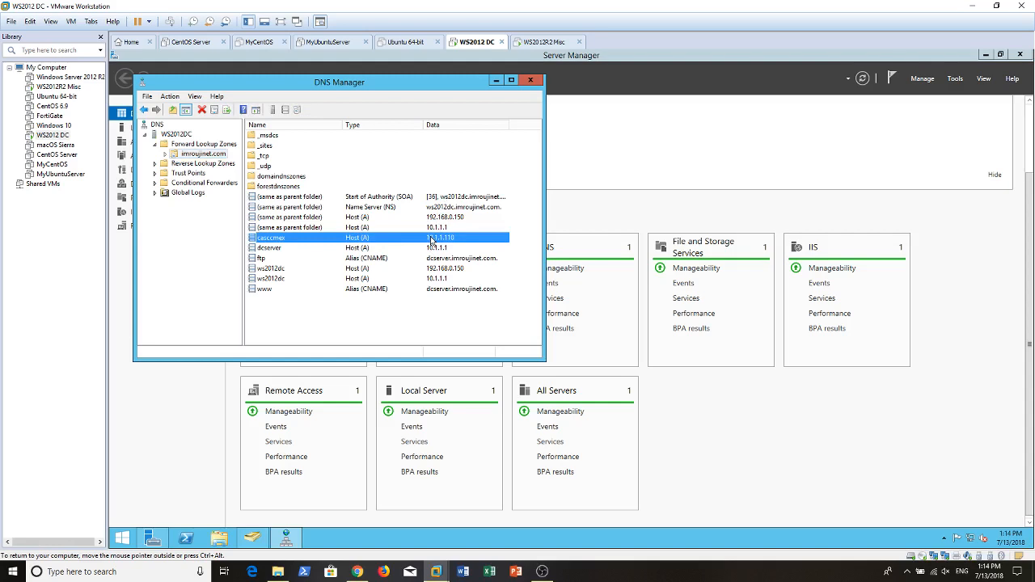
Step: Inspect the casccmex host record, then delete it and confirm
double_click(271, 237)
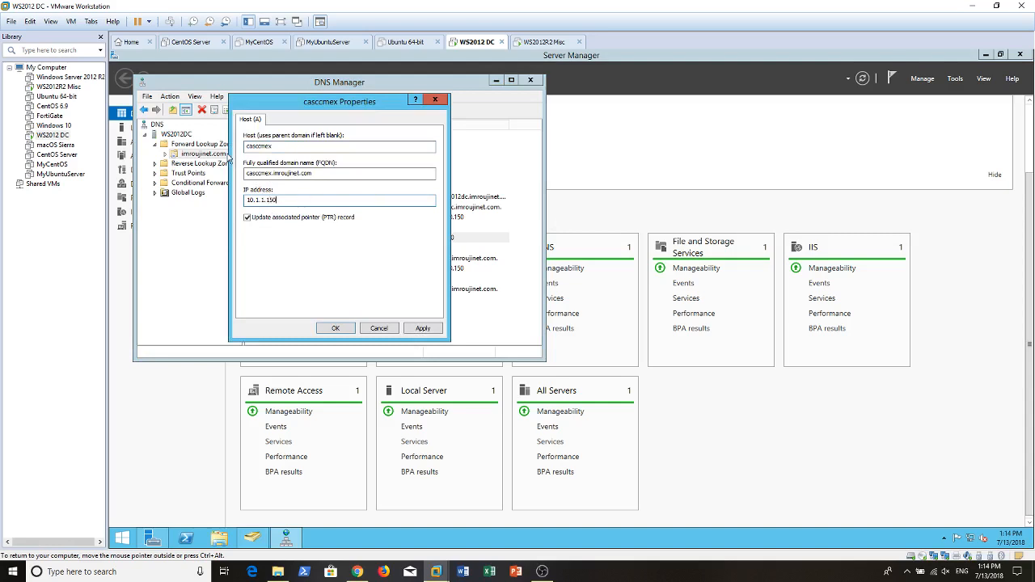
mouse_move(383, 338)
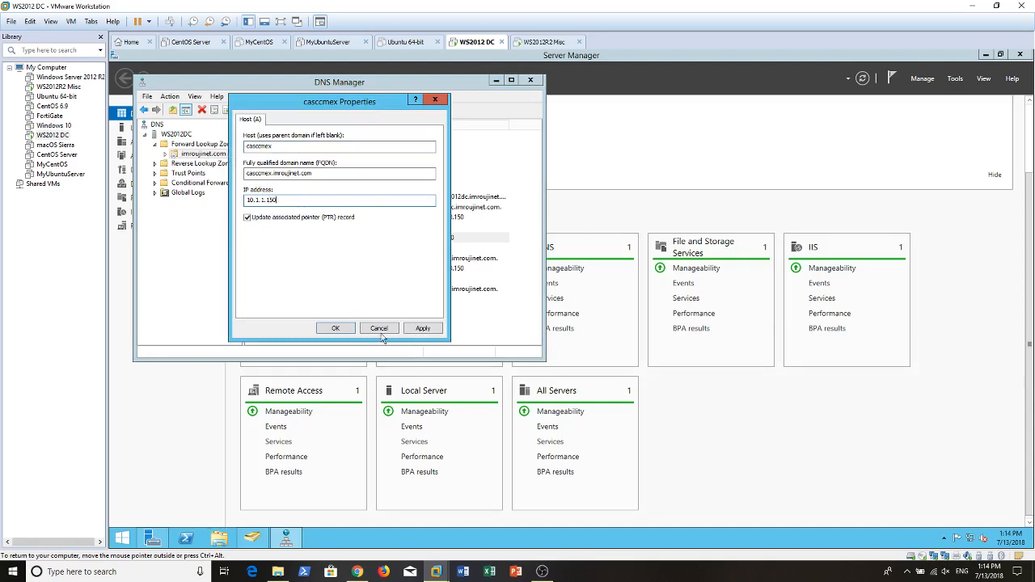
left_click(335, 328)
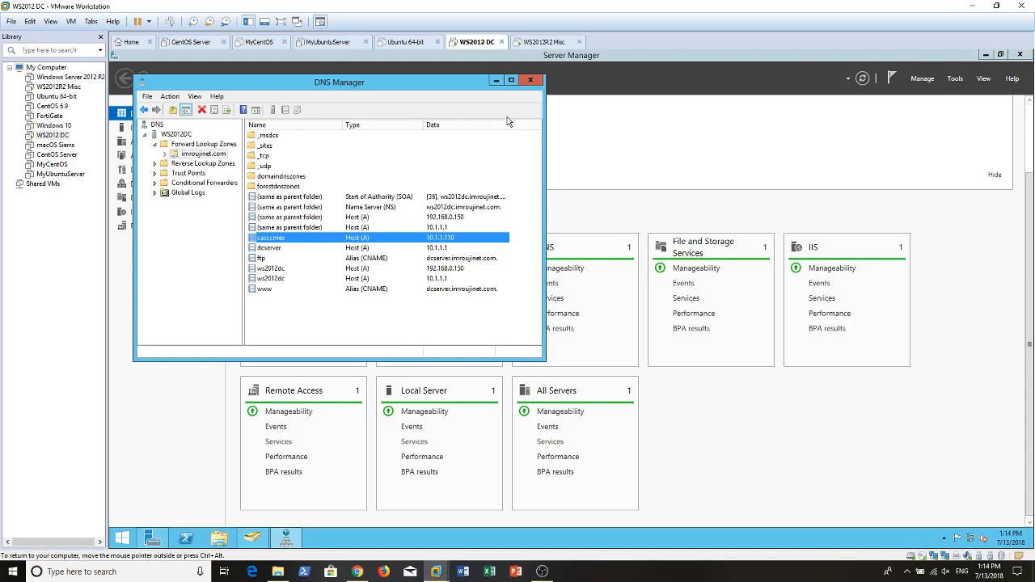
mouse_move(318, 240)
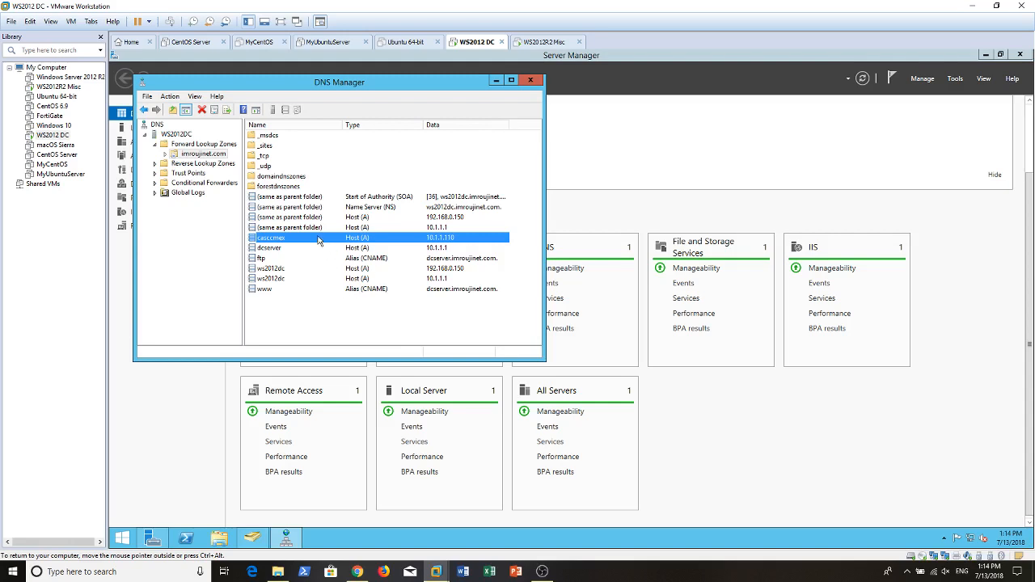
right_click(271, 237)
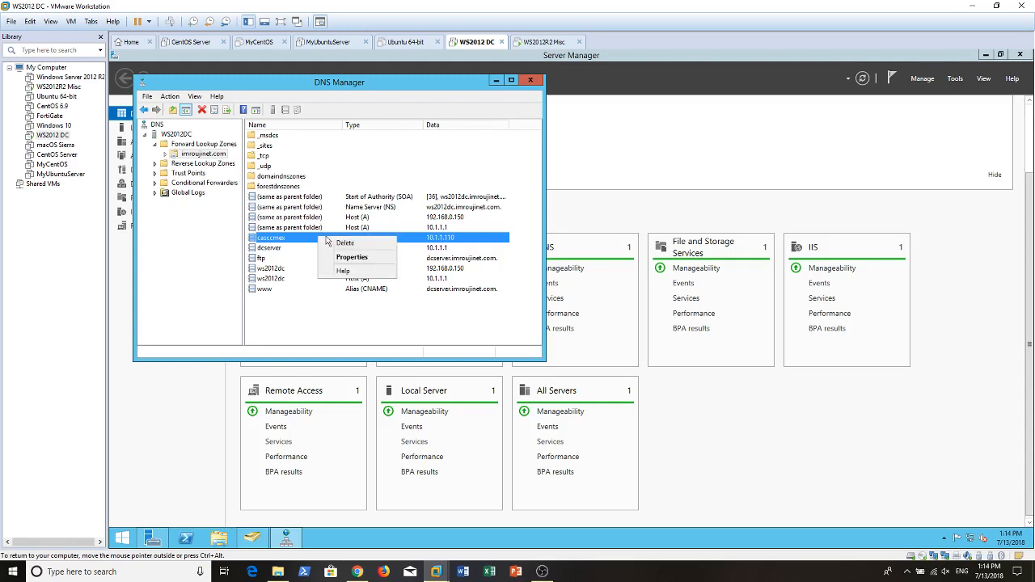
left_click(345, 243)
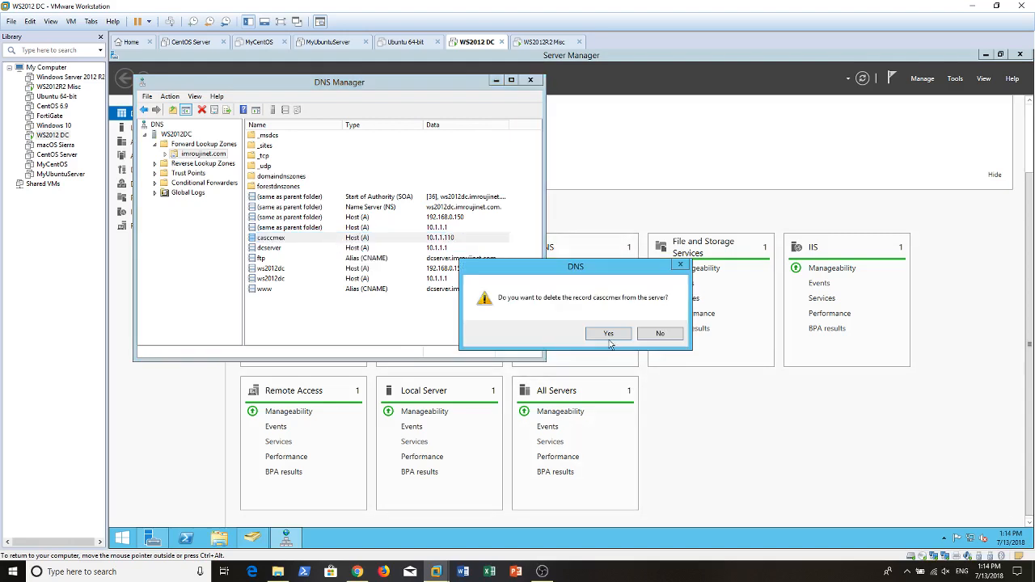
left_click(608, 334)
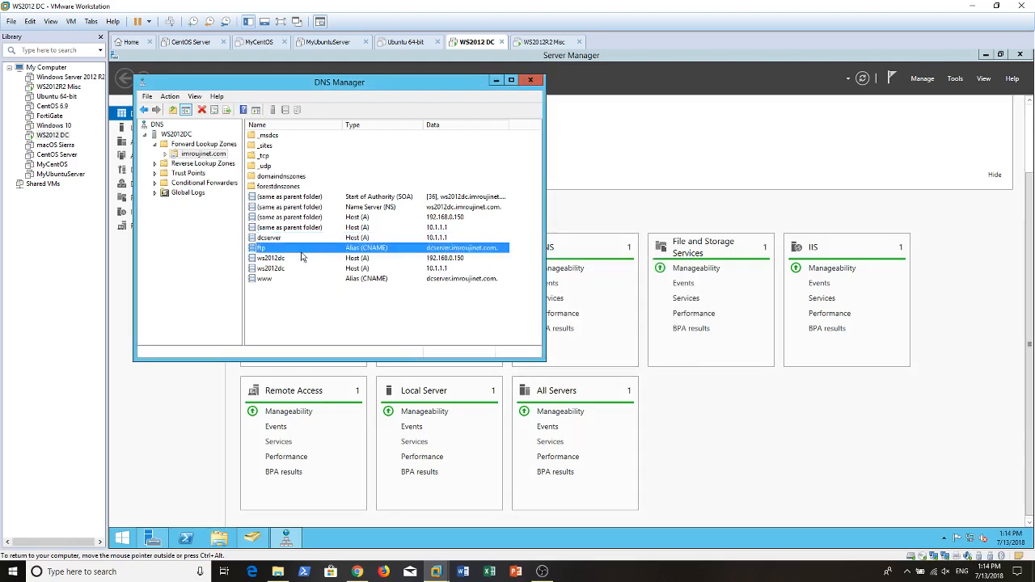
mouse_move(408, 275)
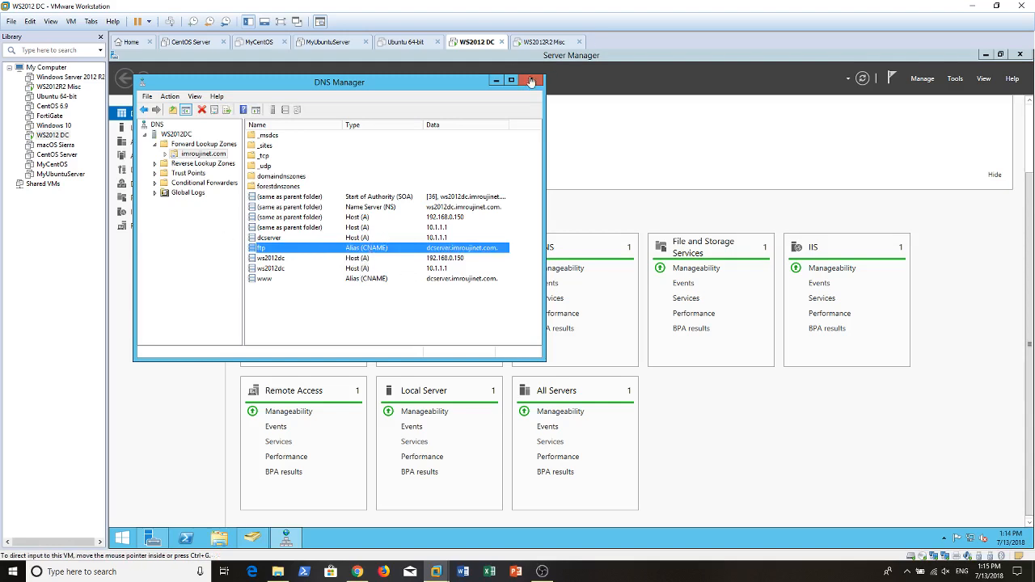
Step: Close DNS Manager and sign in to WS2012R2 Misc as domain user amrouj
left_click(532, 81)
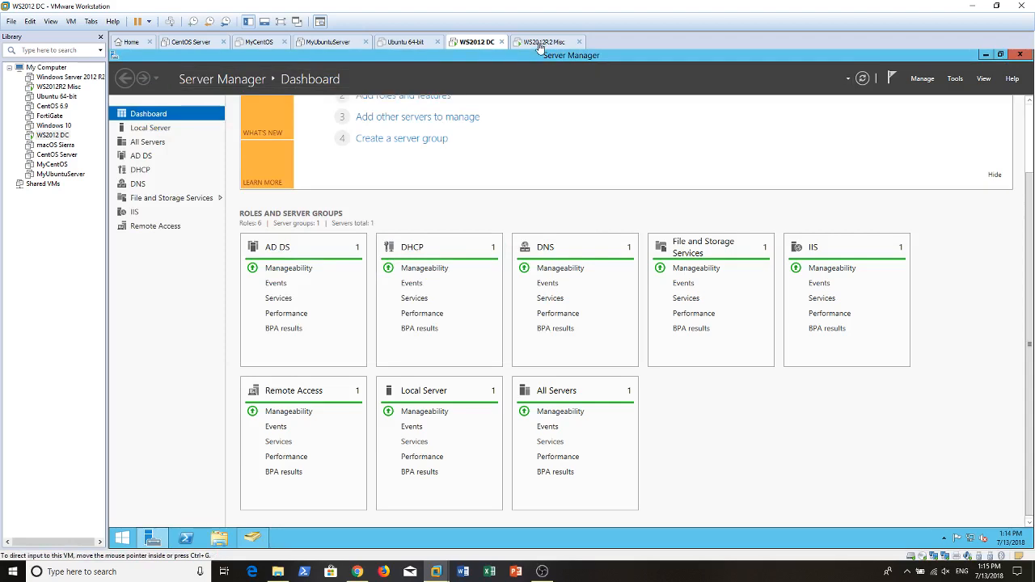
left_click(547, 41)
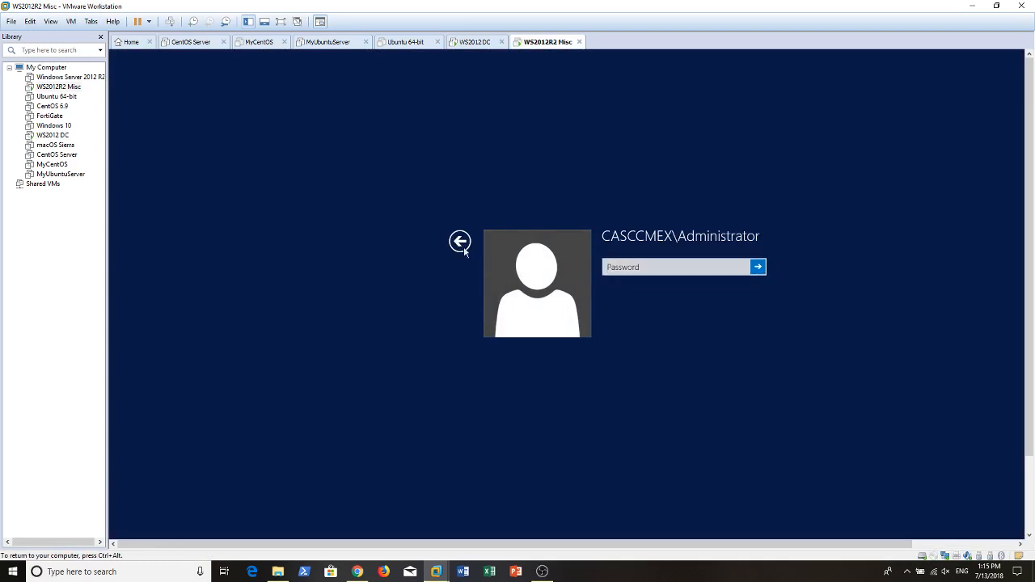
left_click(459, 241)
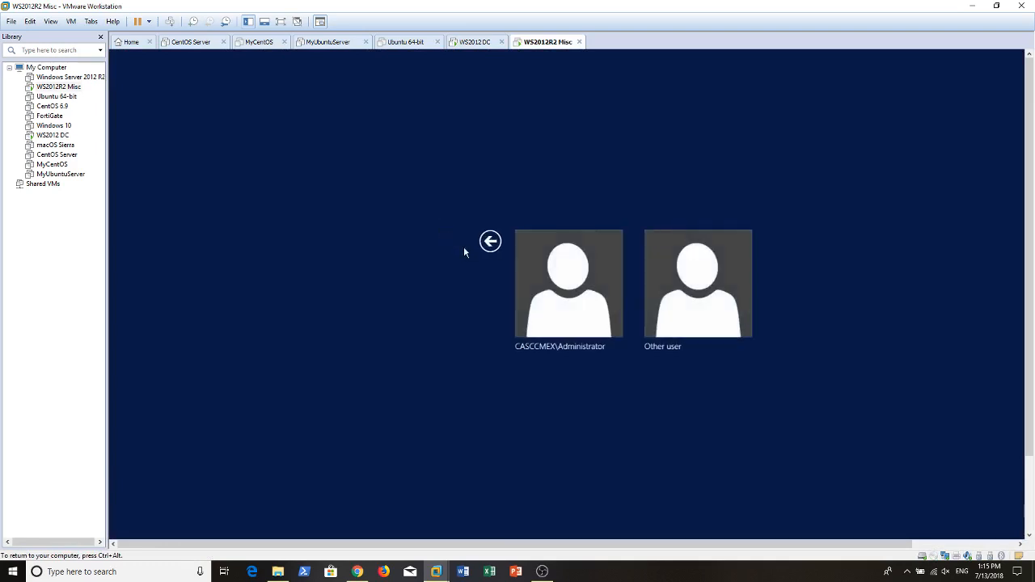
left_click(697, 283)
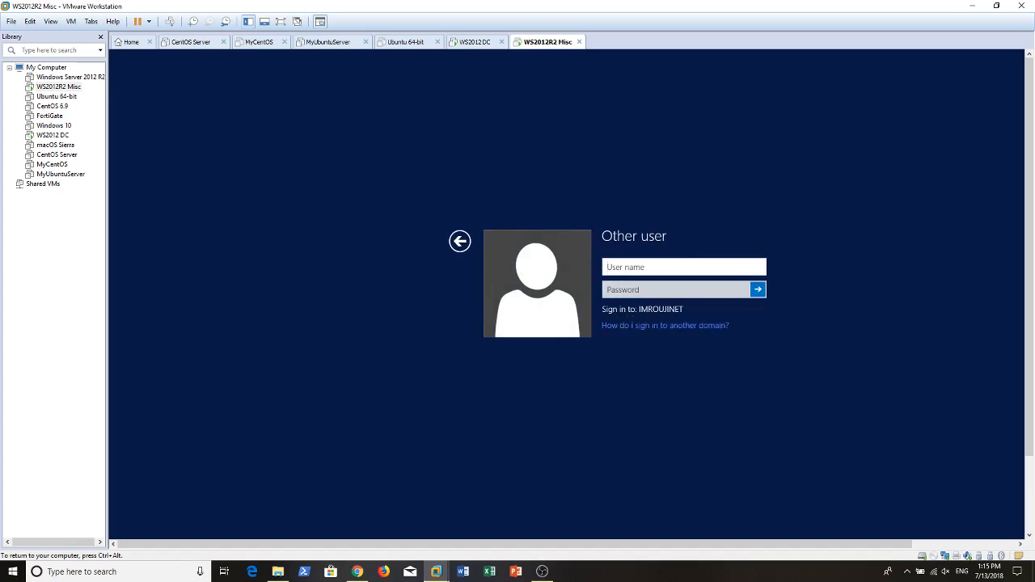
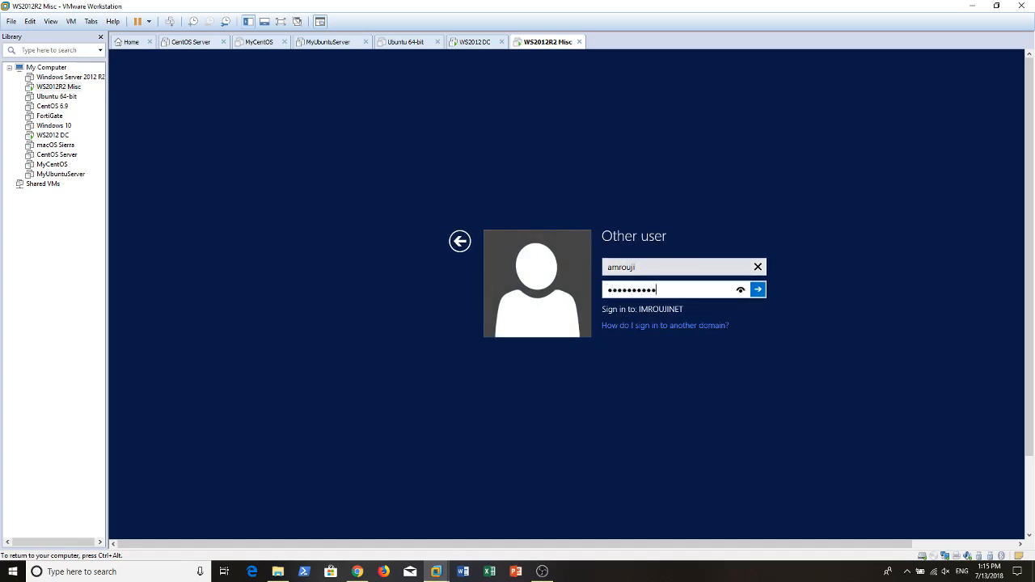
left_click(758, 290)
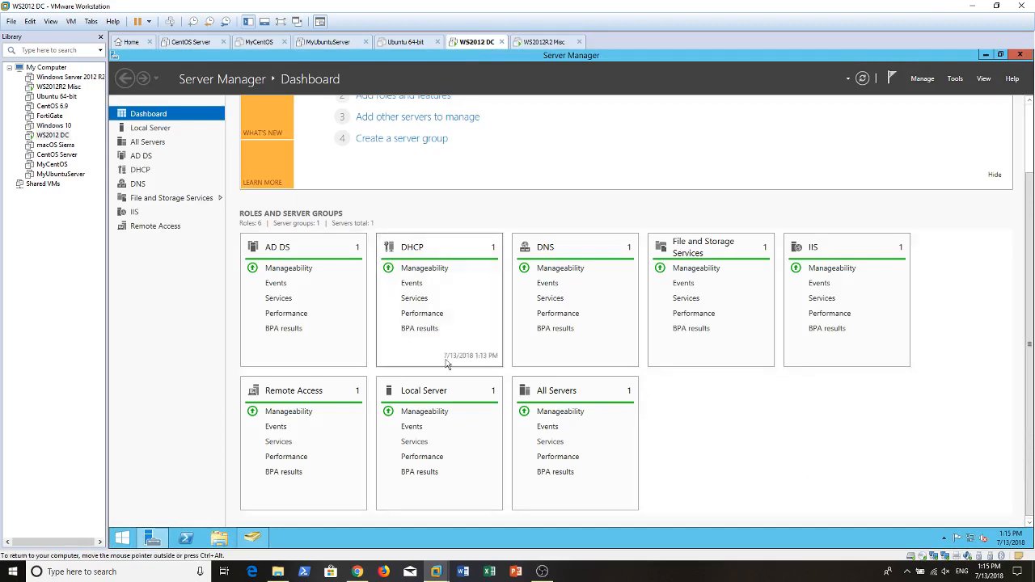
Step: Reopen DNS Manager maximized and expand Forward Lookup Zones to imroujinet.com's records
left_click(956, 78)
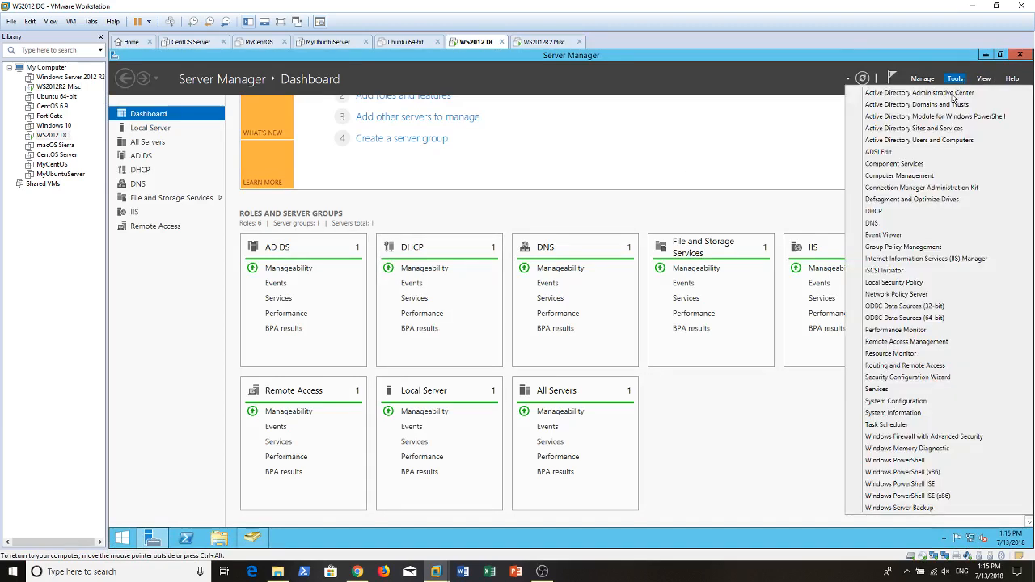
left_click(872, 222)
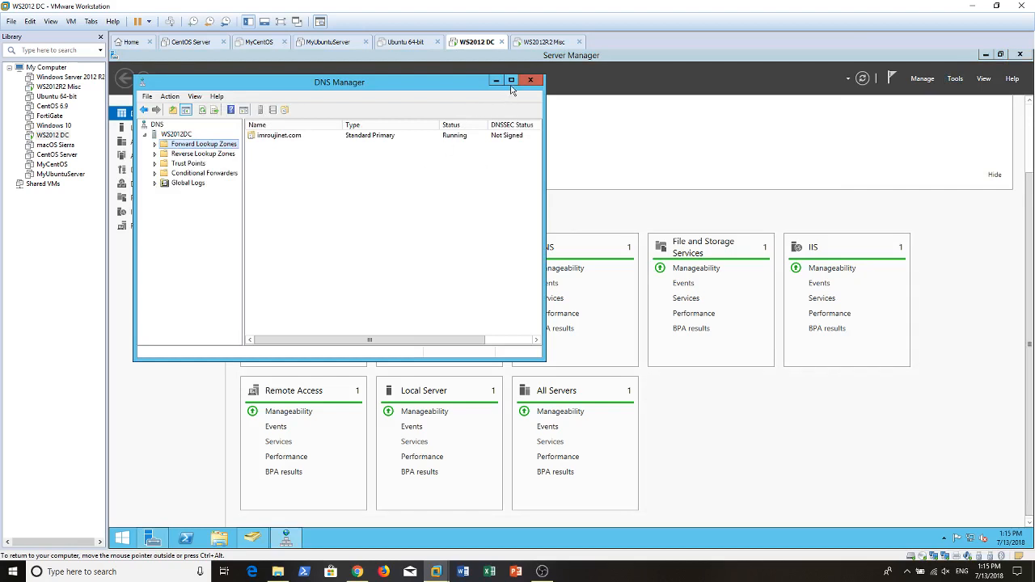
left_click(510, 80)
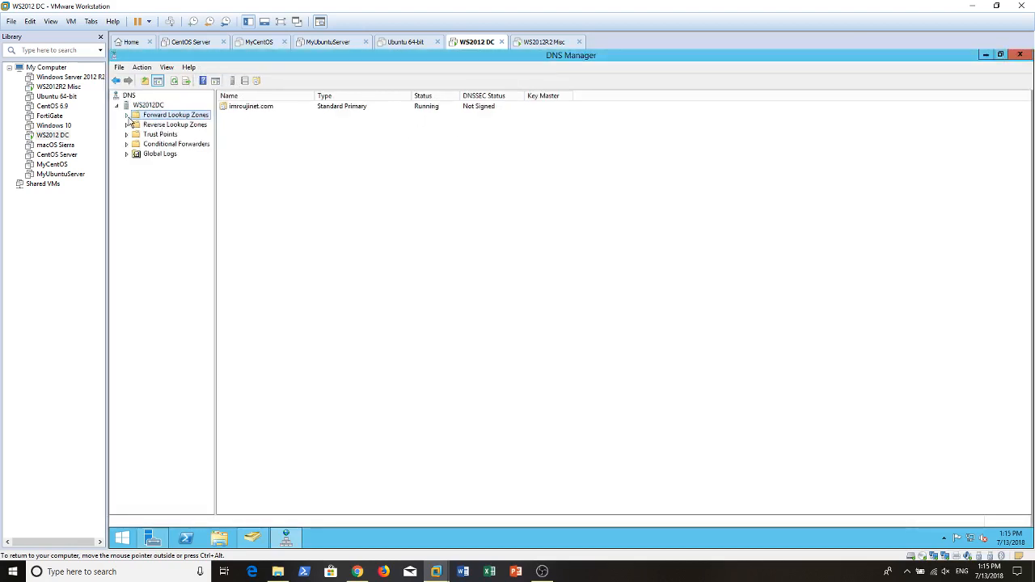
left_click(175, 124)
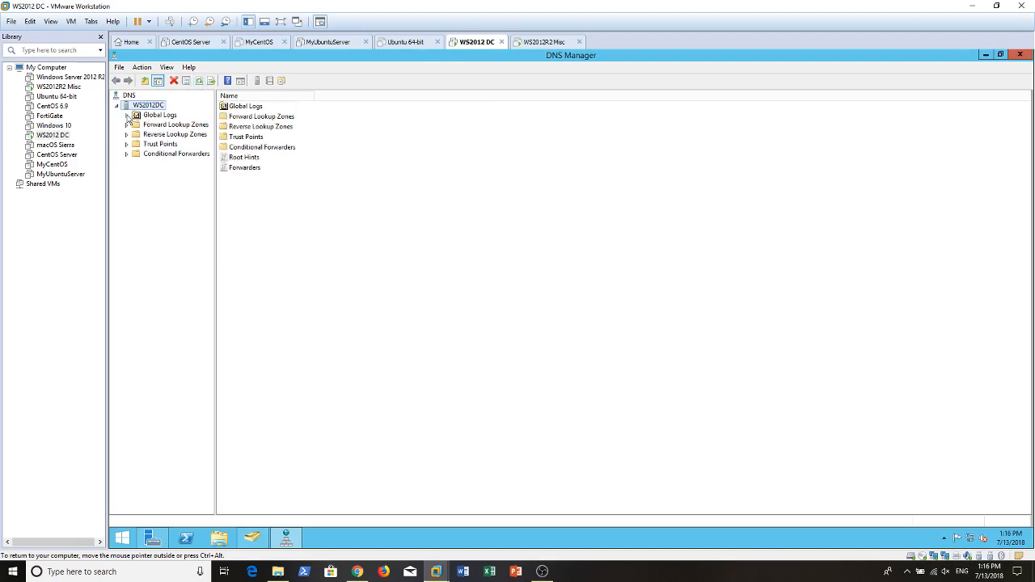
left_click(175, 124)
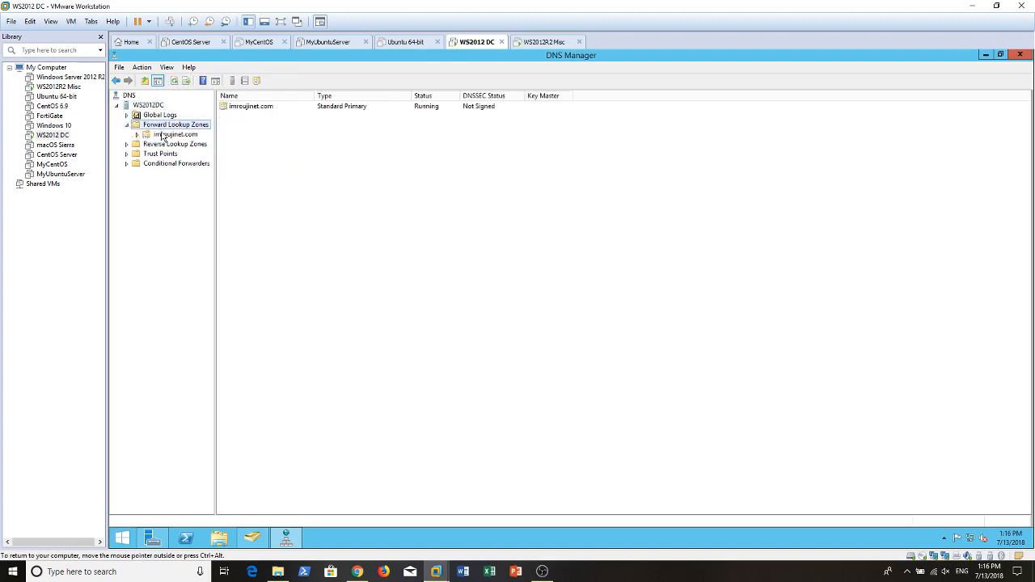
left_click(175, 134)
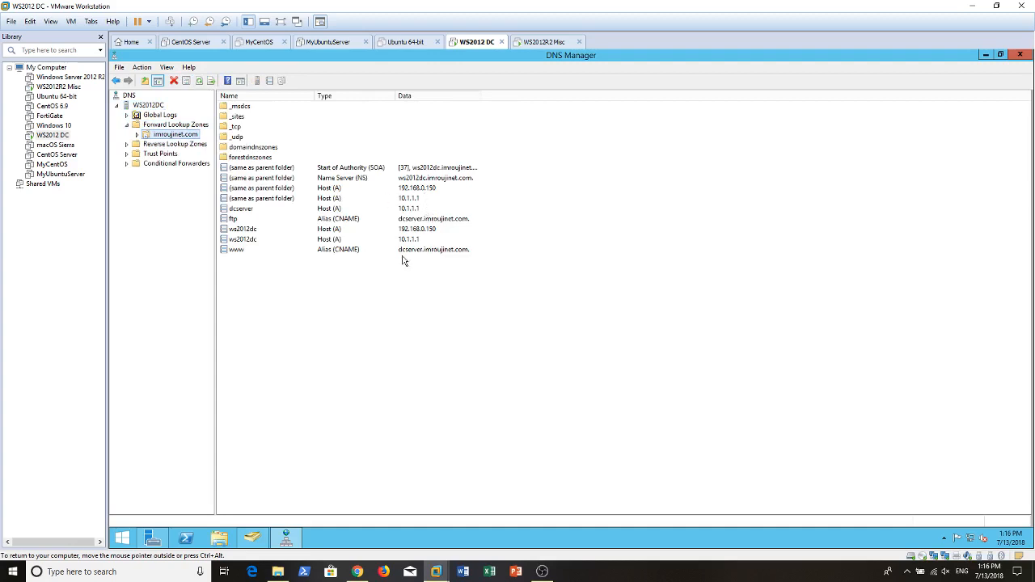
mouse_move(544, 42)
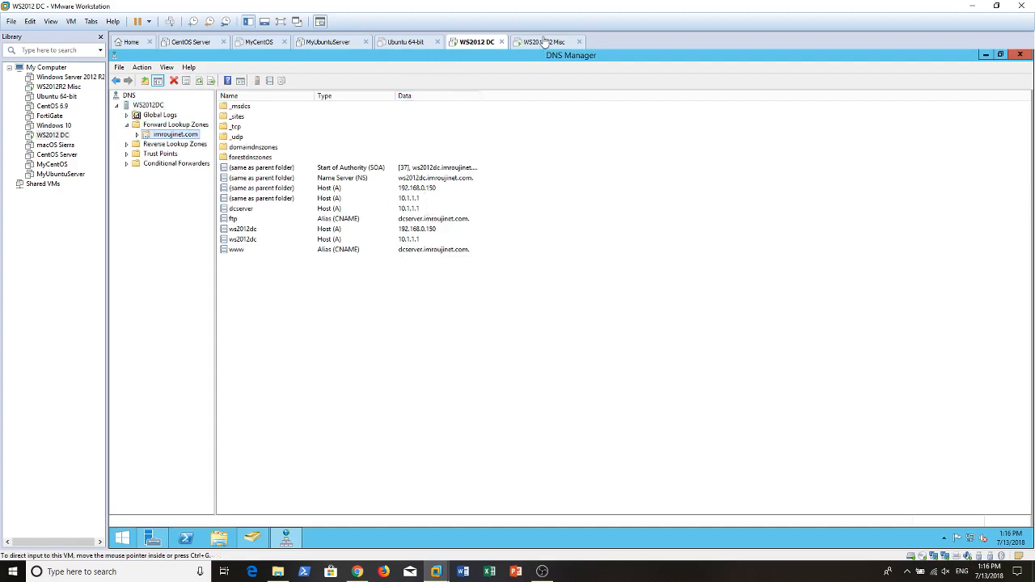
mouse_move(542, 41)
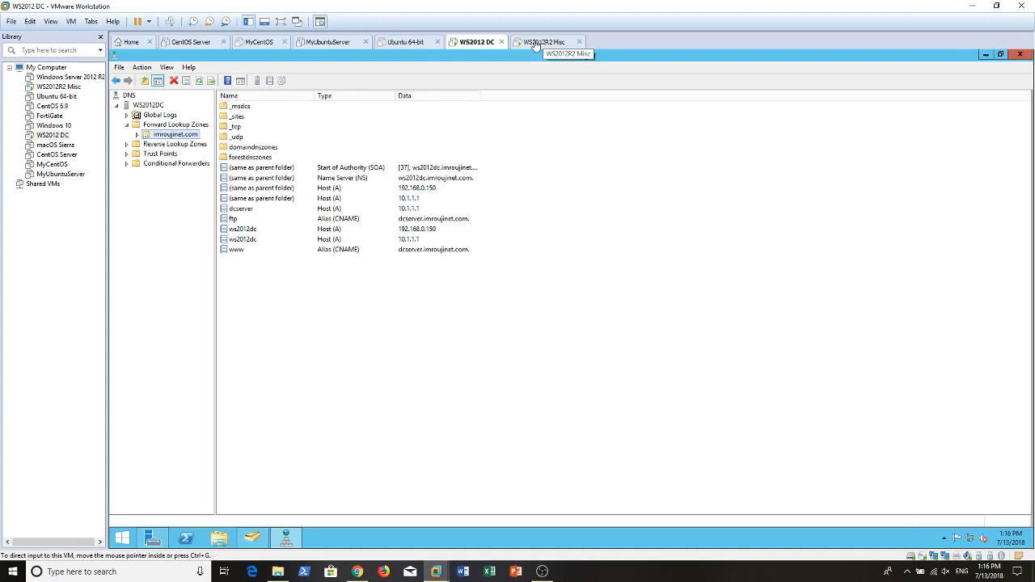
Step: On WS2012R2 Misc, accept the VMware Tools log-off and sign back in with the domain password
left_click(546, 41)
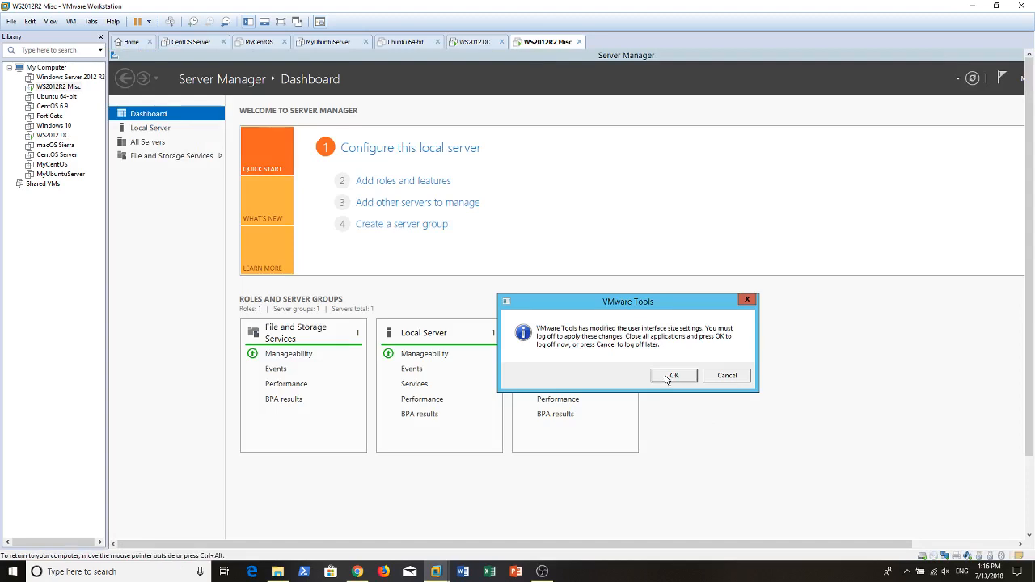
left_click(674, 375)
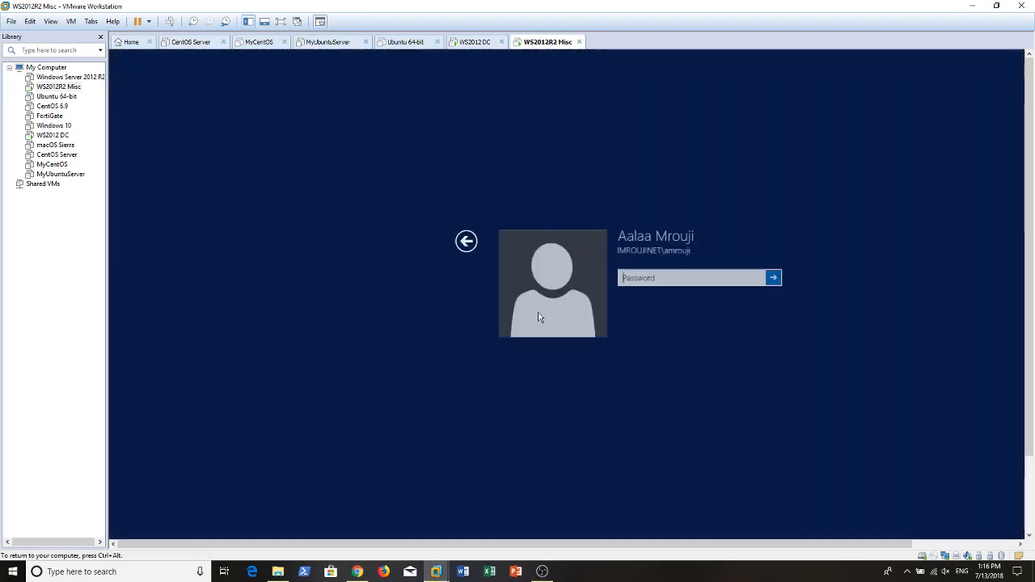
type("••")
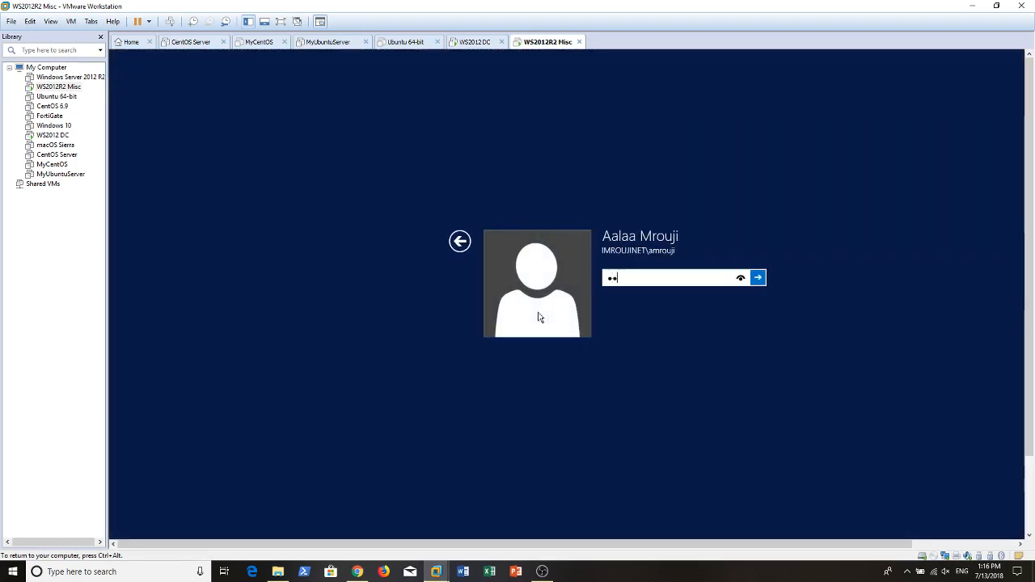
type("password")
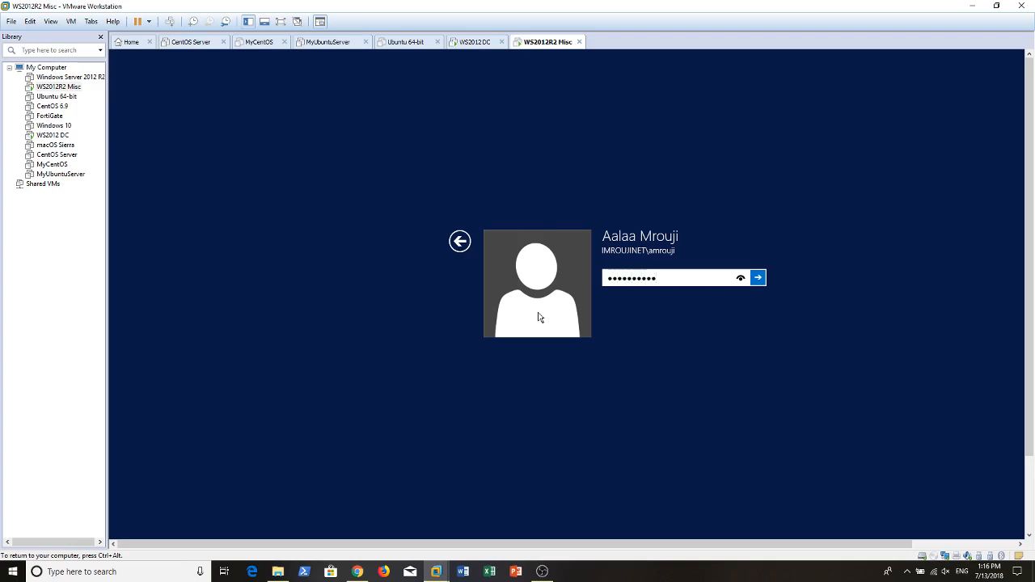
left_click(757, 277)
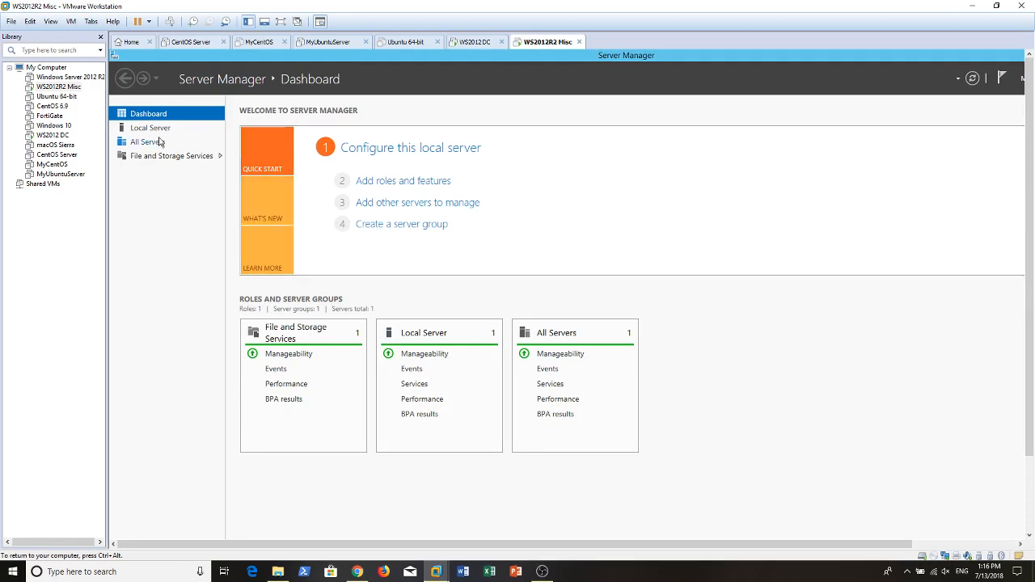
Step: Select Local Server to show computer casccmex in domain imroujinet.com
left_click(150, 128)
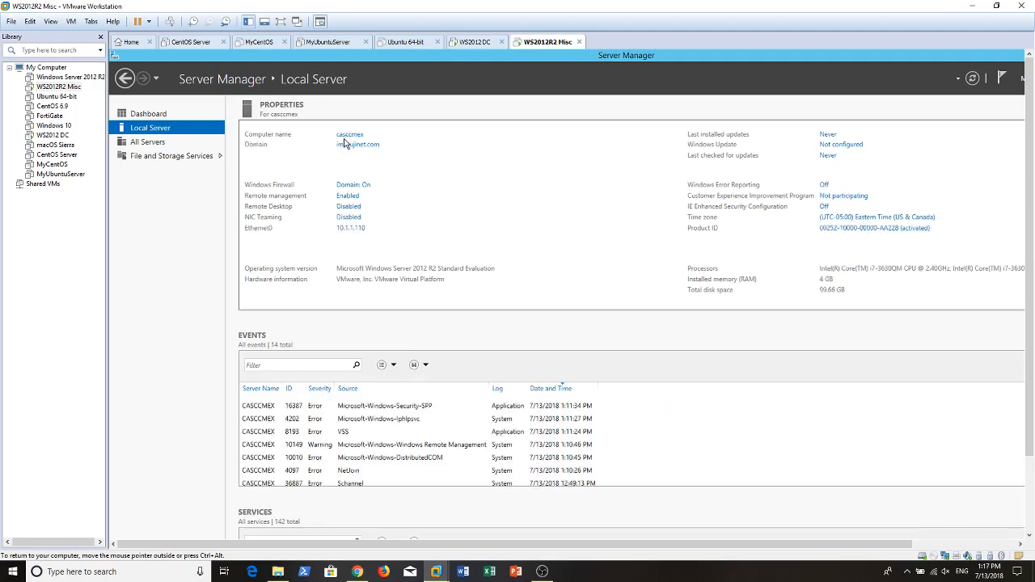
mouse_move(341, 143)
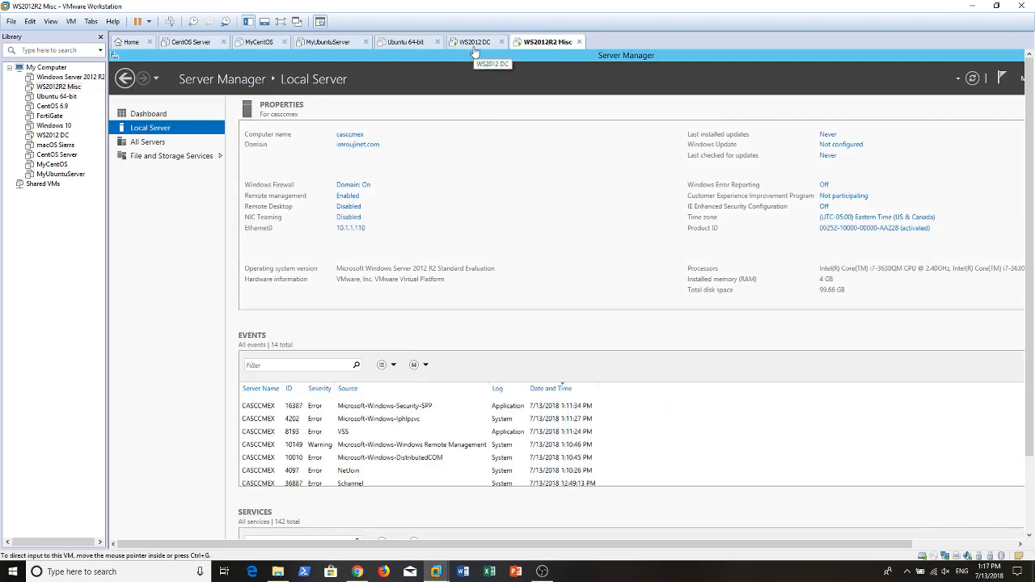
mouse_move(489, 27)
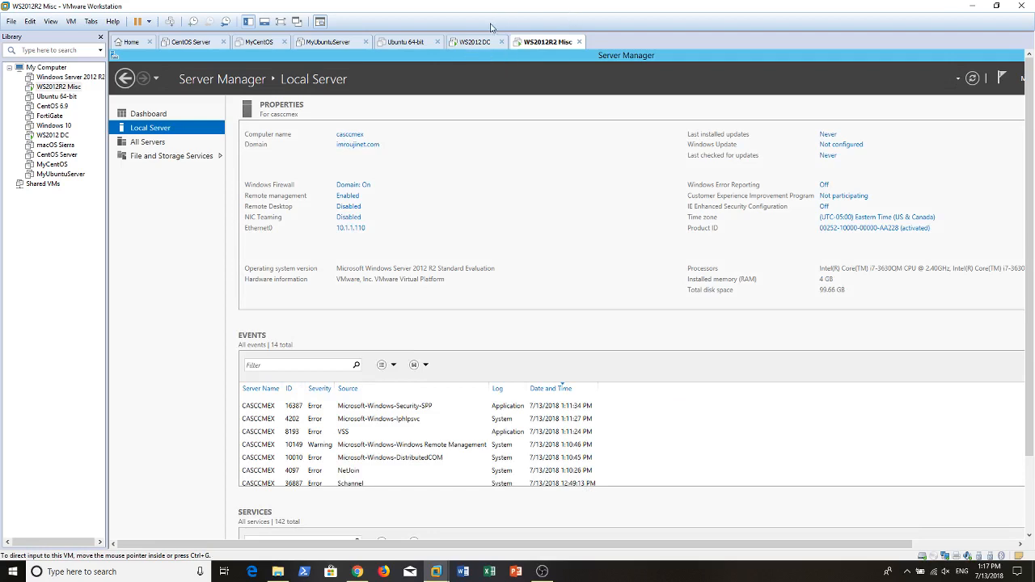
Step: Switch back to the WS2012 DC machine showing DNS Manager's imroujinet.com records
left_click(476, 41)
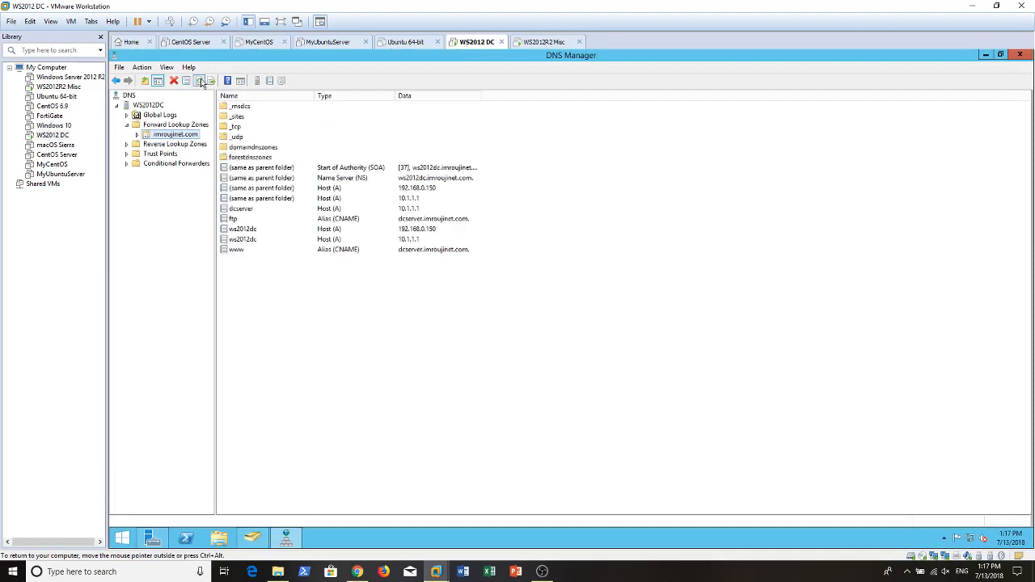
Step: Fill in a New Host record named casccmex with IP 10.1.1.150 in the imroujinet.com zone
right_click(176, 134)
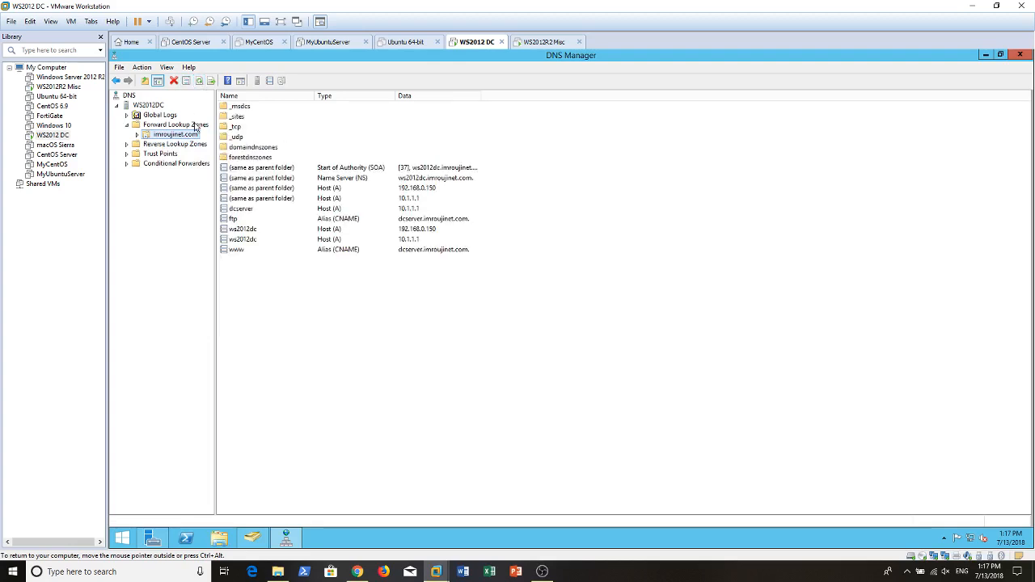
right_click(174, 134)
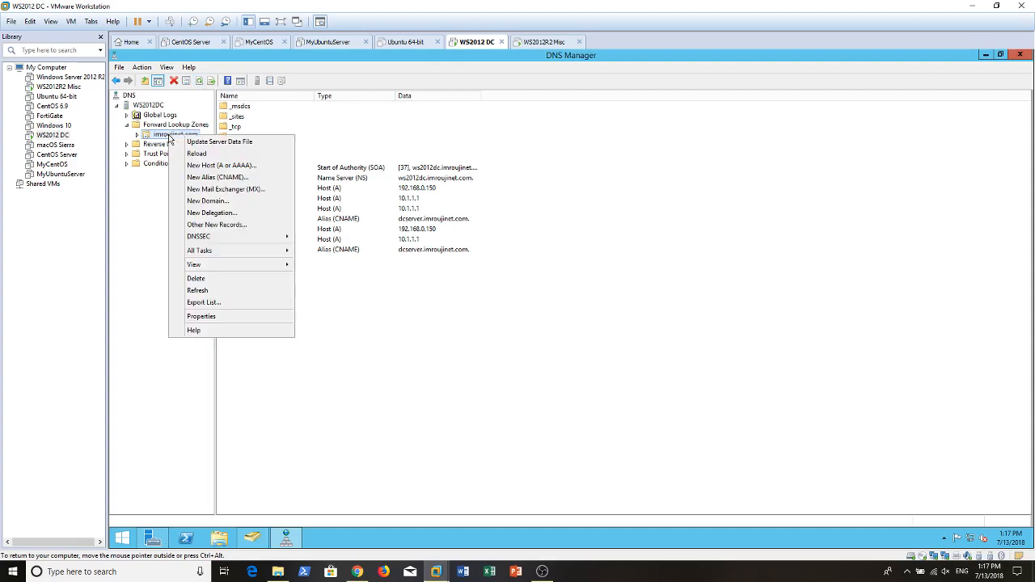
mouse_move(220, 165)
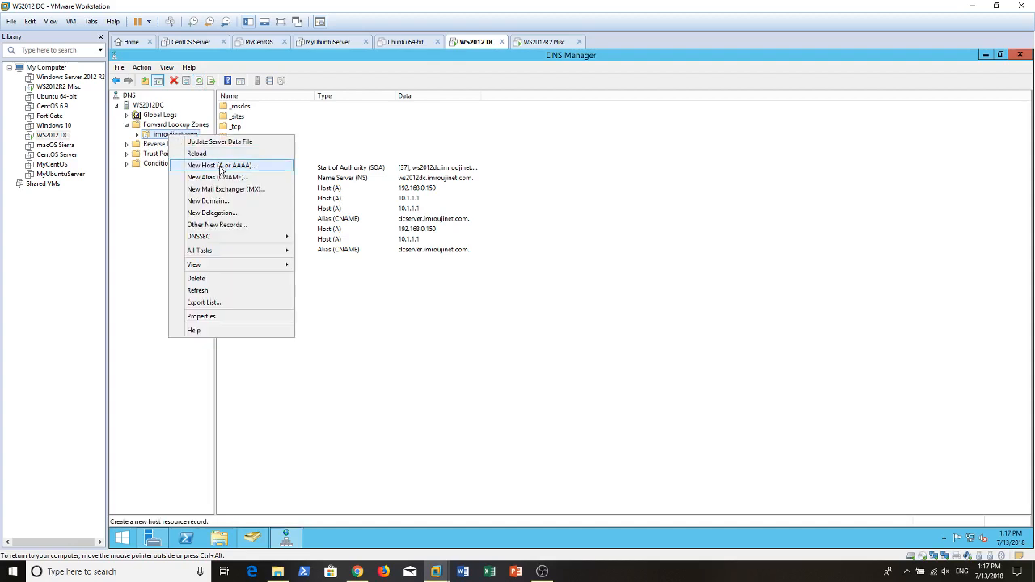
left_click(218, 165)
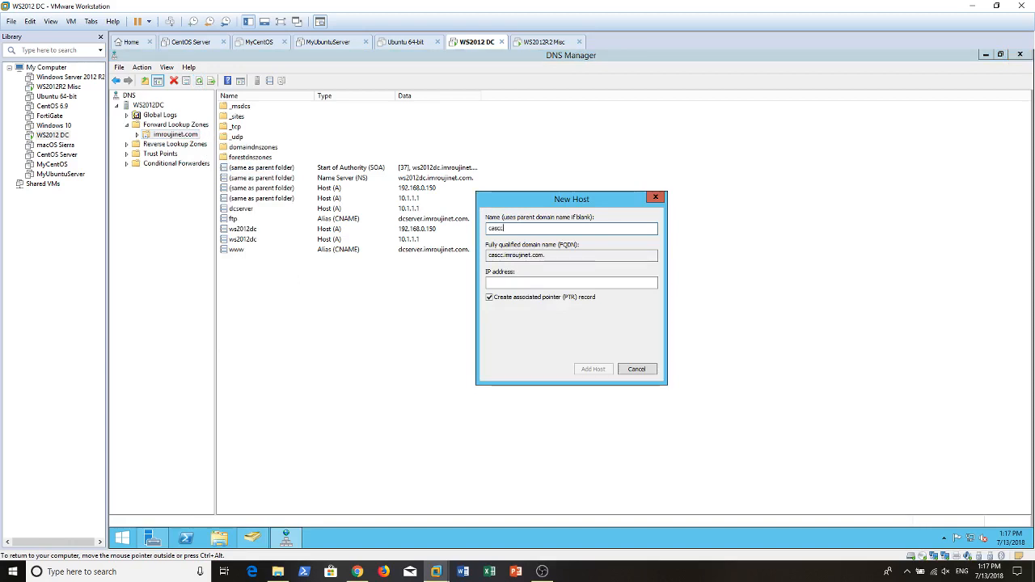
type("mec")
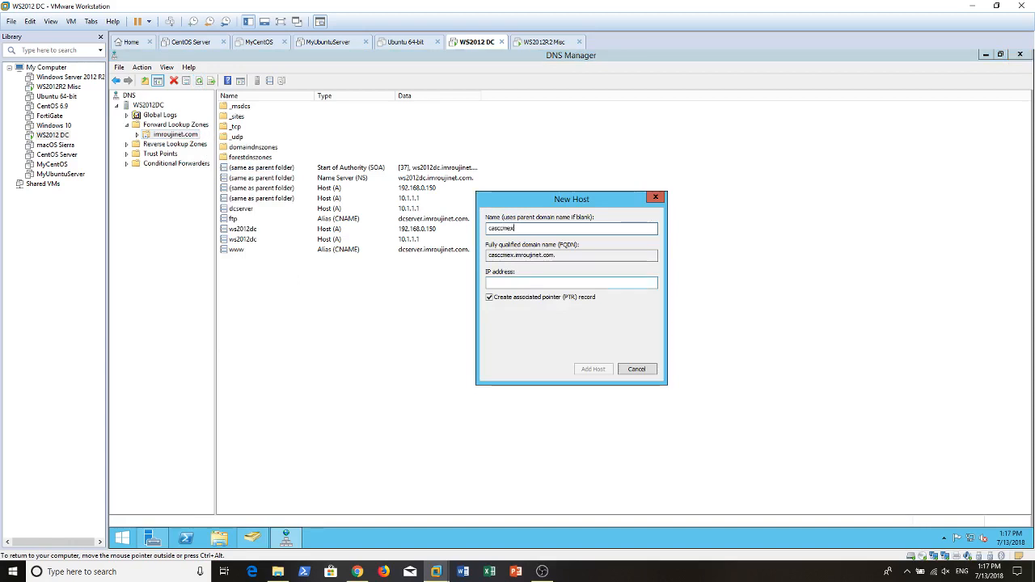
type("10.1.1.150")
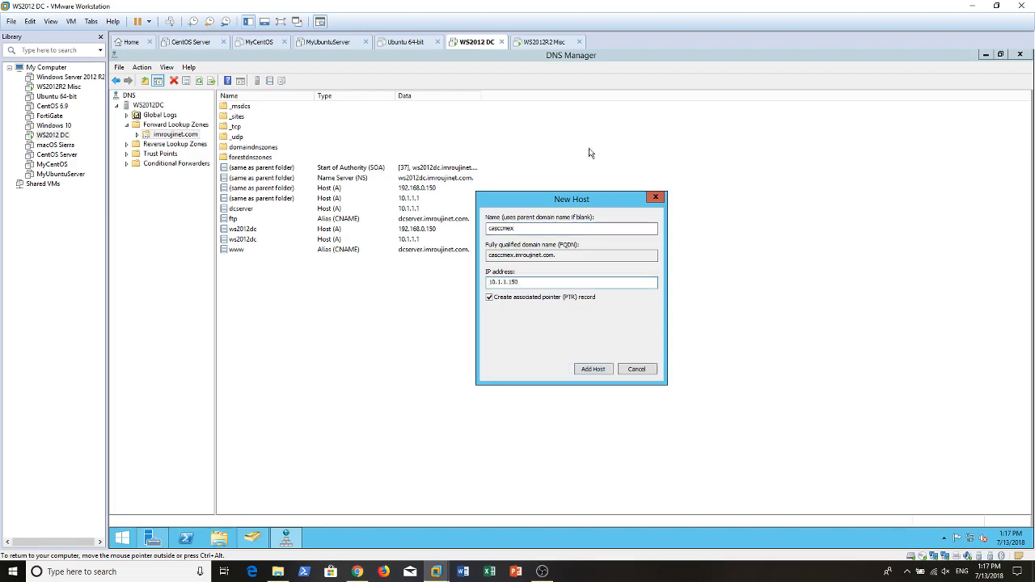
left_click(546, 41)
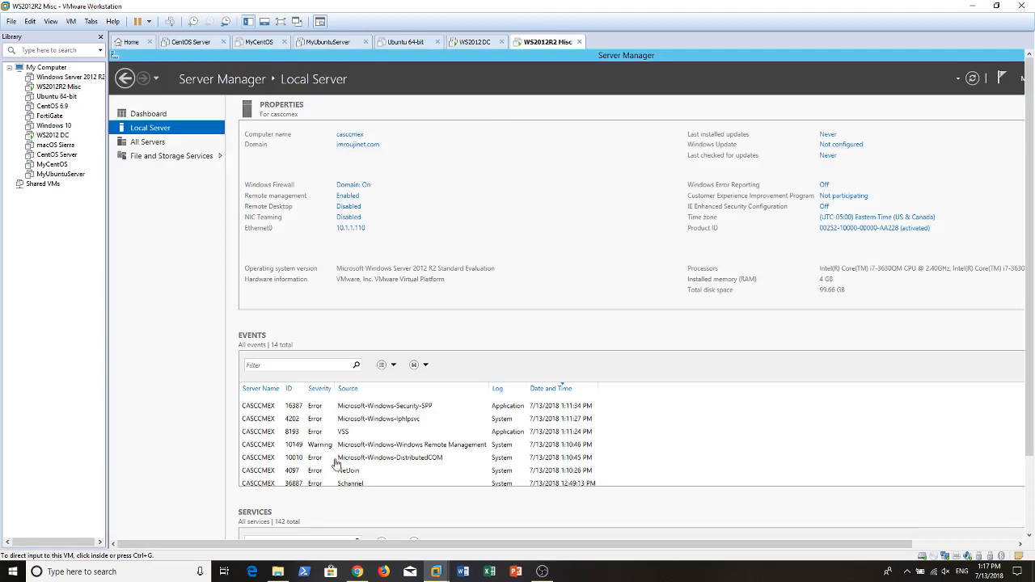
mouse_move(359, 233)
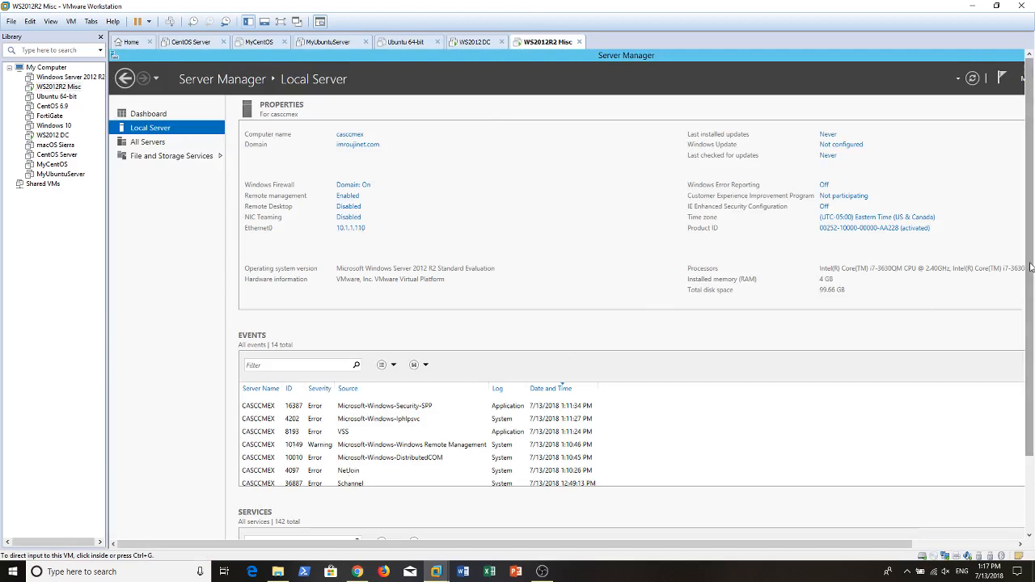
Step: Review Ethernet0 details: imroujinet.com domain network, IPv4 10.1.1.110, gateway and DNS 10.1.1.1
scroll("down", 3)
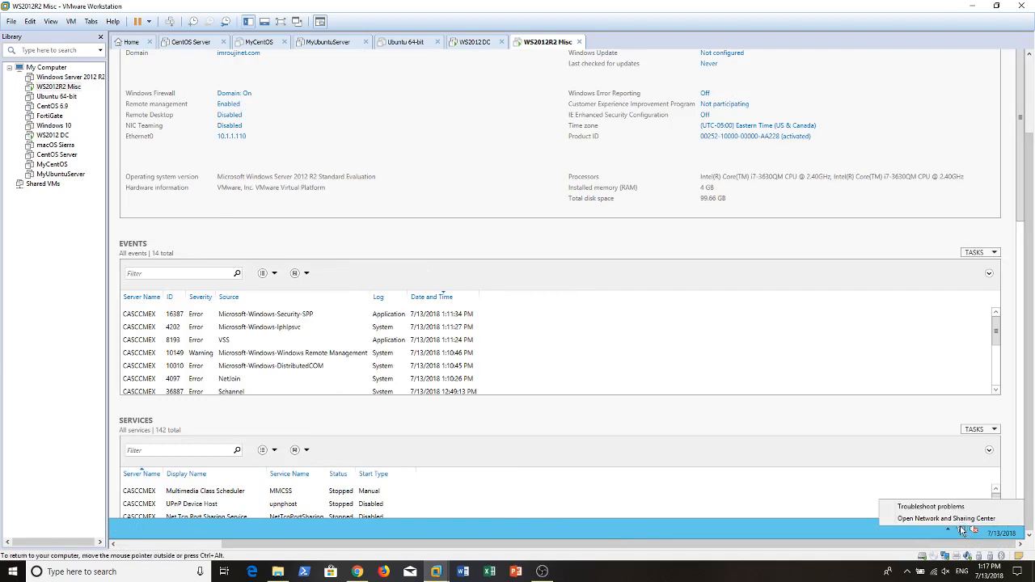
left_click(945, 519)
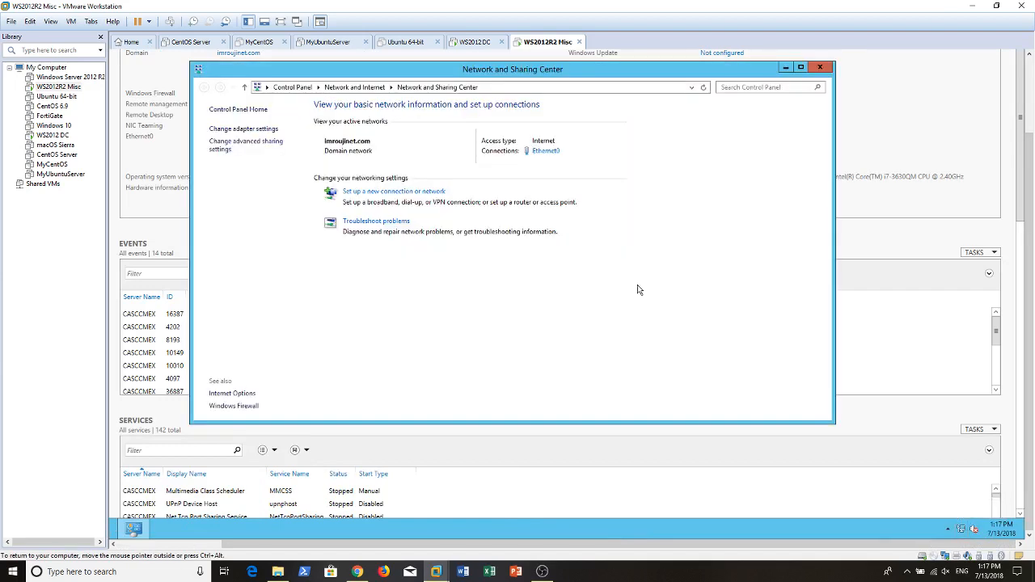
left_click(546, 151)
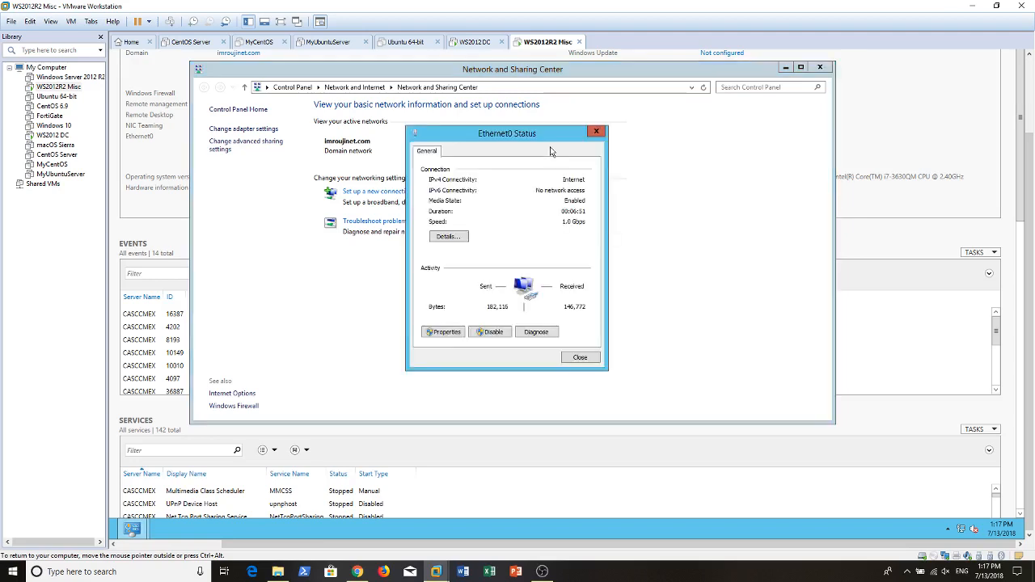
left_click(449, 237)
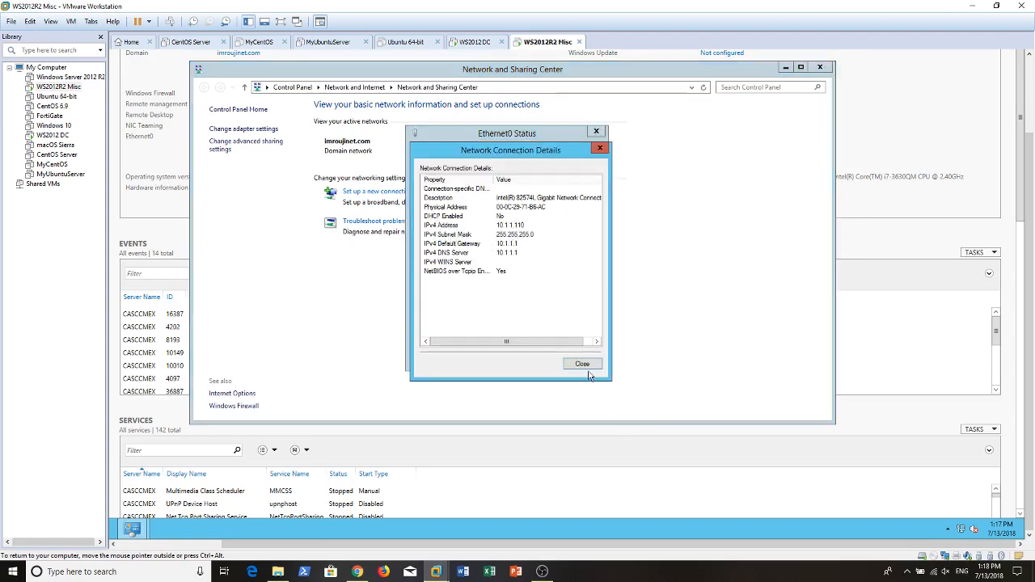
left_click(582, 363)
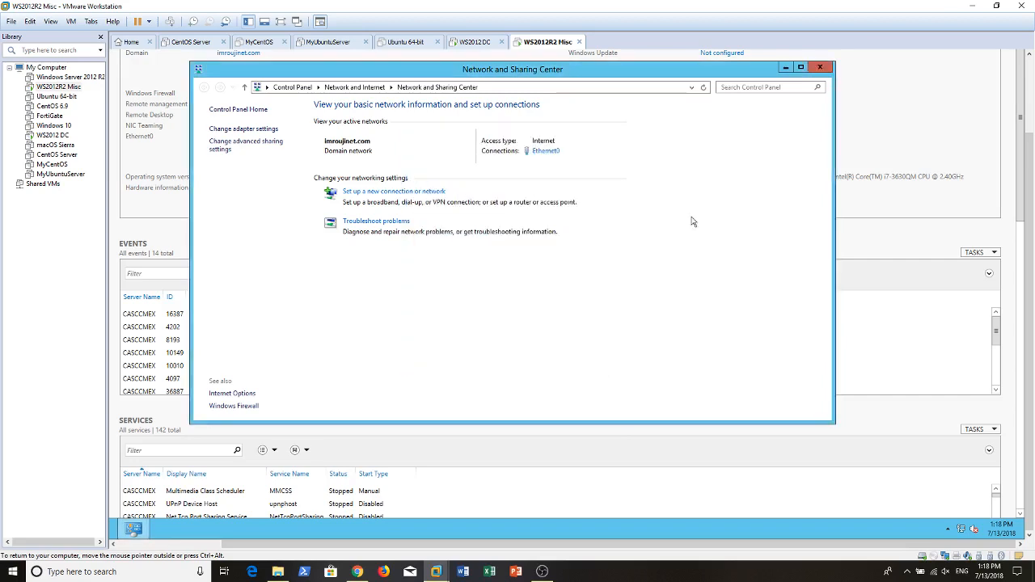
left_click(821, 66)
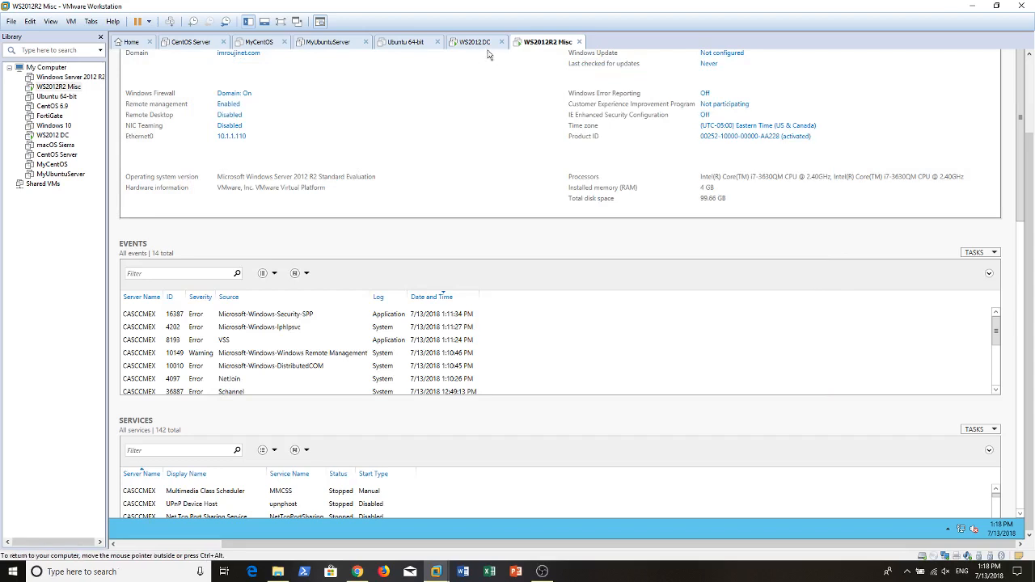
Step: Add the casccmex host record at 10.1.1.110 on the DC and select it in the zone
left_click(476, 41)
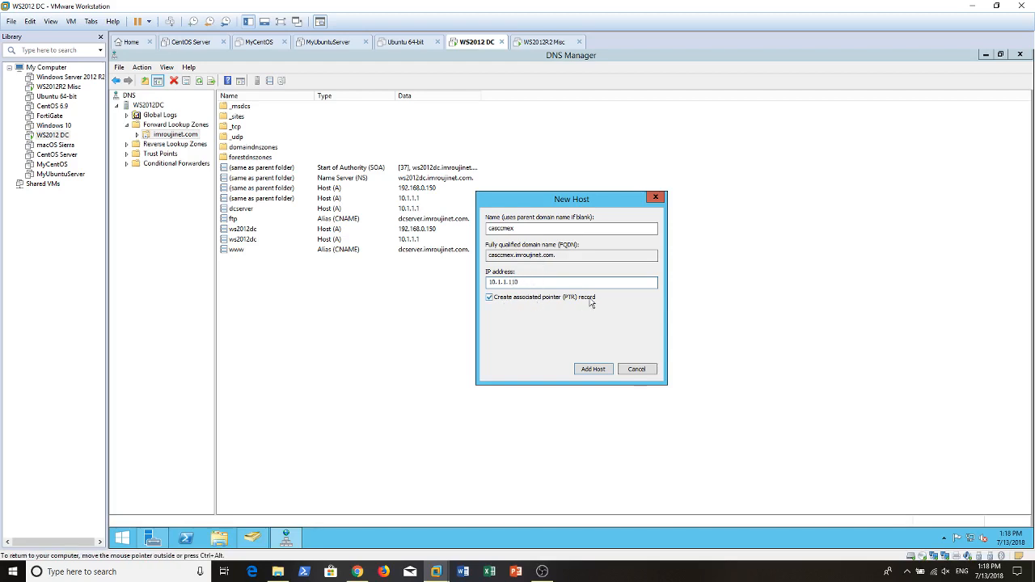
left_click(593, 369)
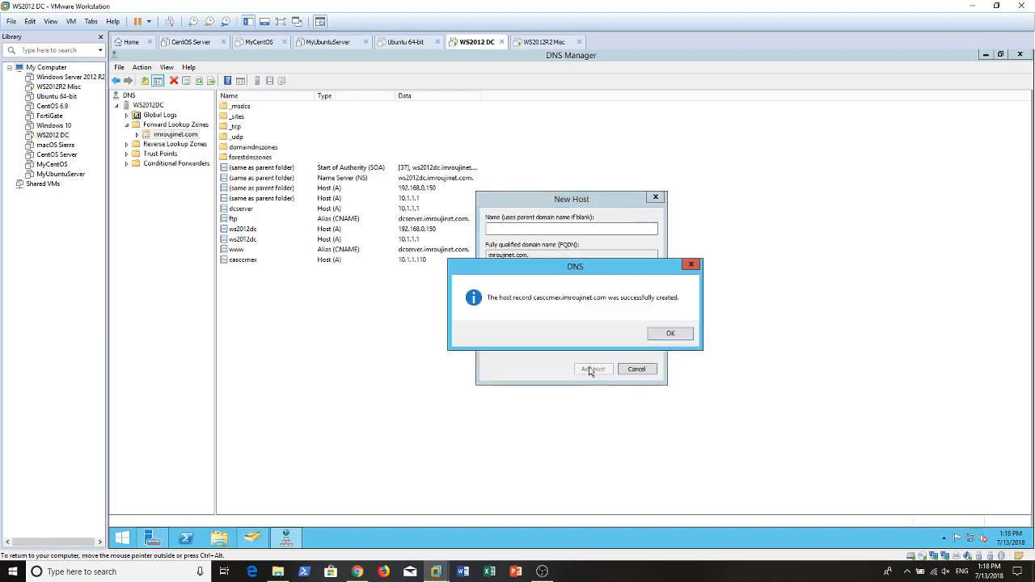
left_click(670, 333)
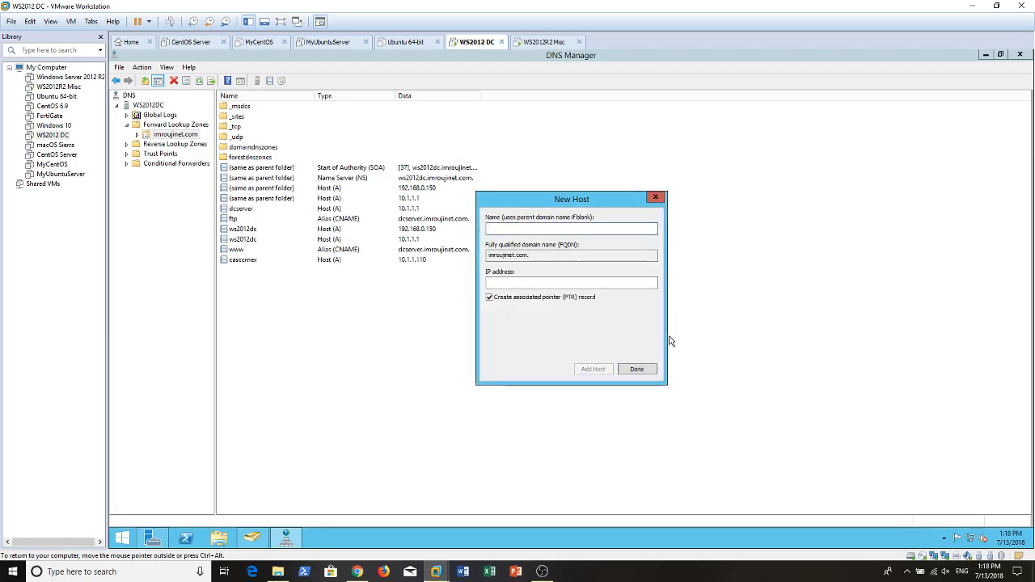
left_click(637, 369)
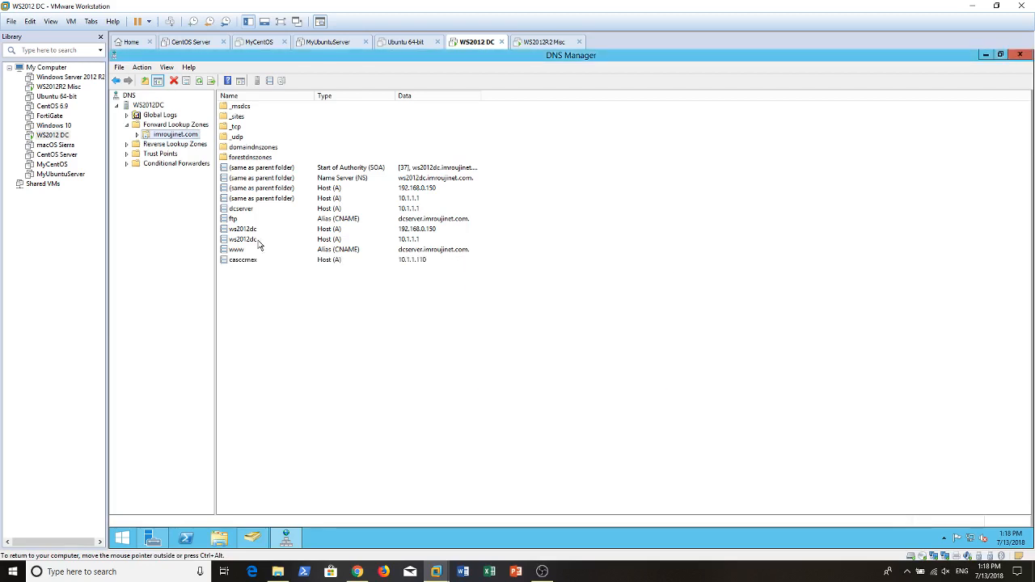
left_click(243, 260)
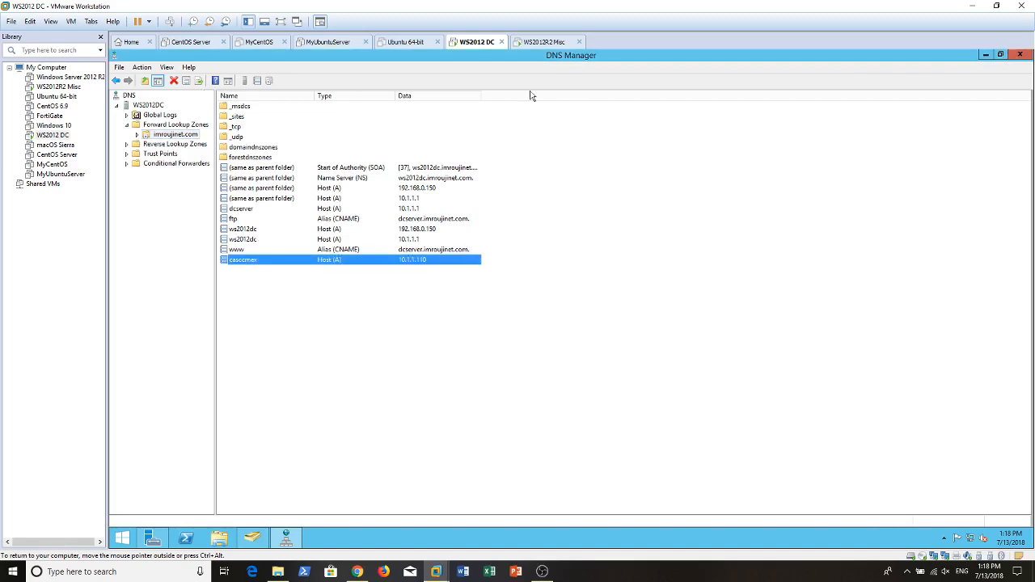
left_click(544, 41)
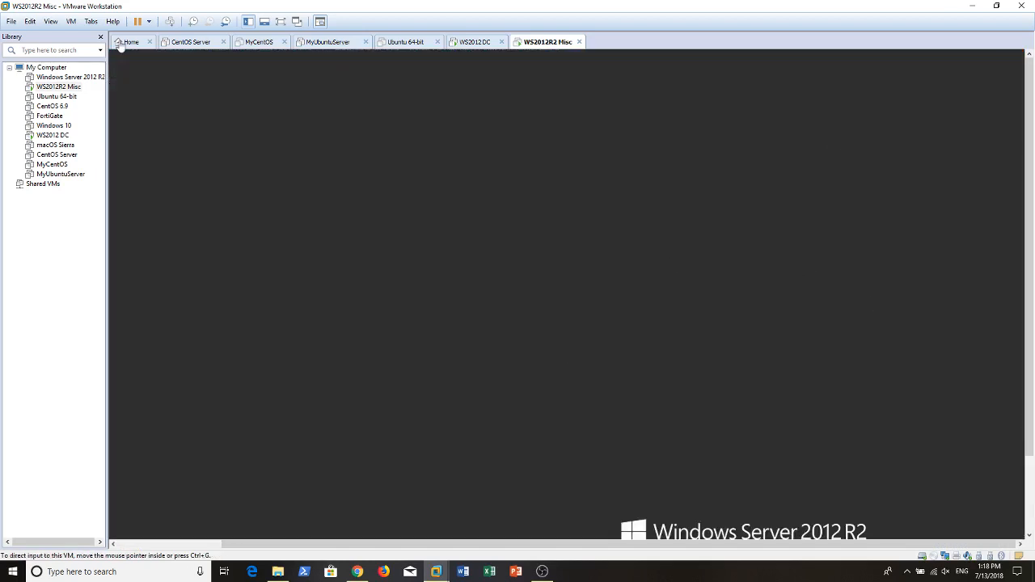
Step: Open PowerShell on the full-screen member server and enter ipconfig
left_click(51, 21)
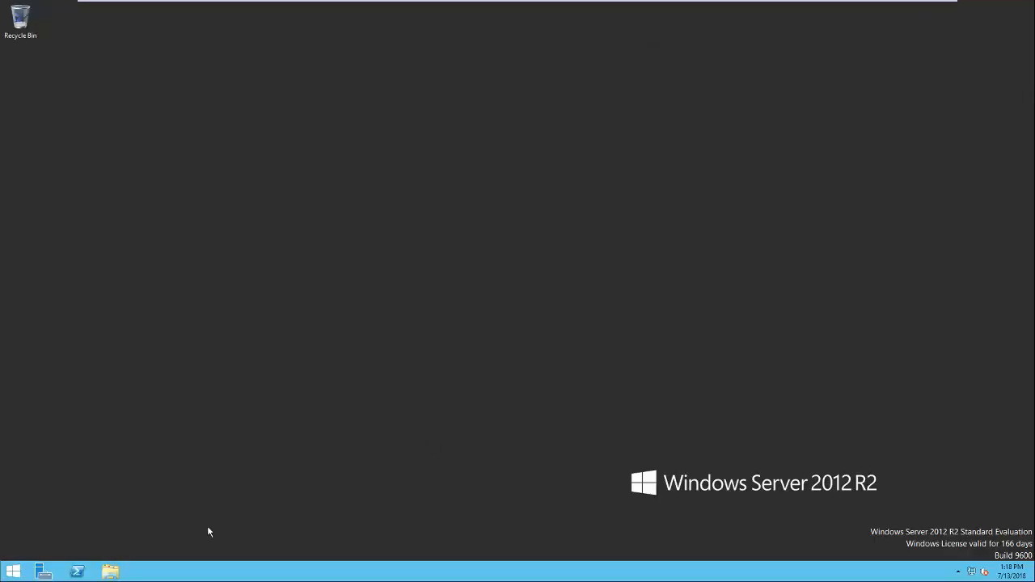
left_click(77, 571)
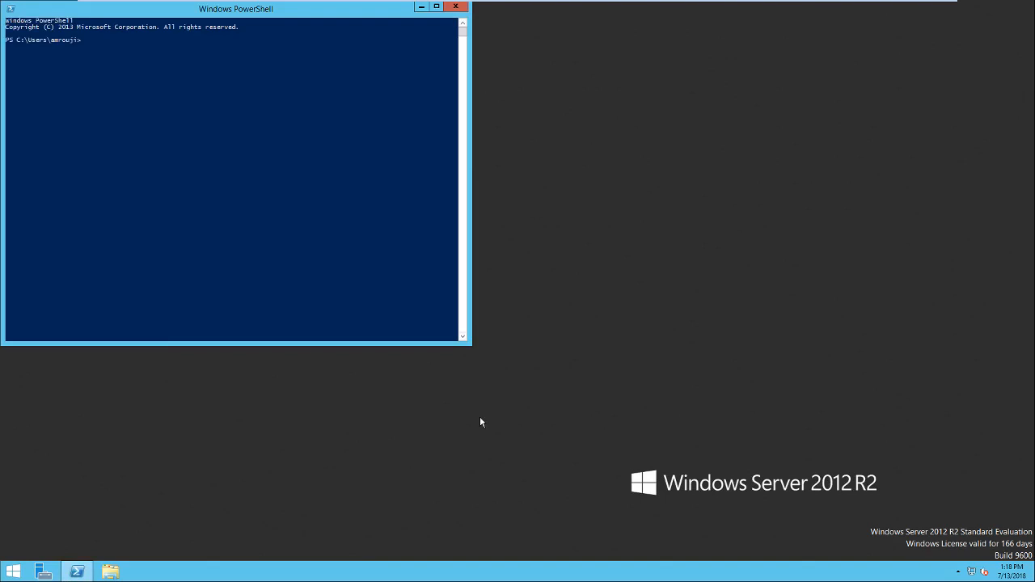
type("ipconfig")
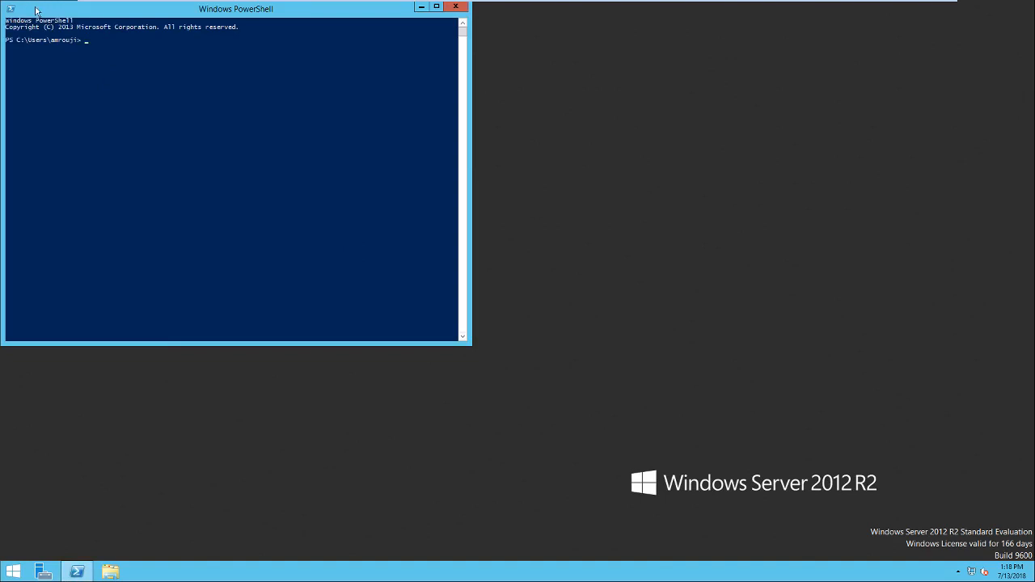
Step: Enlarge the PowerShell console font to size 16
left_click(11, 8)
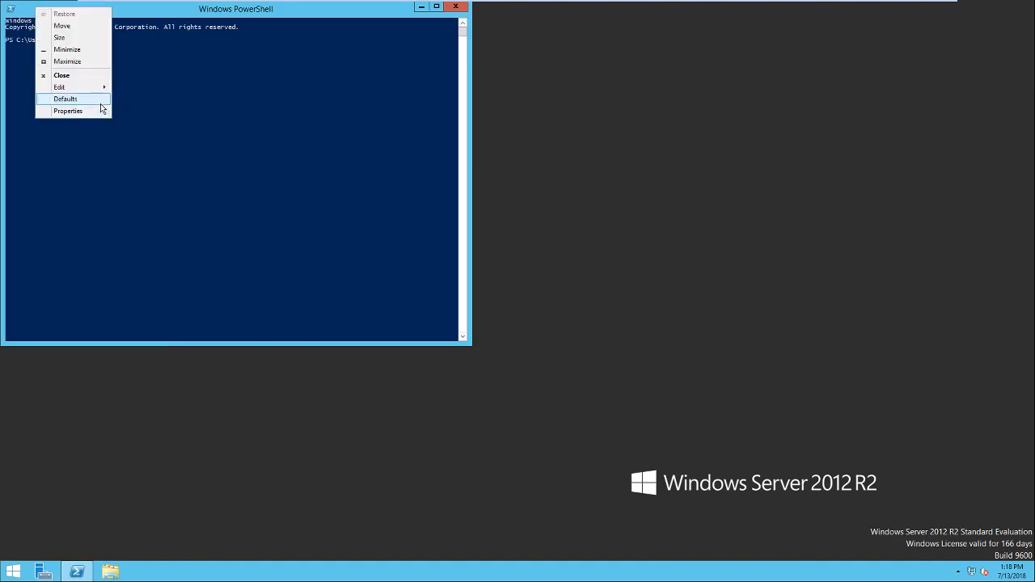
left_click(68, 111)
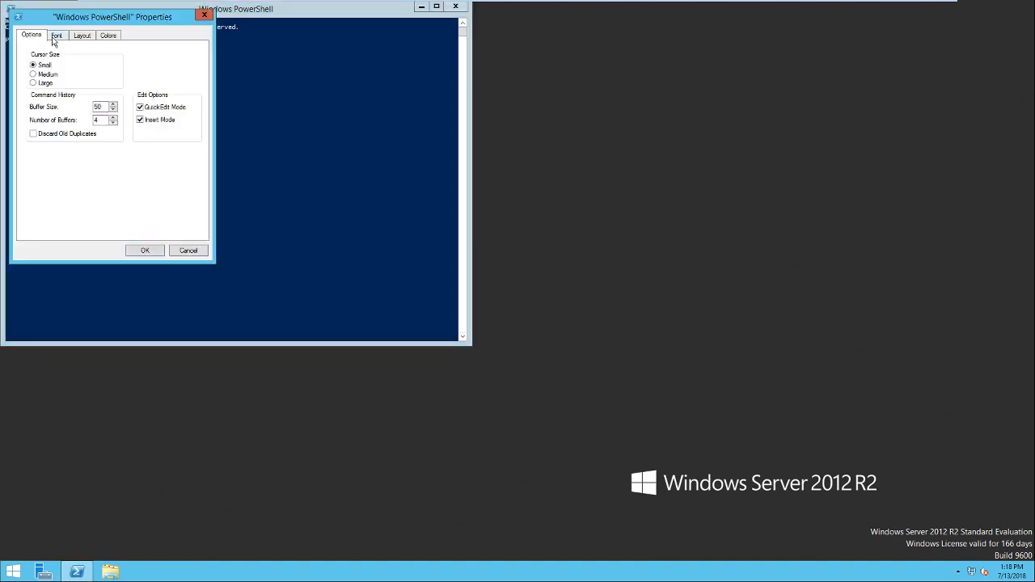
left_click(56, 35)
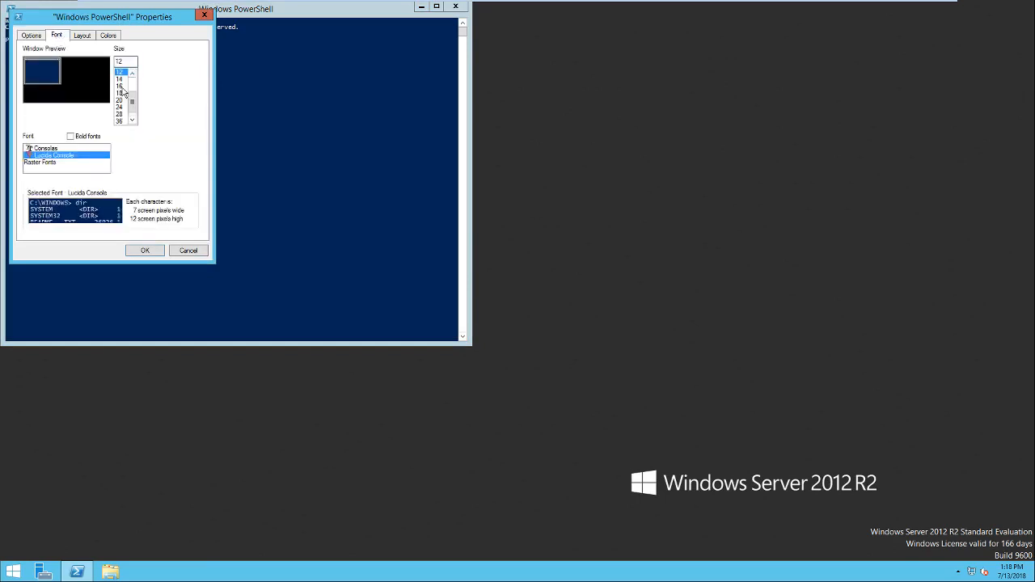
left_click(120, 86)
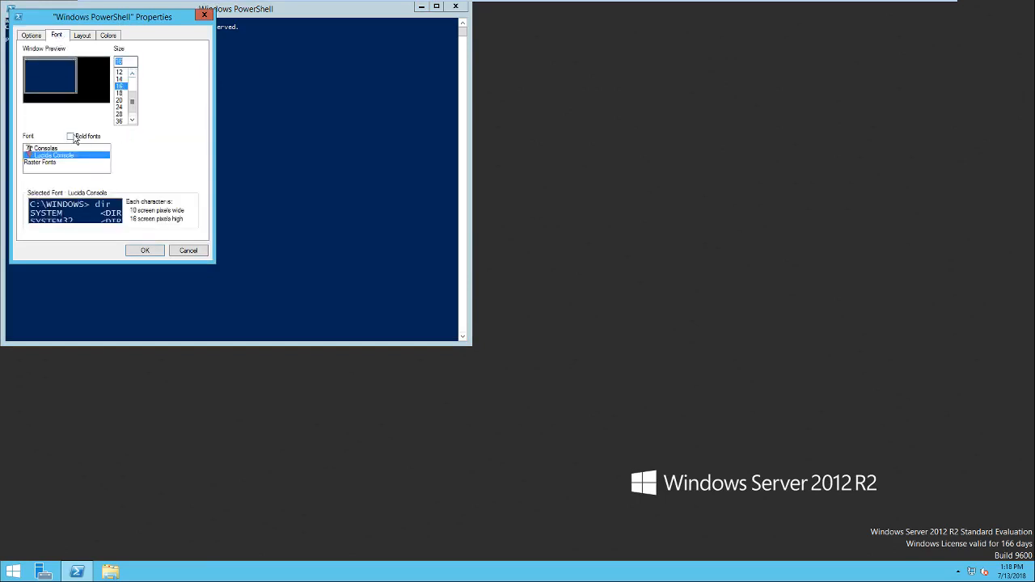
left_click(145, 250)
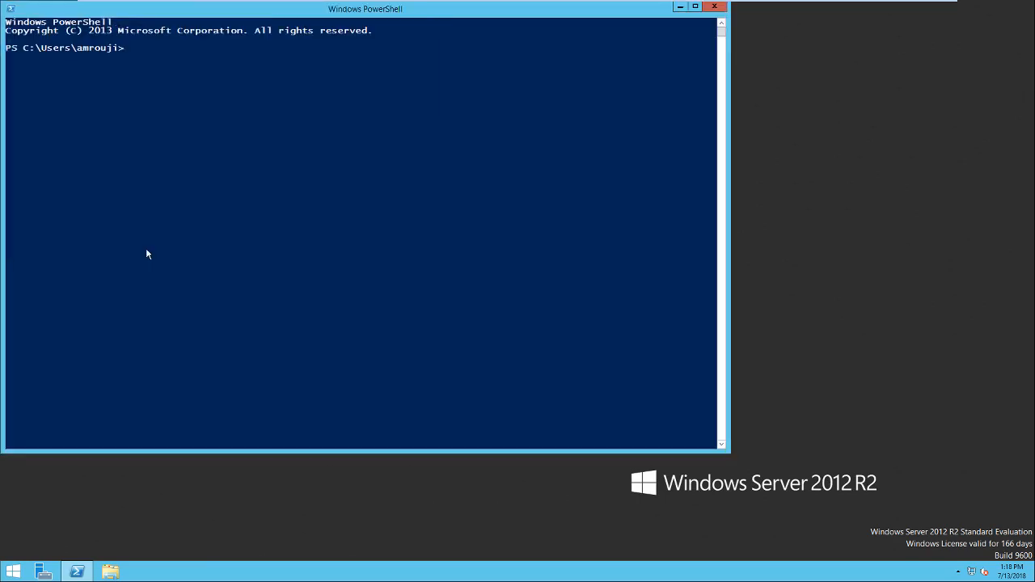
Step: Run ipconfig and ping 10.1.1.1, then clear the screen and start nslookup
type("ipco")
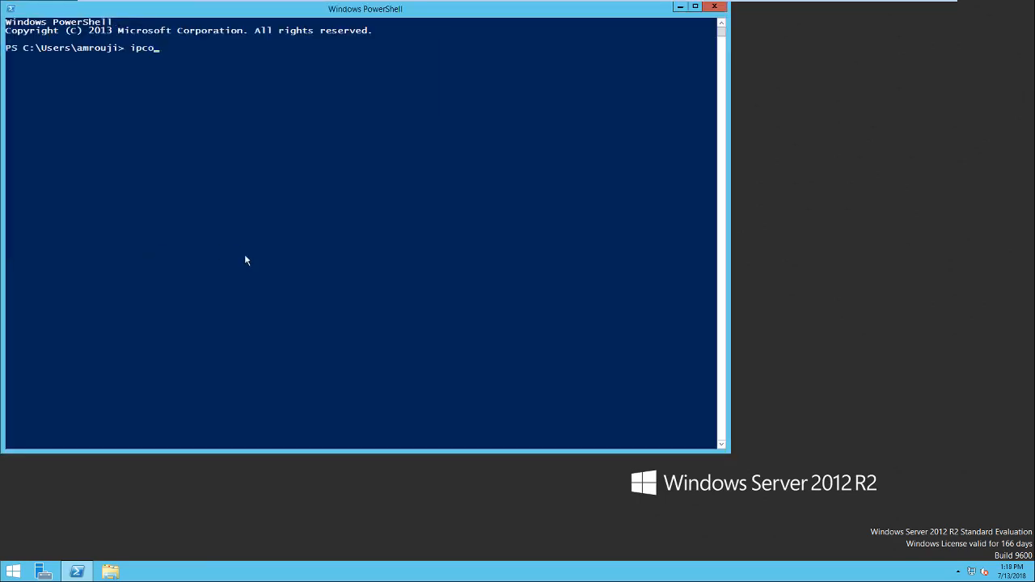
type("nfig")
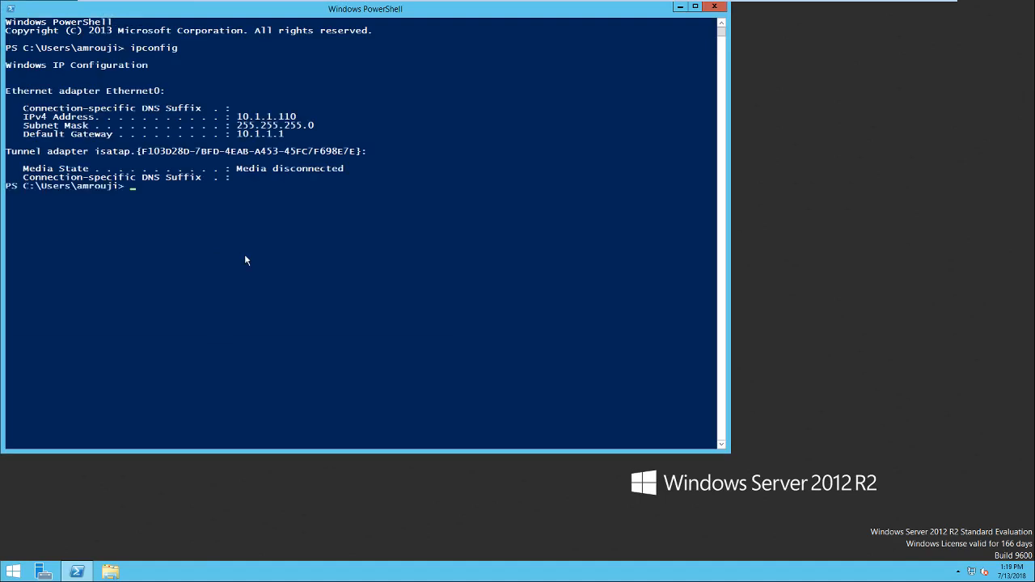
type("pig")
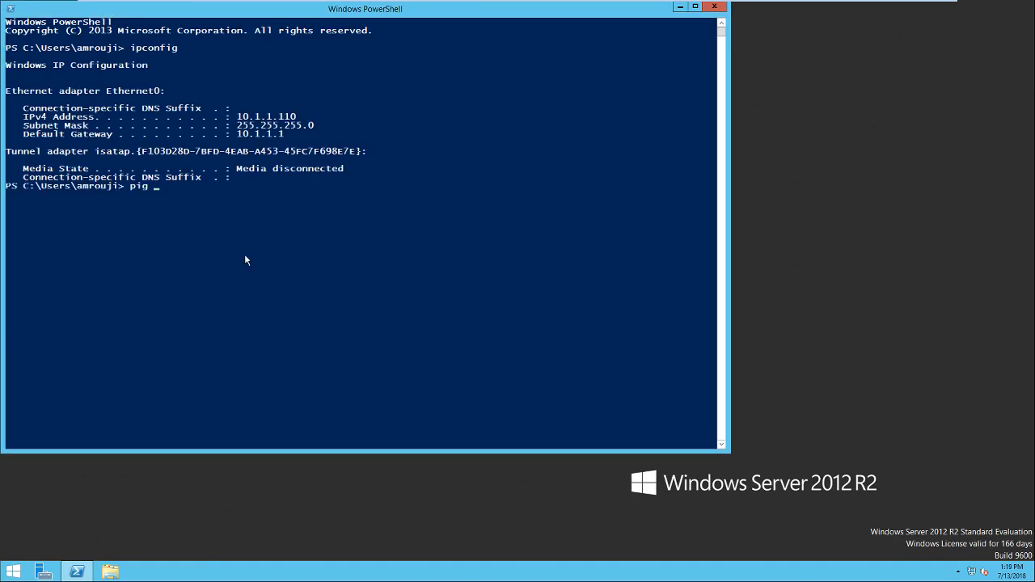
key("Backspace")
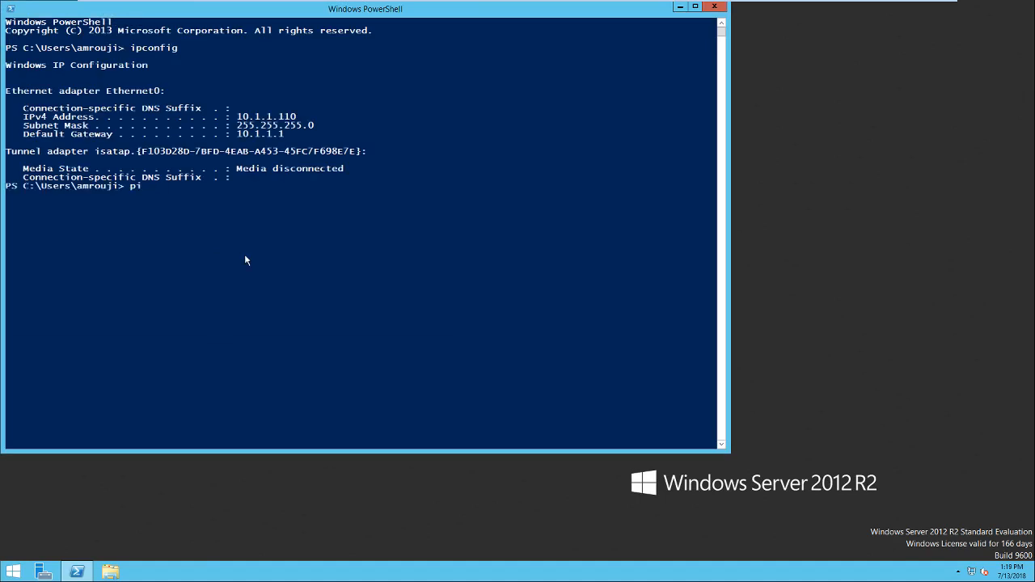
type("ng")
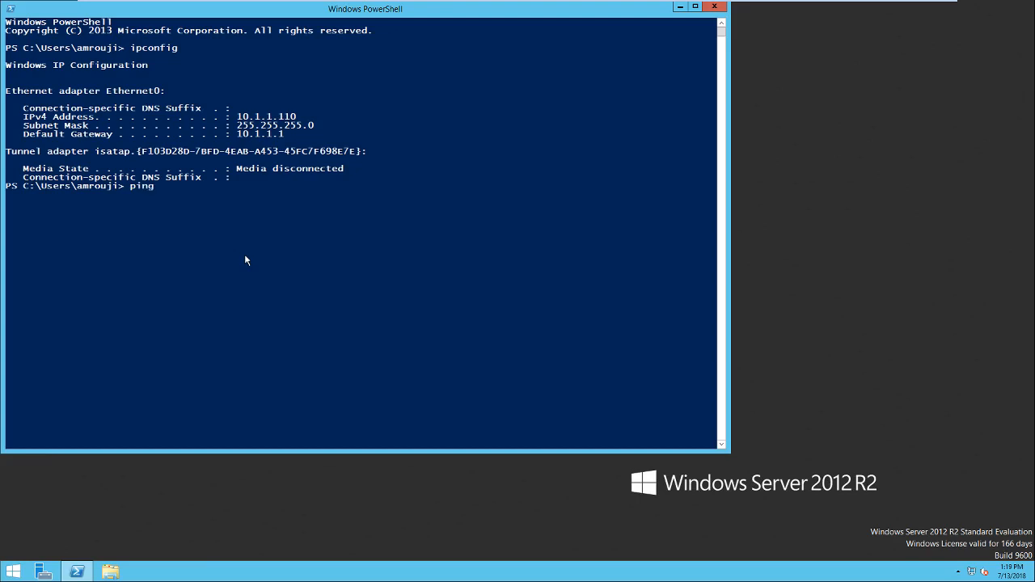
type("10.1.1.1")
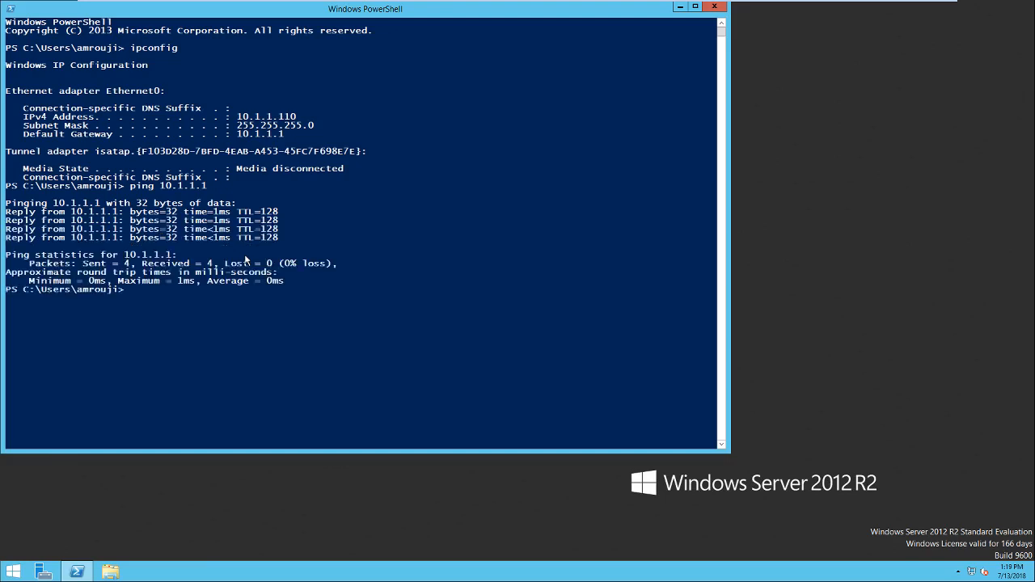
type("cls")
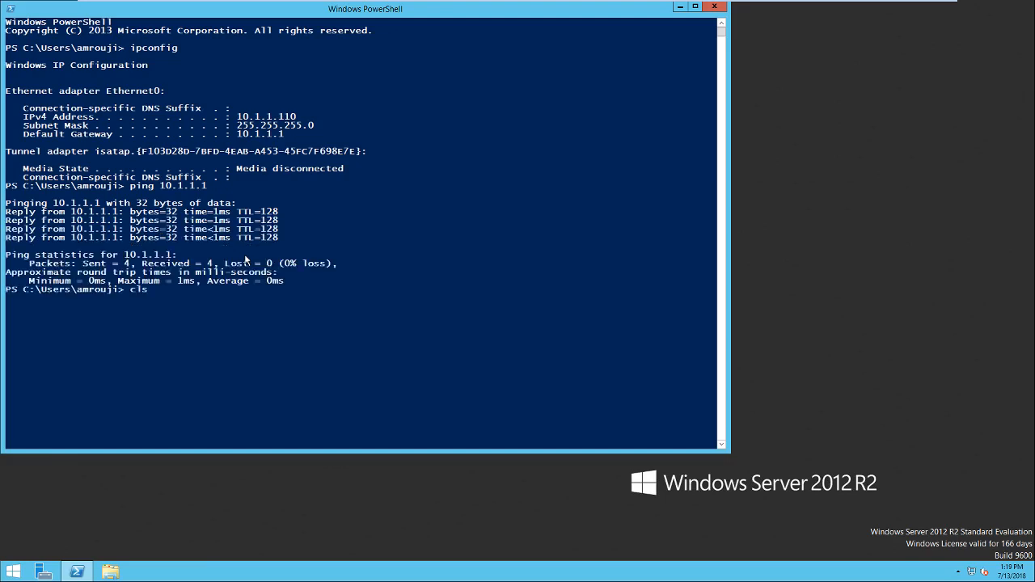
type("nslookup")
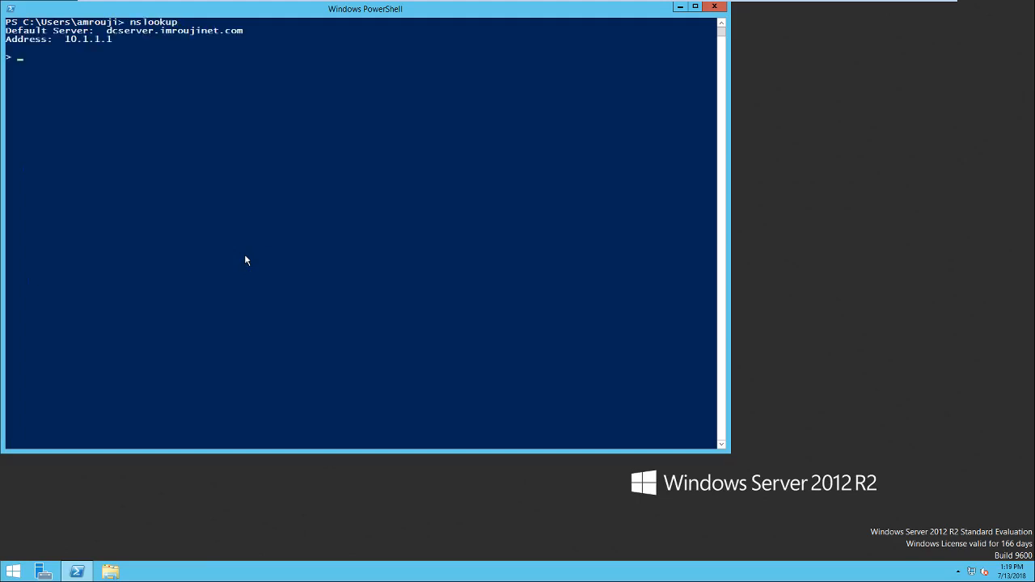
Step: Query ftp.imroujinet.com in nslookup, showing it aliases dcserver.imroujinet.com at 10.1.1.1
type("ftp.")
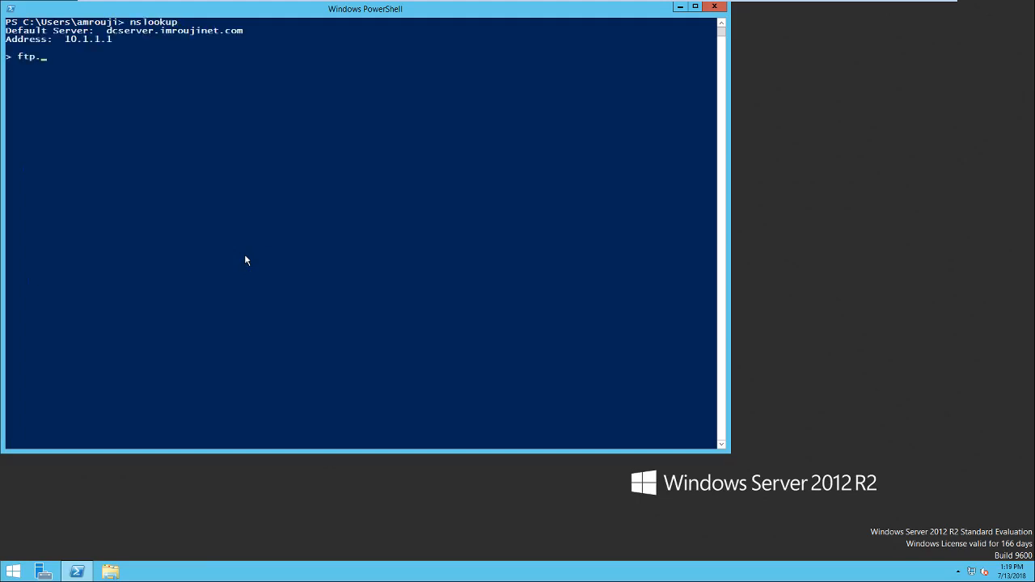
type("imroujinet.com")
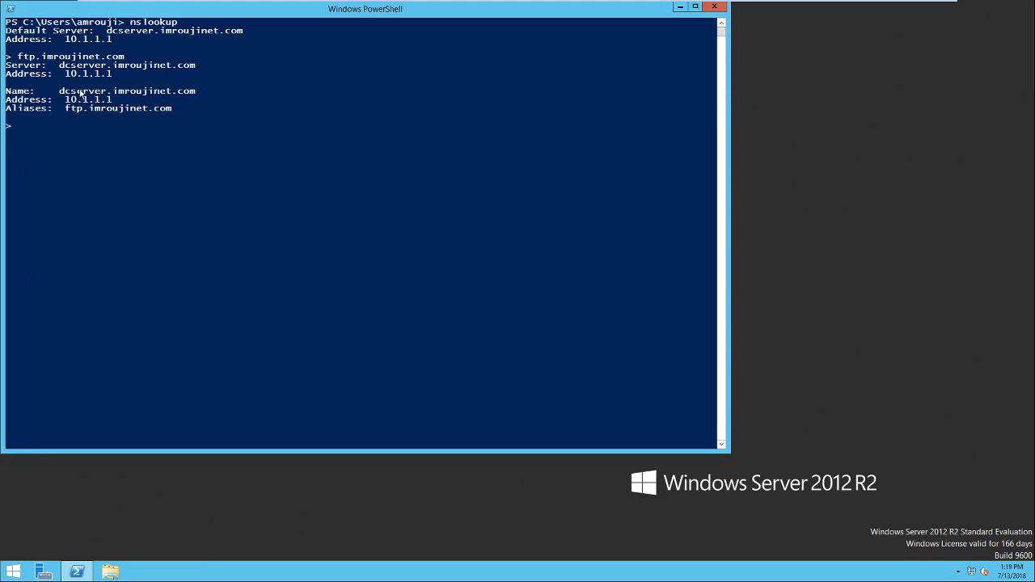
mouse_move(103, 116)
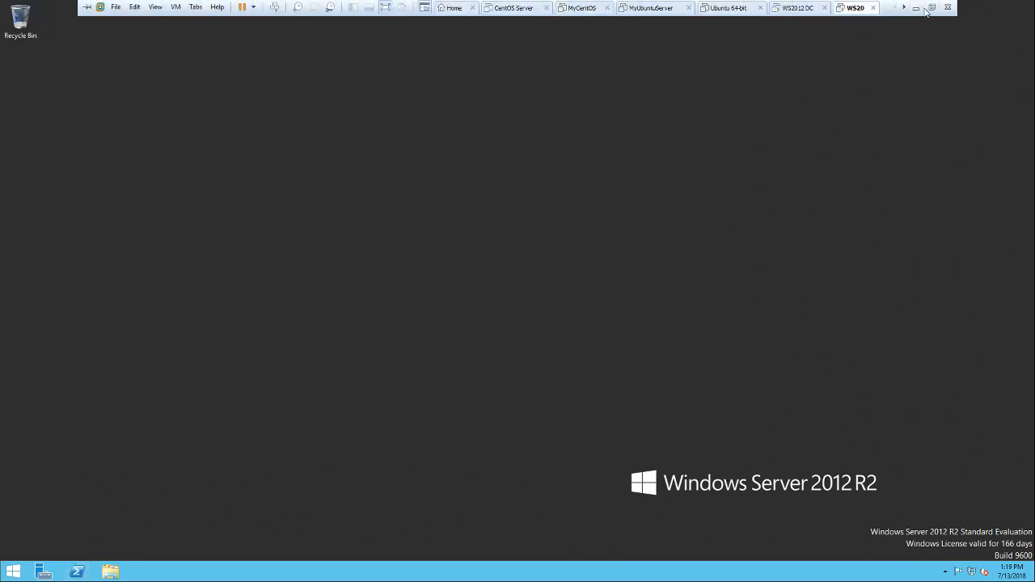
Step: Exit VMware full screen and bring OBS Studio to the front
left_click(916, 8)
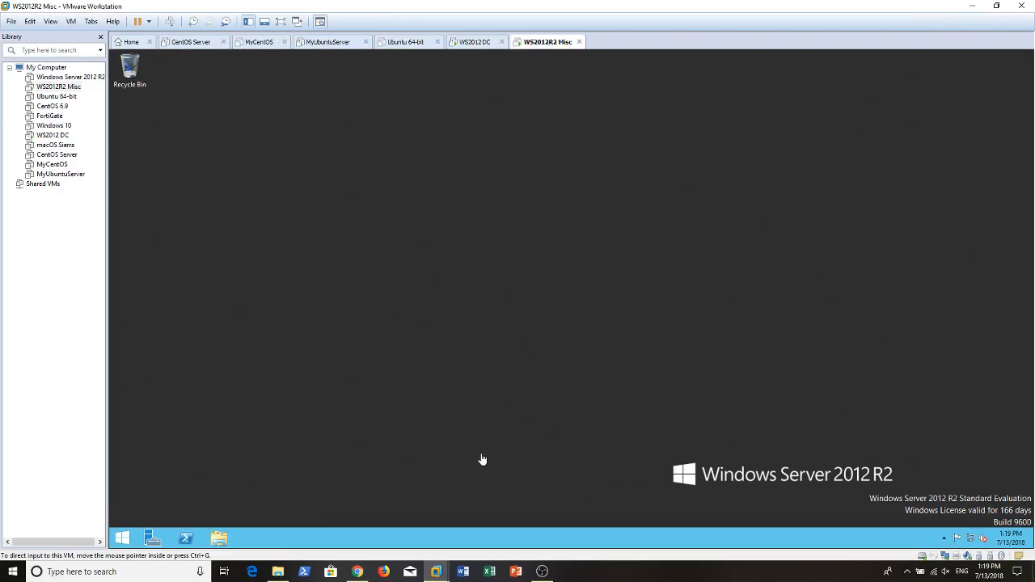
mouse_move(556, 576)
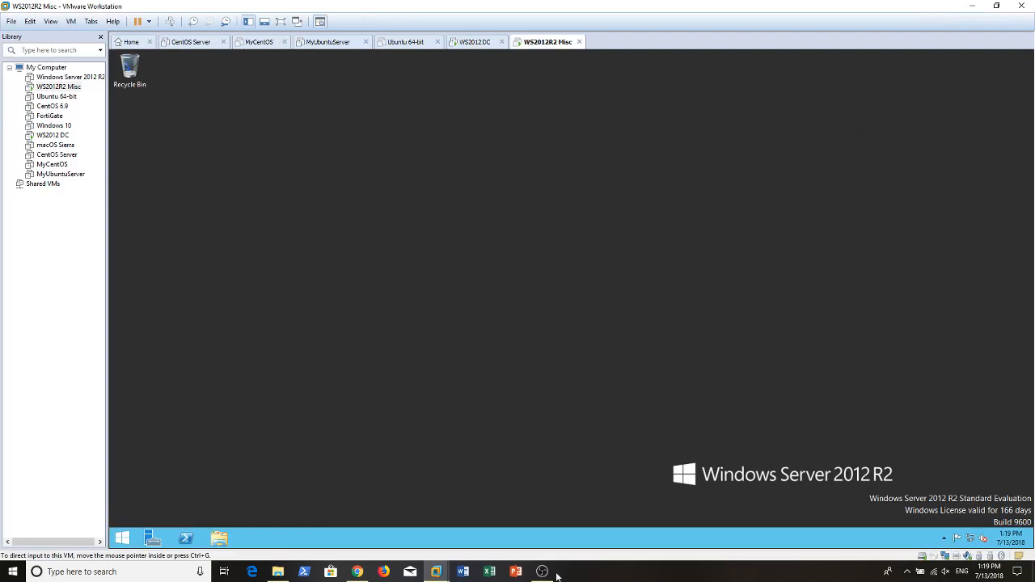
left_click(542, 572)
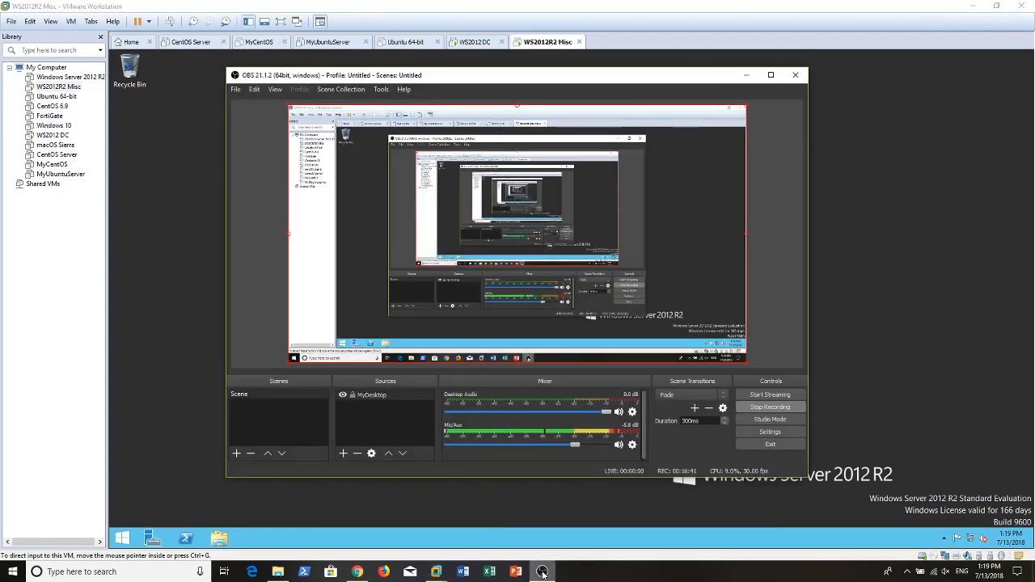